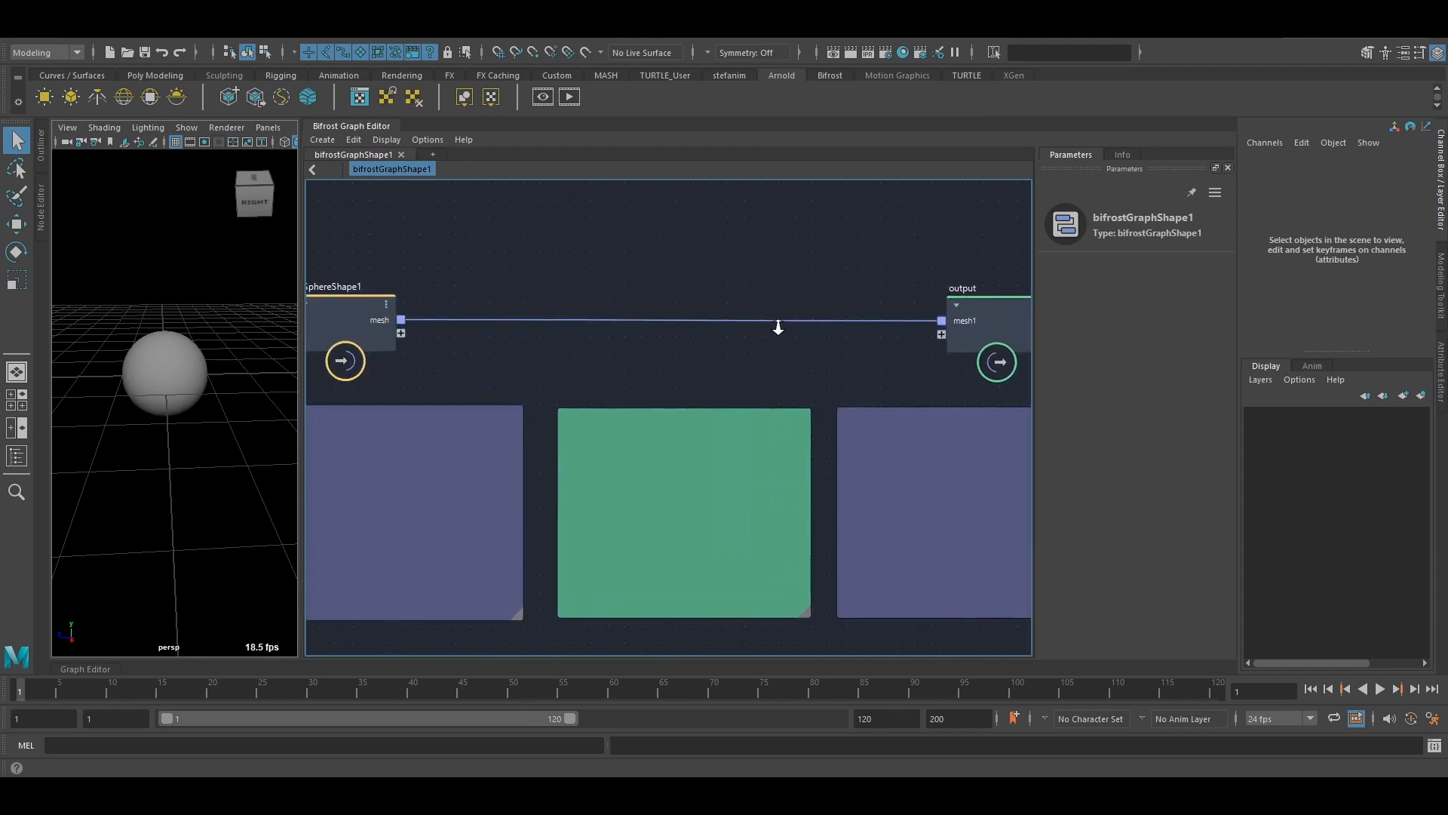
# Select the pSphereShape1 input node to show its mesh path and normals conversion options.
pyautogui.moveTo(776, 326); pyautogui.dragTo(725, 359)
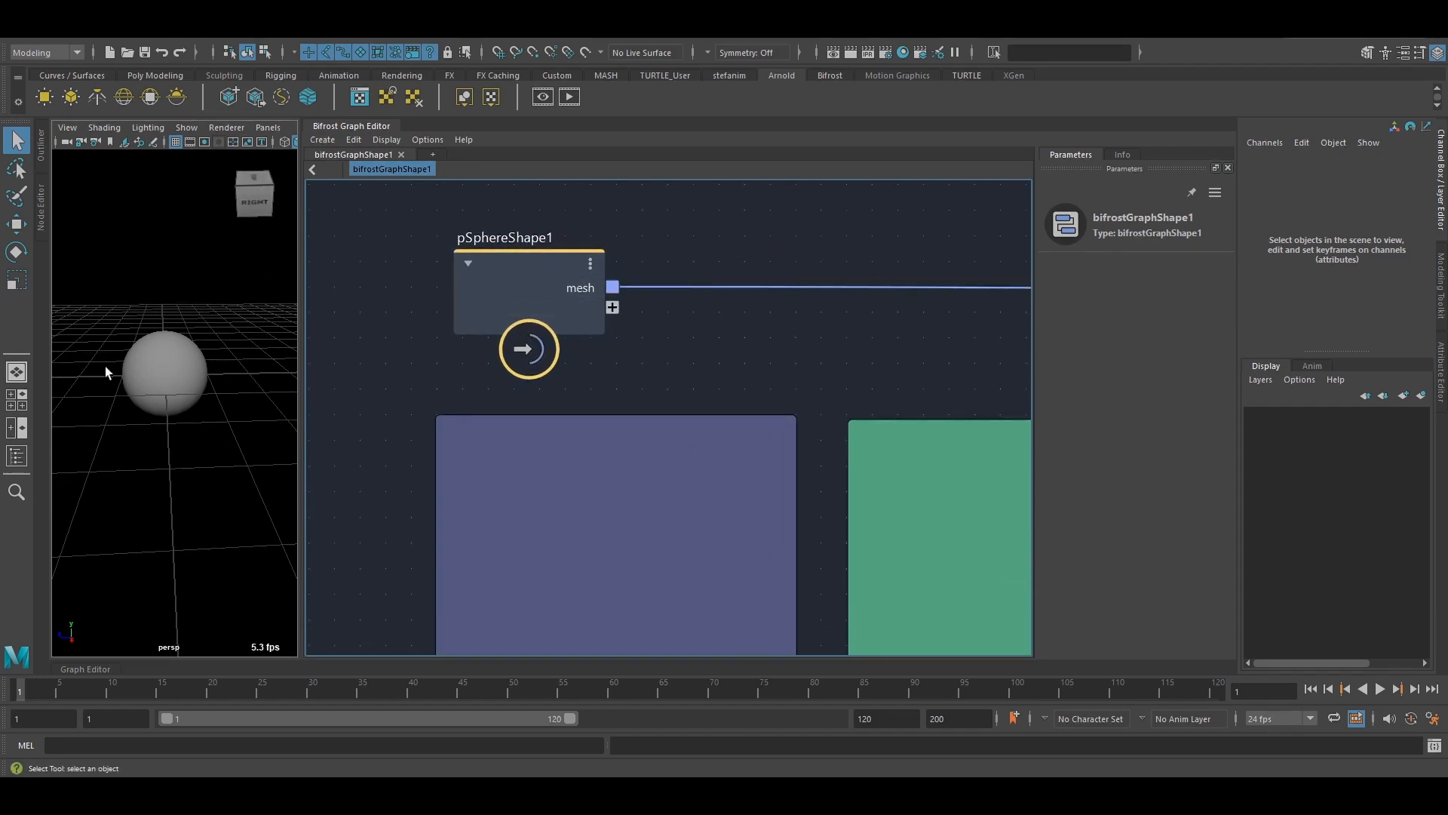
pyautogui.moveTo(724, 262)
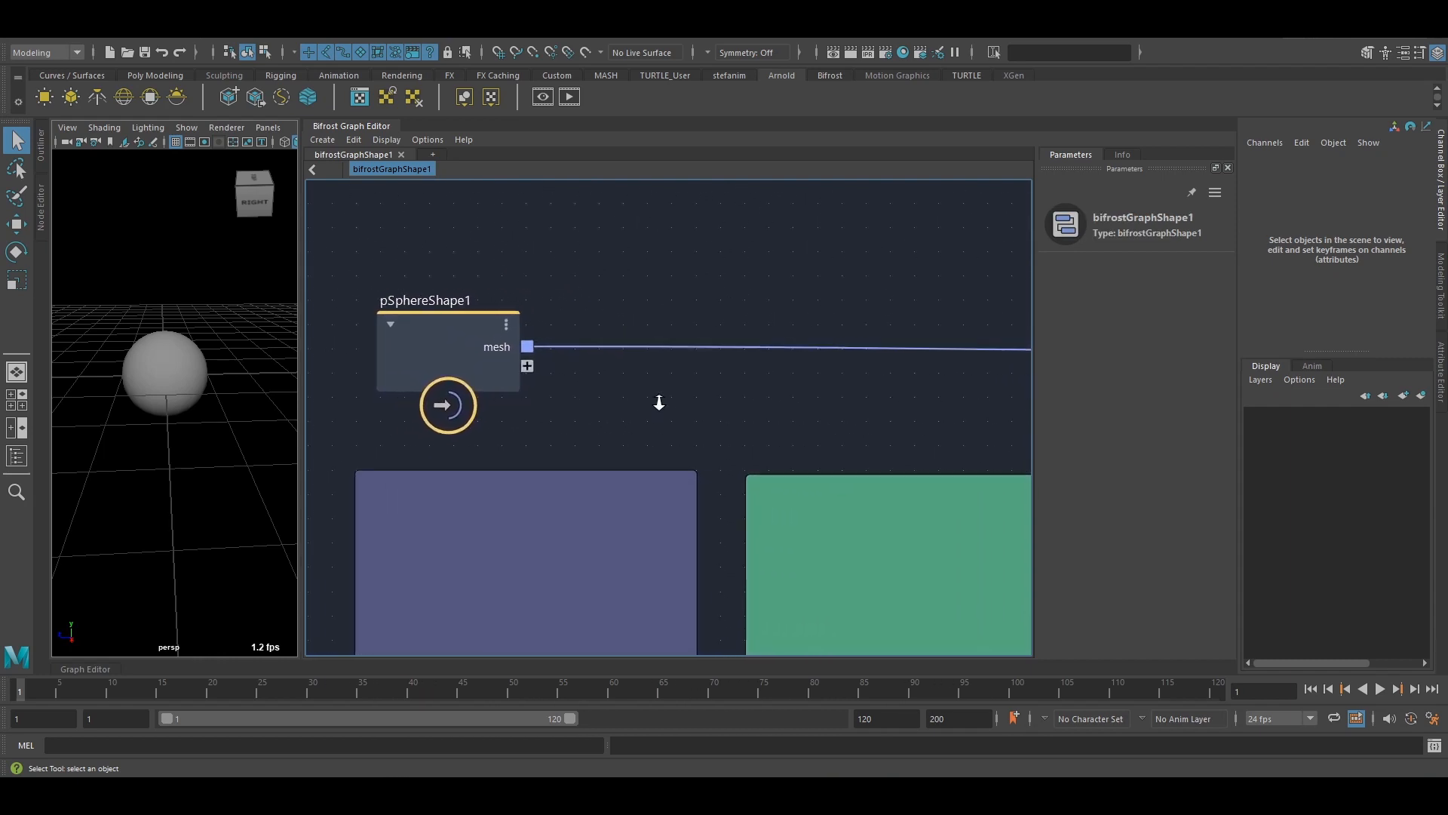
pyautogui.moveTo(658, 403); pyautogui.dragTo(614, 322)
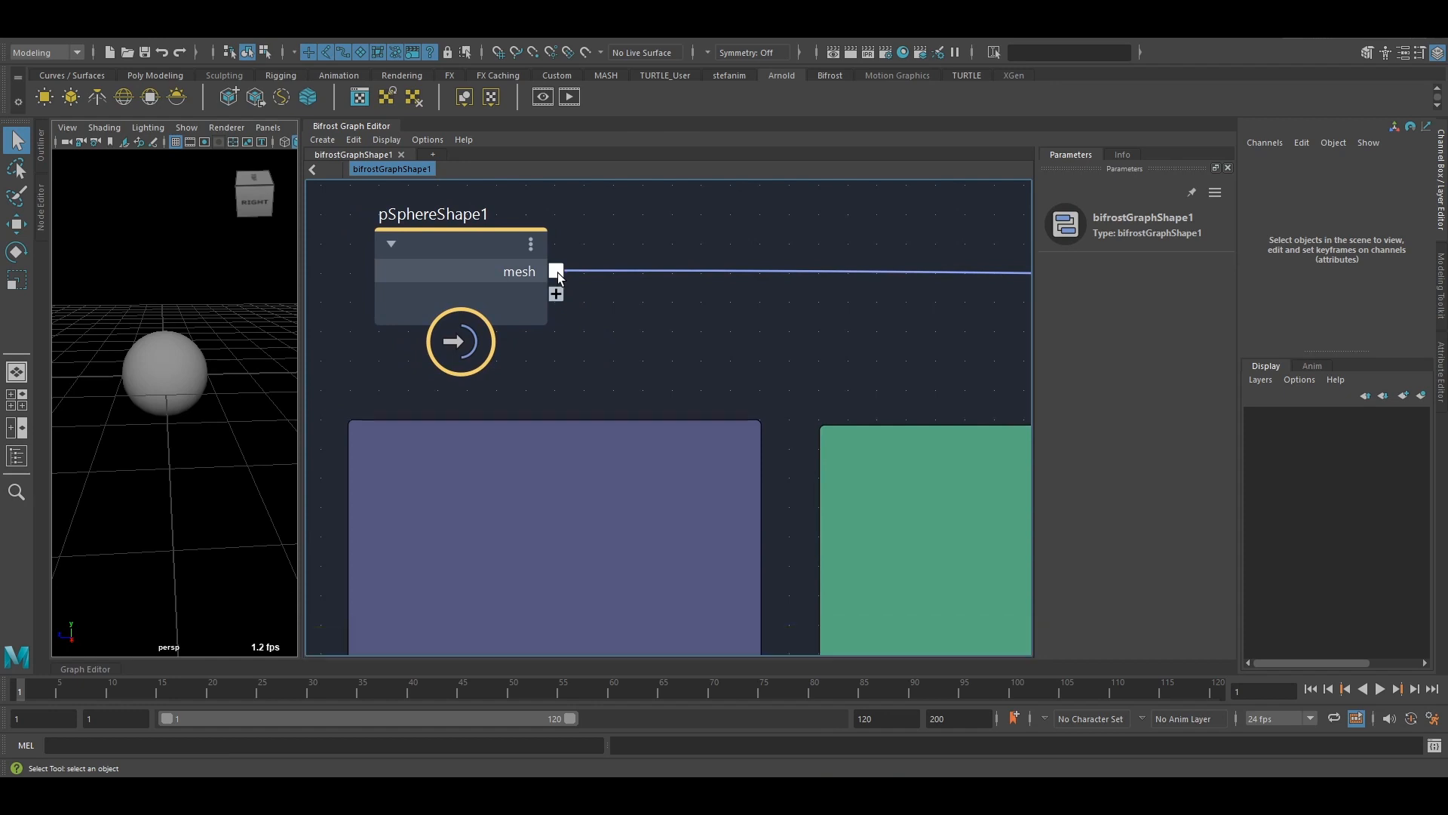
pyautogui.click(460, 341)
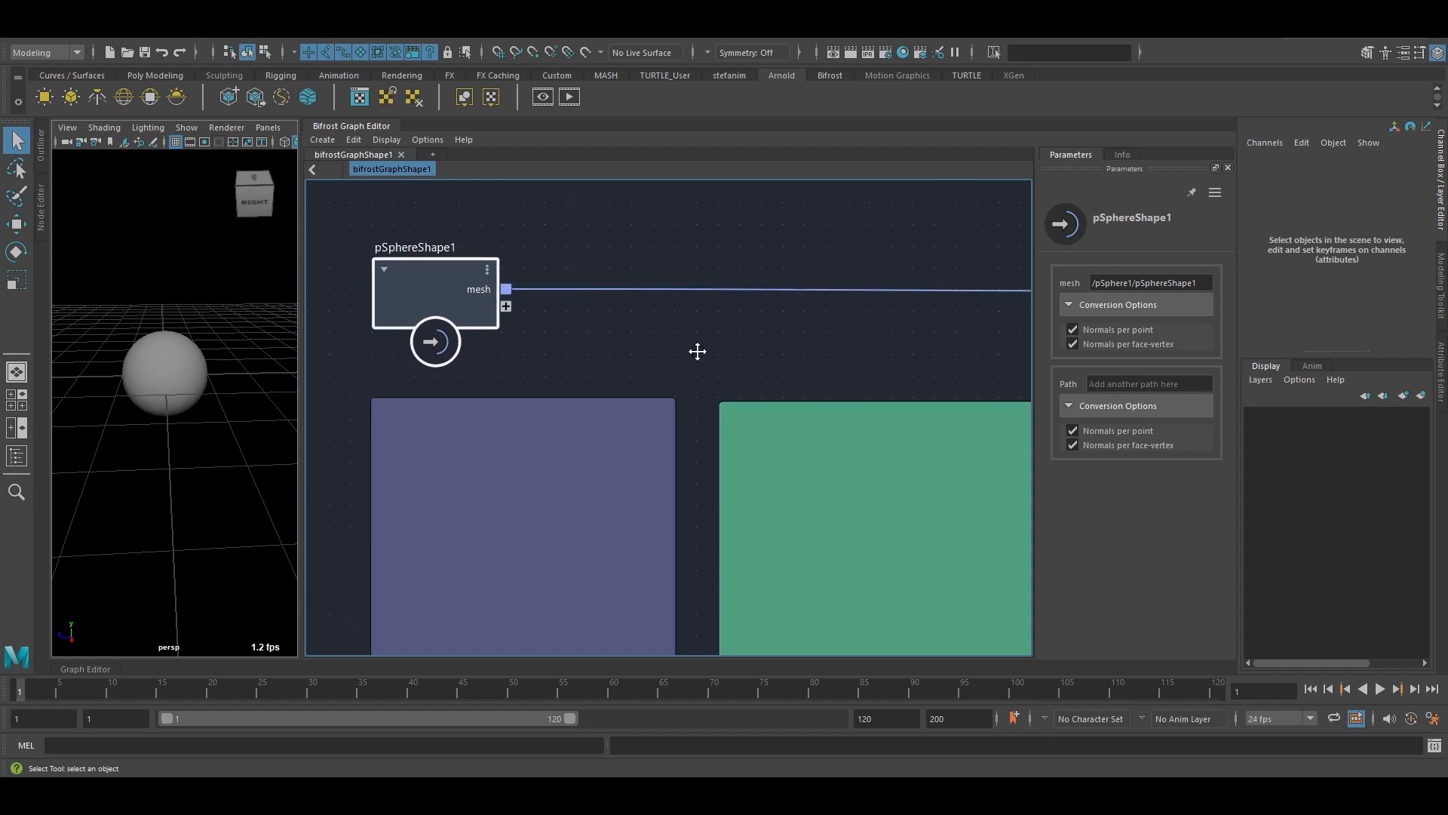
pyautogui.moveTo(697, 357)
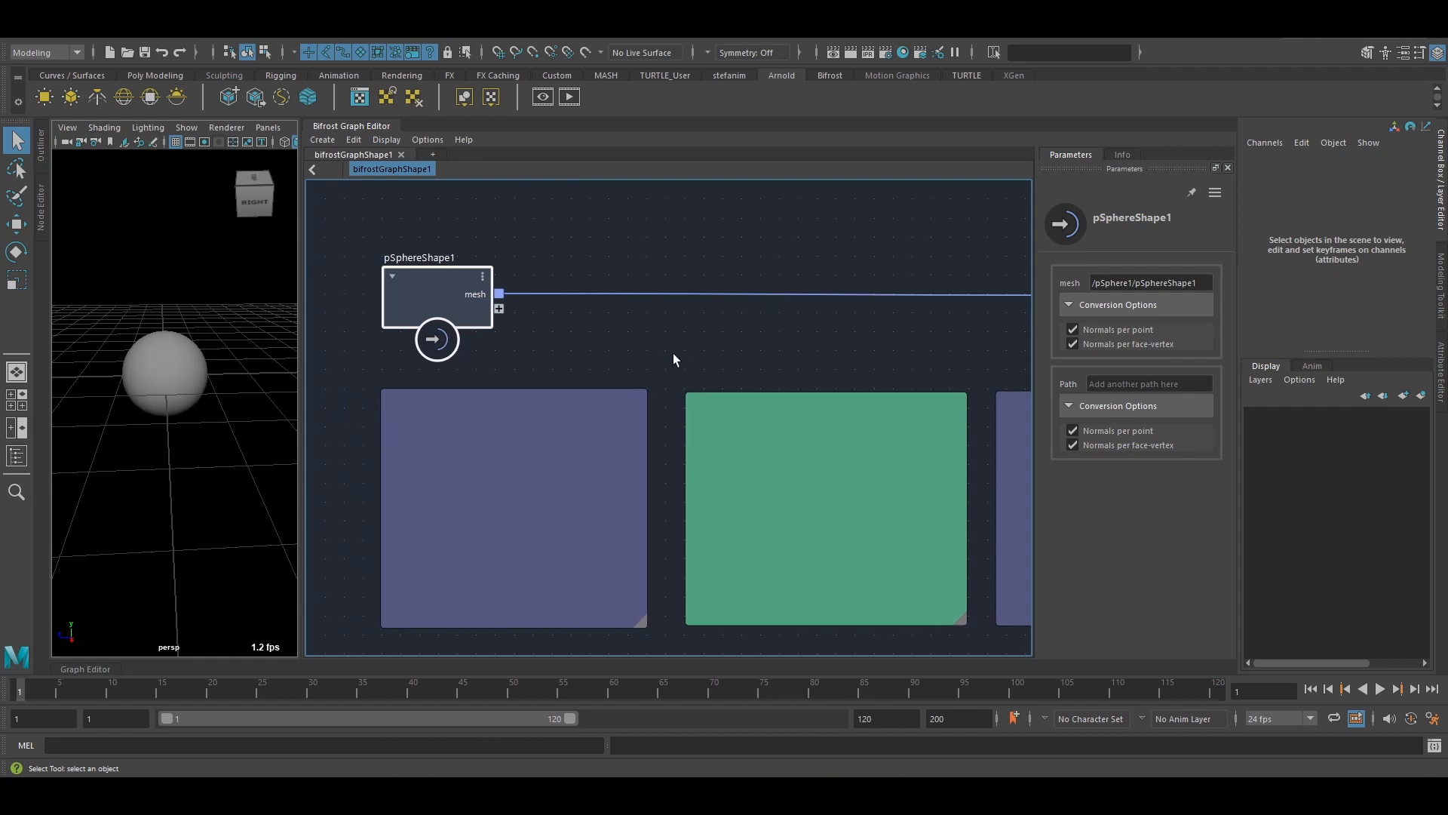
pyautogui.moveTo(757, 341)
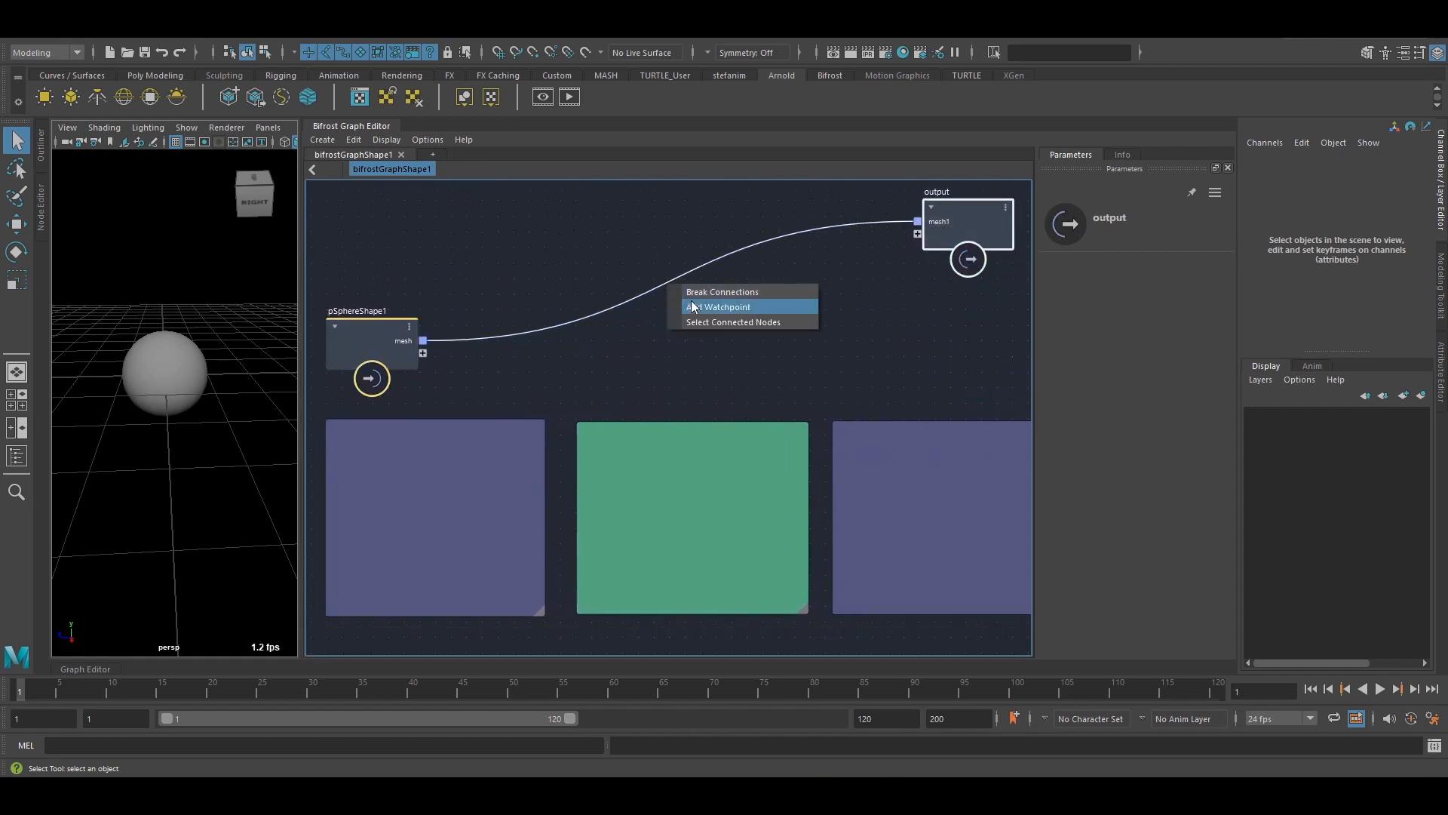
# Add a watchpoint on the mesh wire and inspect the point_normal and point_position rows.
pyautogui.click(723, 306)
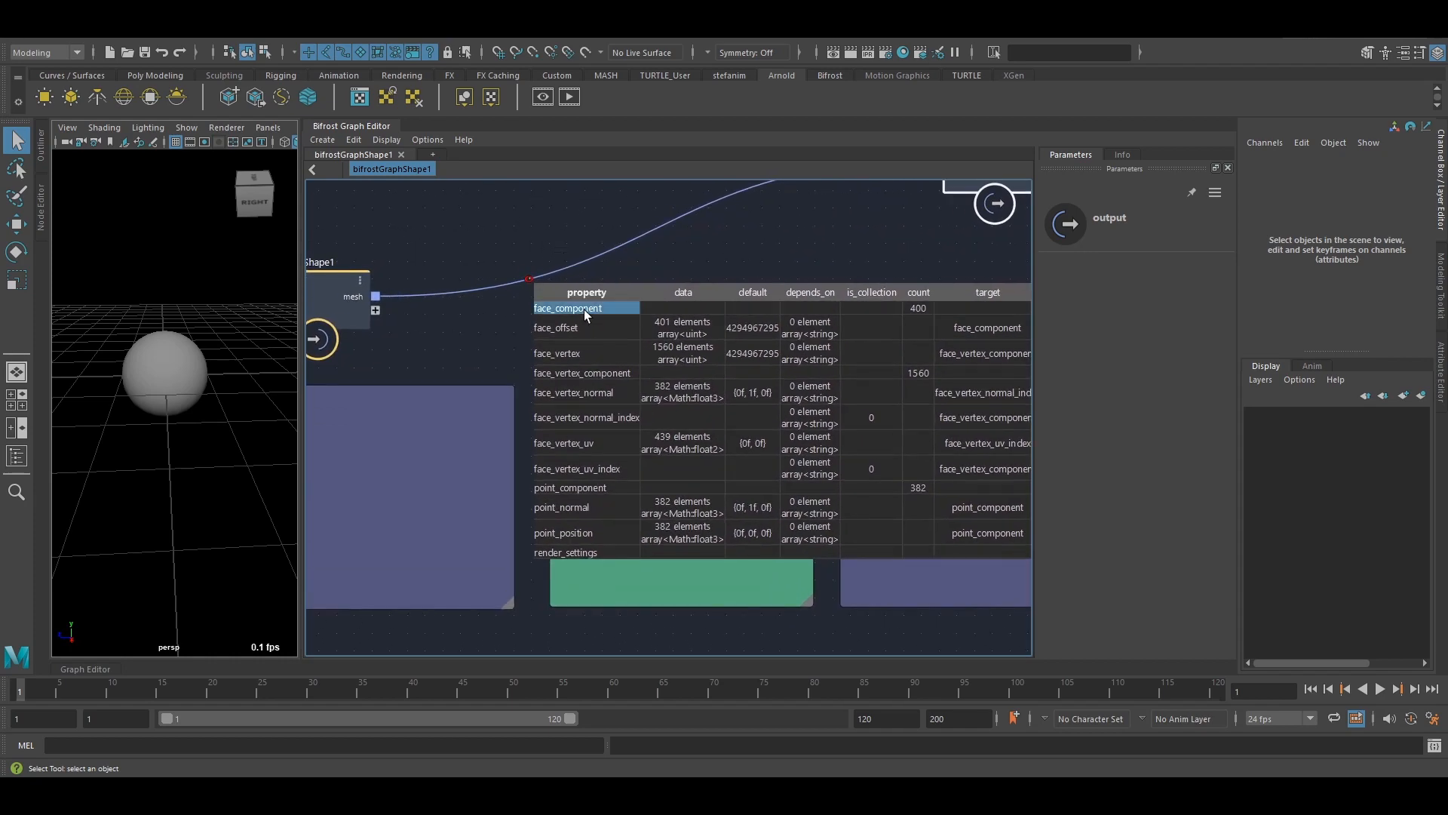
pyautogui.click(560, 507)
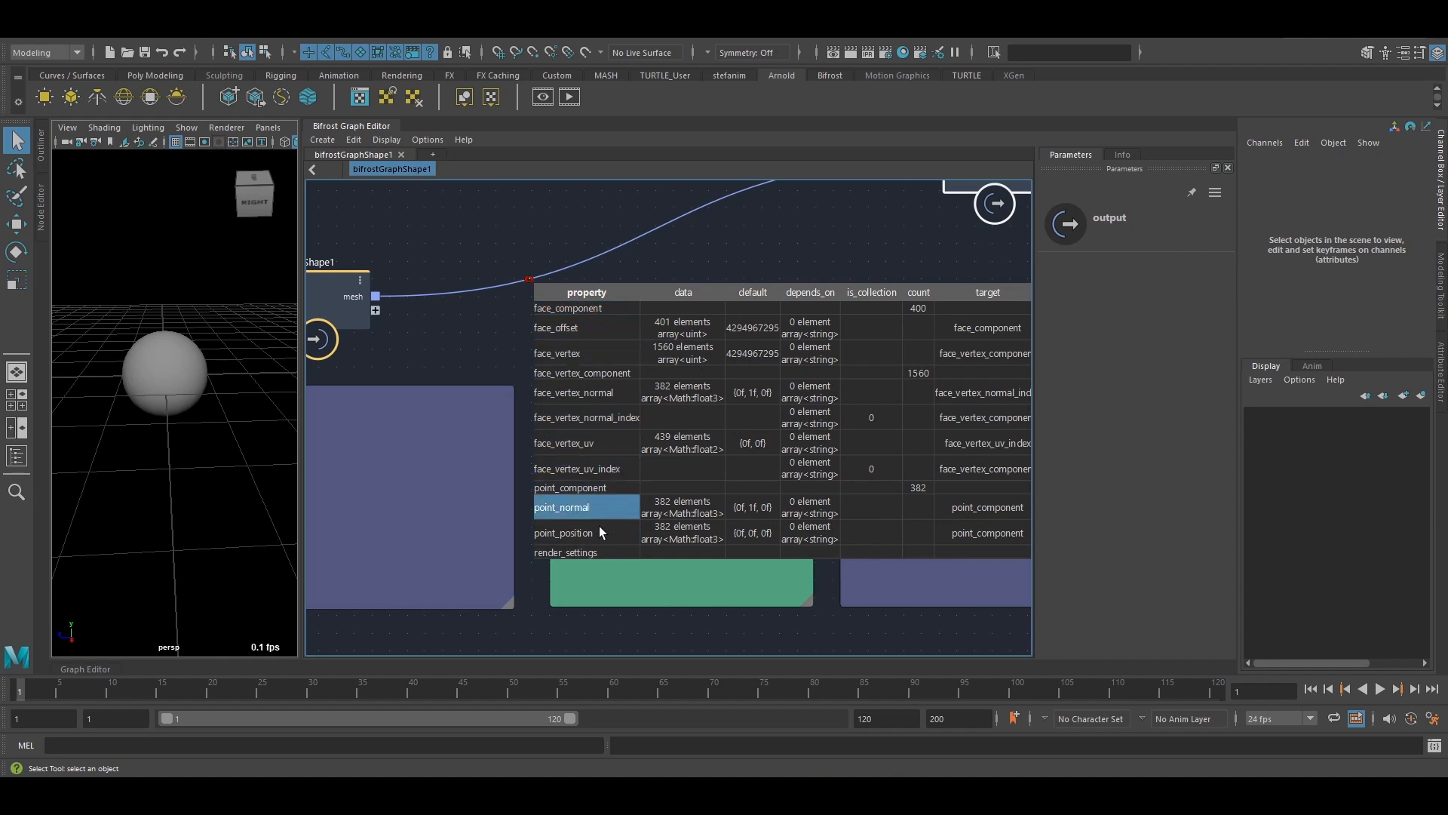
pyautogui.click(564, 532)
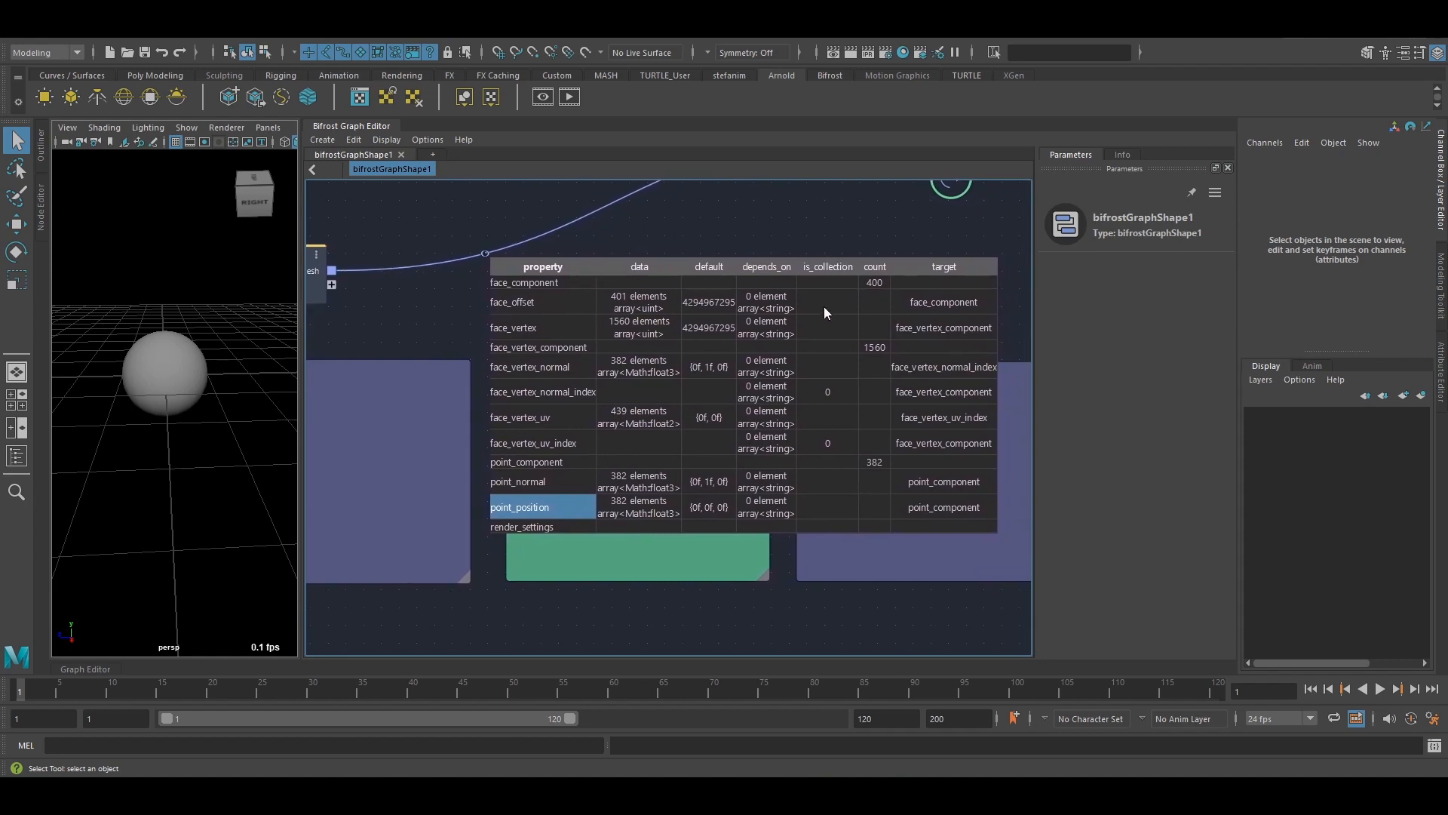
# Check the target cells for face_vertex, point_position, face_offset and point_normal.
pyautogui.click(943, 327)
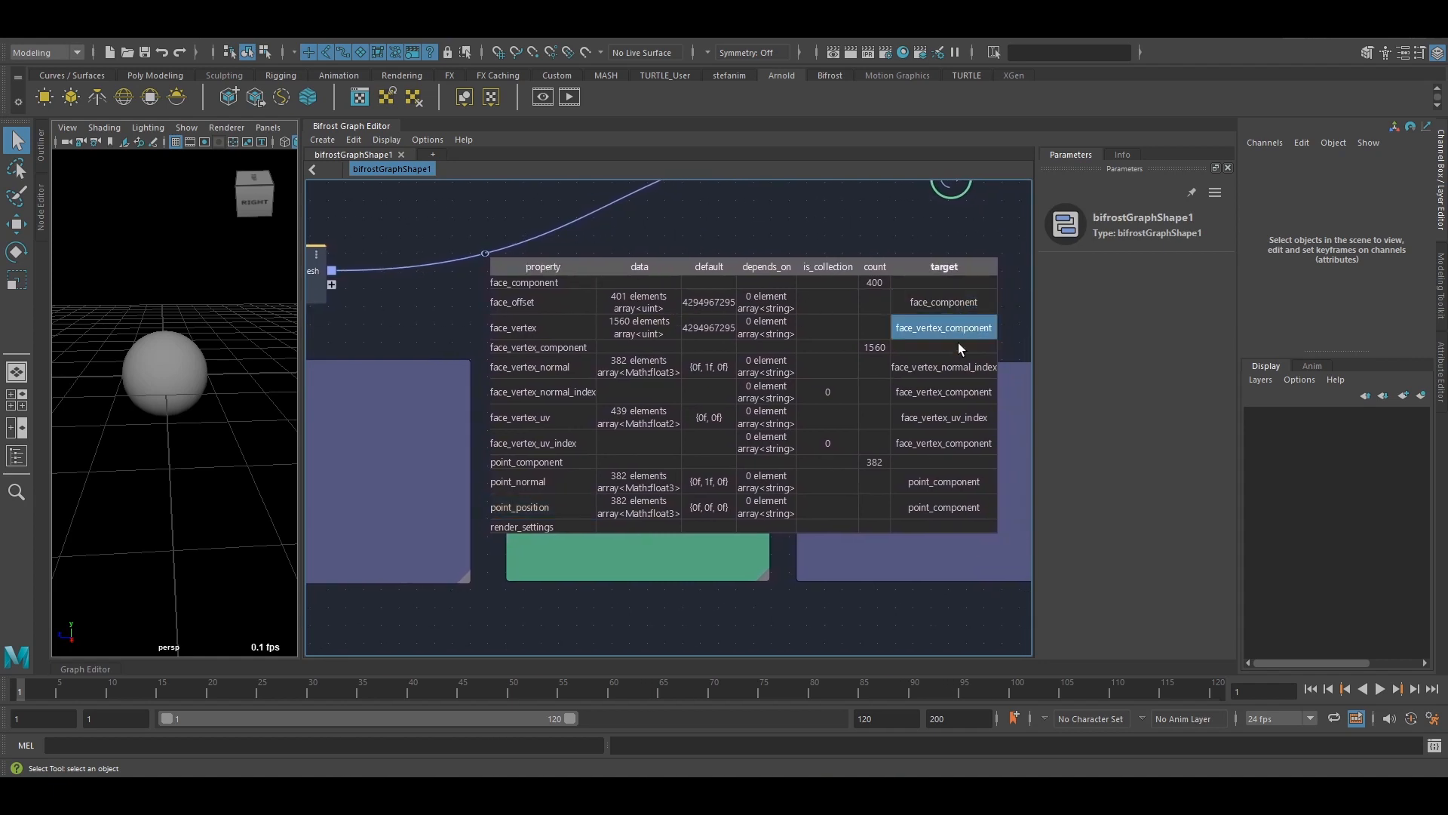
pyautogui.click(943, 507)
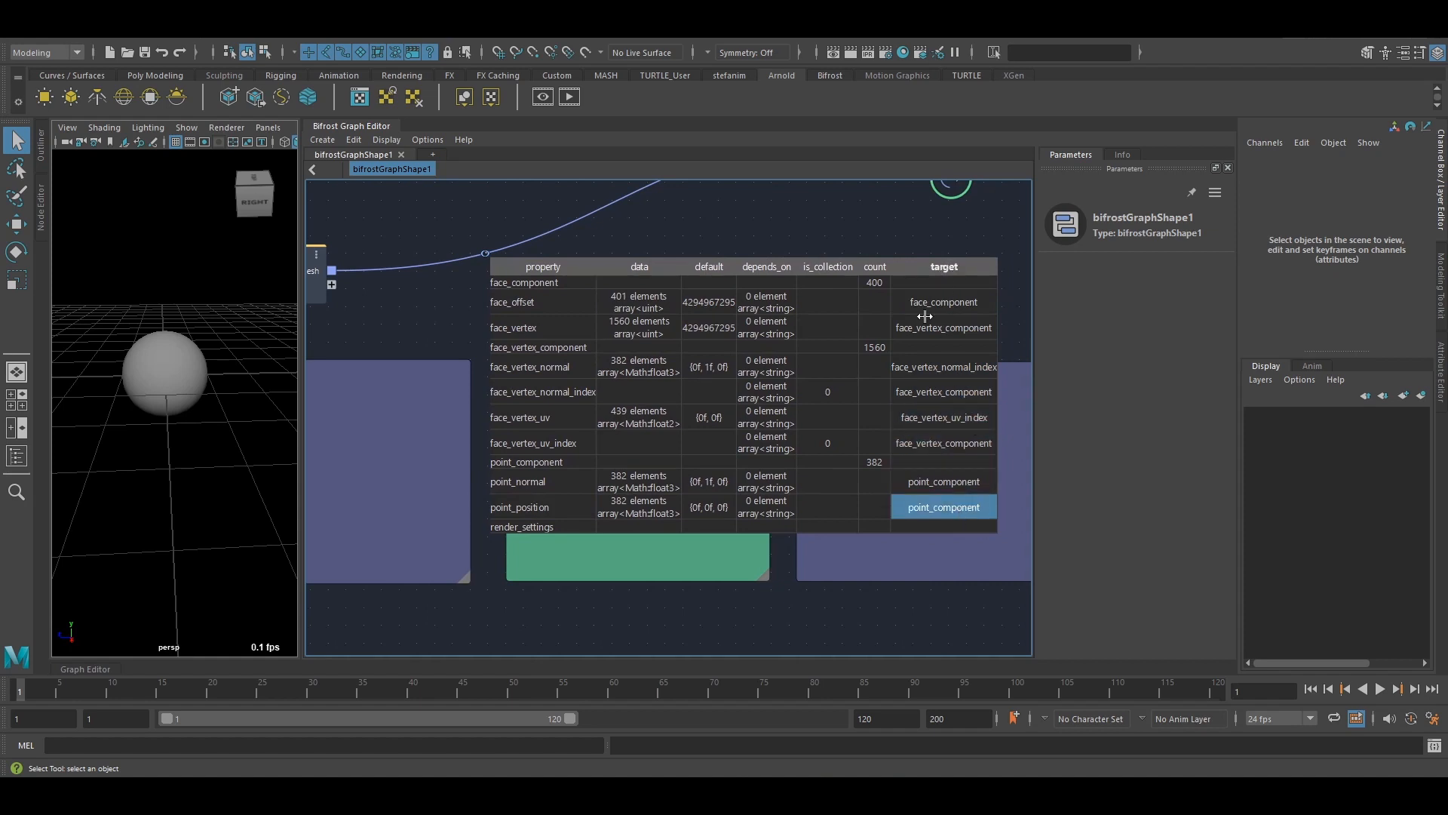
pyautogui.click(944, 327)
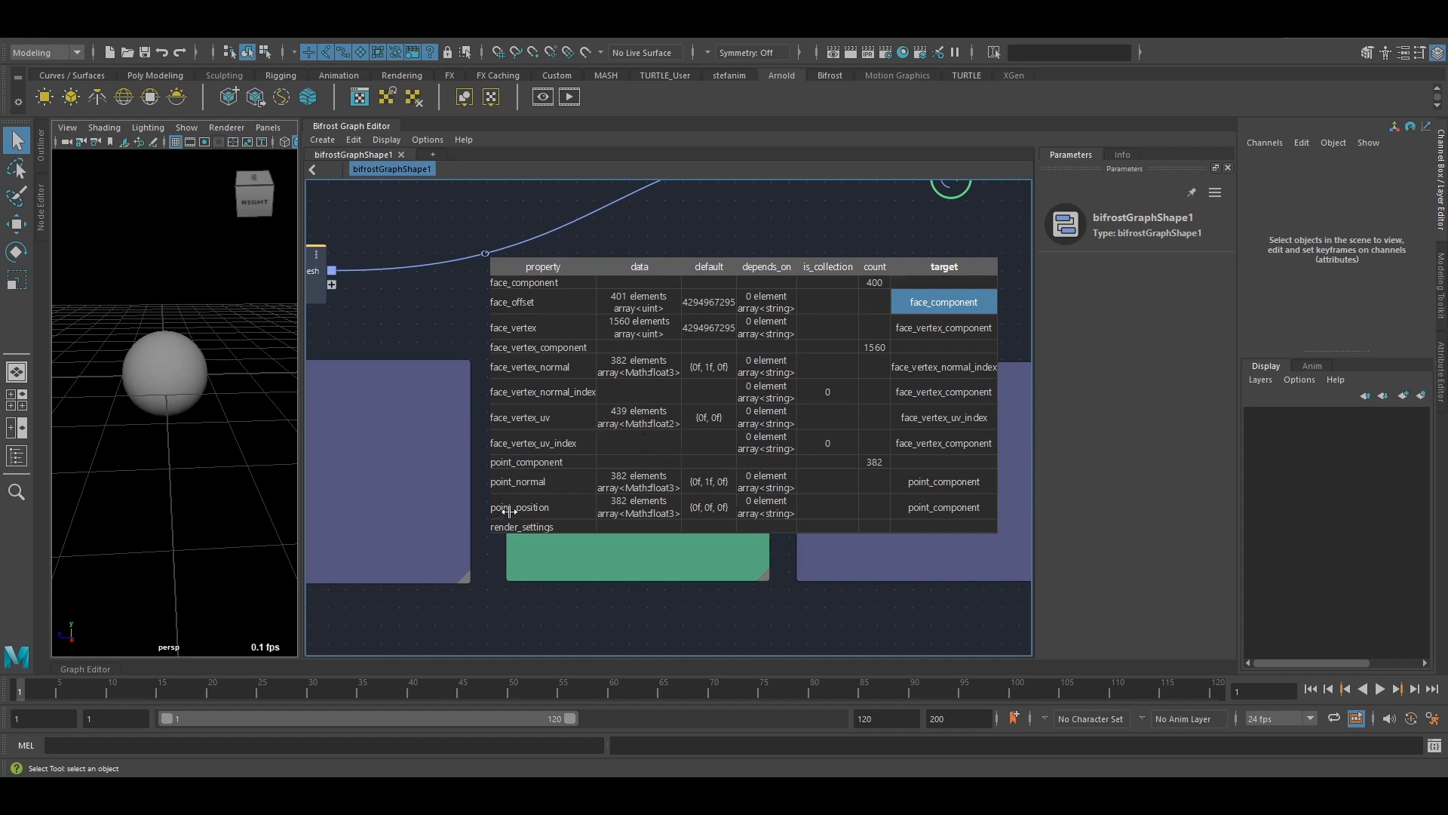
pyautogui.click(519, 507)
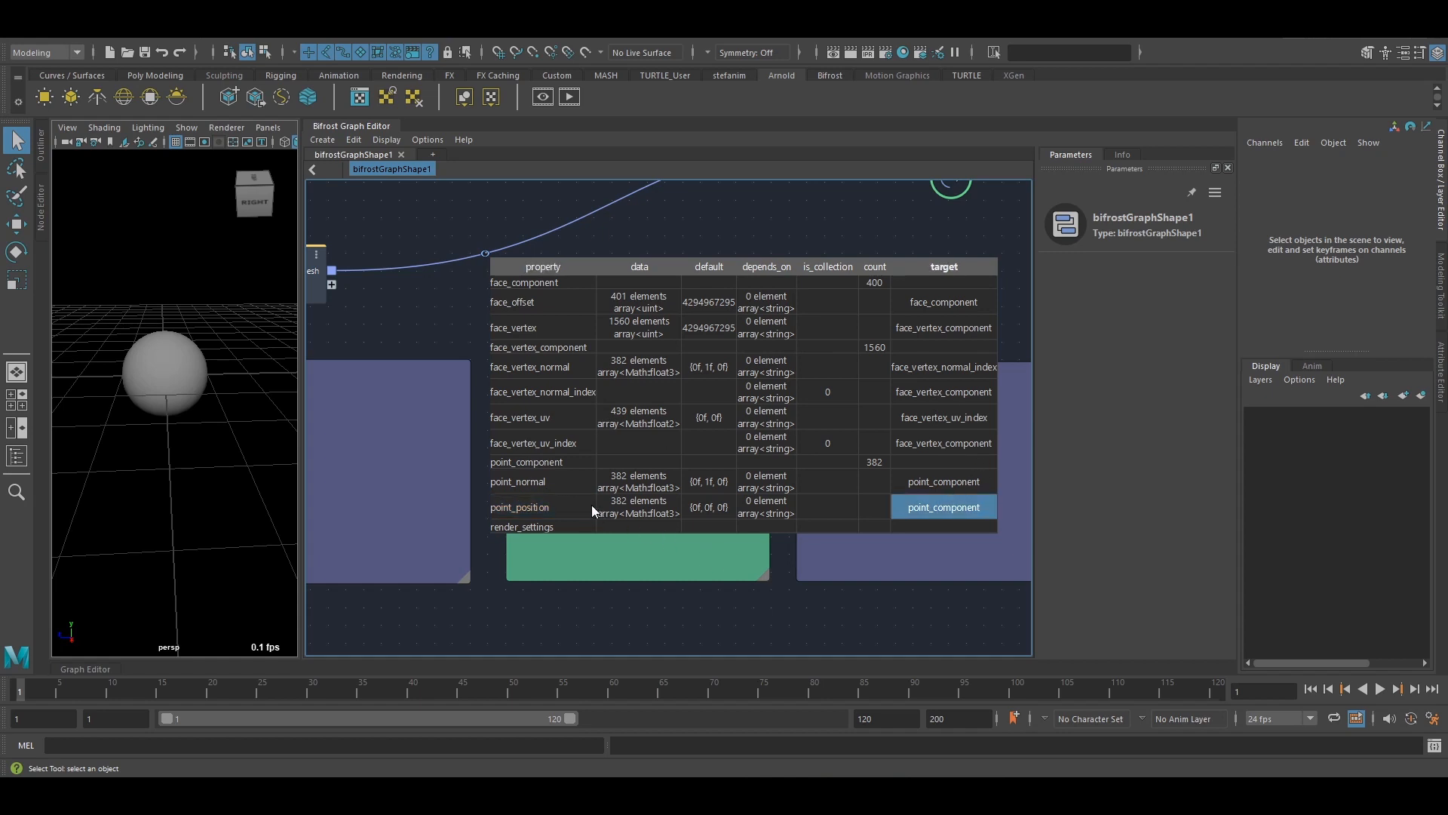
pyautogui.click(943, 481)
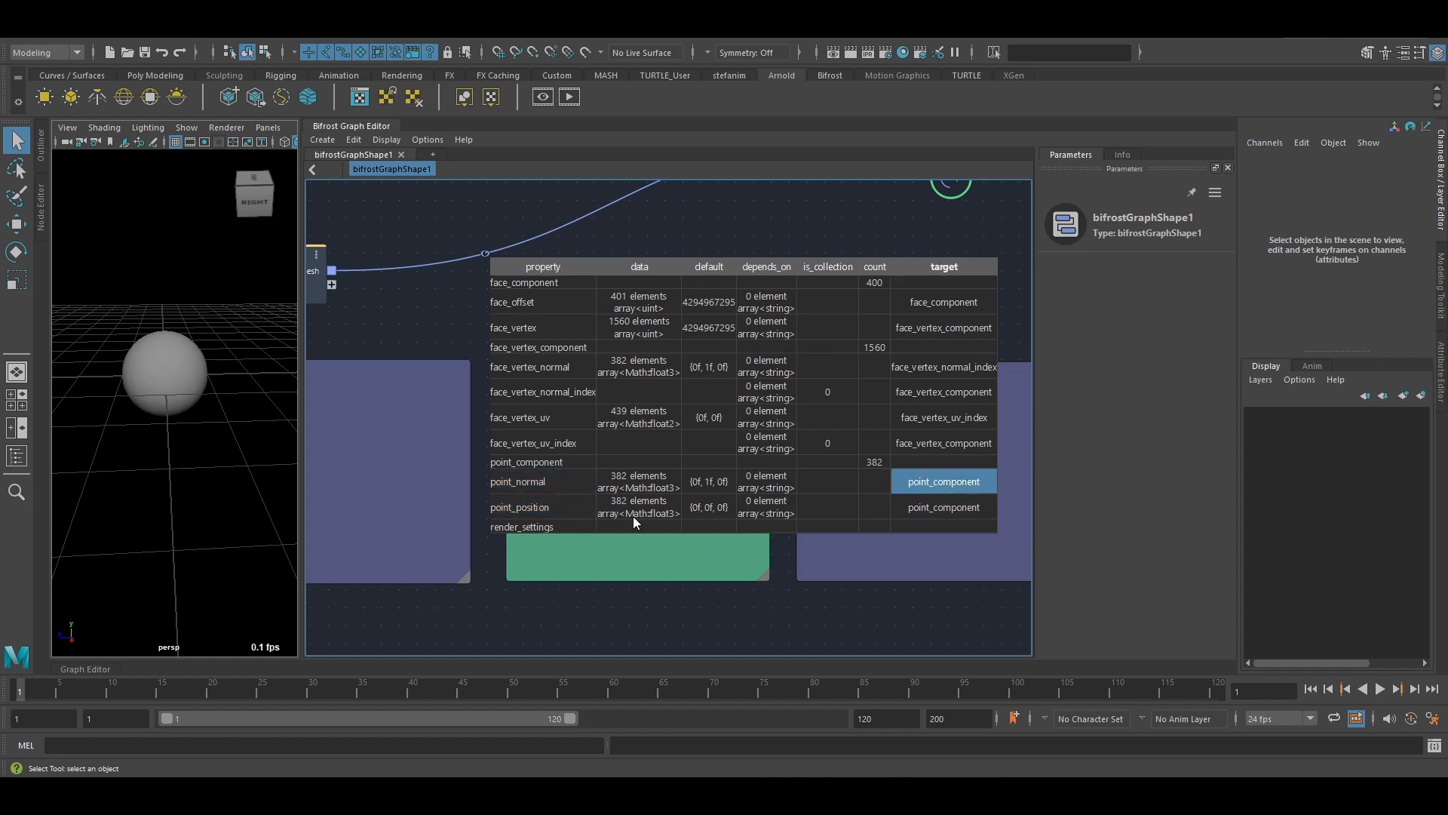
pyautogui.click(520, 506)
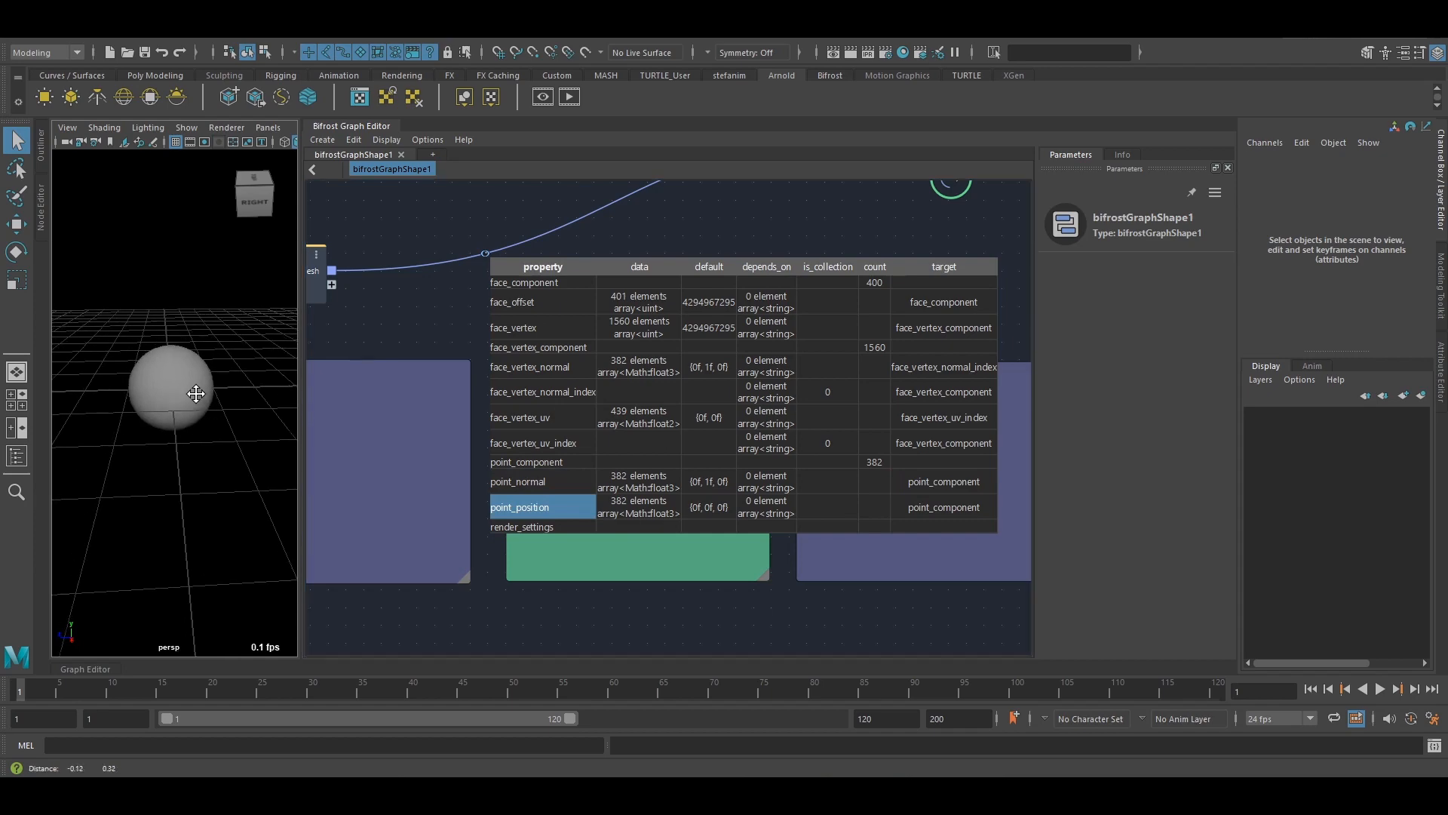
# Select the sphere in the viewport to list bifrostGraph1 channels, then inspect face_offset and its target.
pyautogui.click(173, 393)
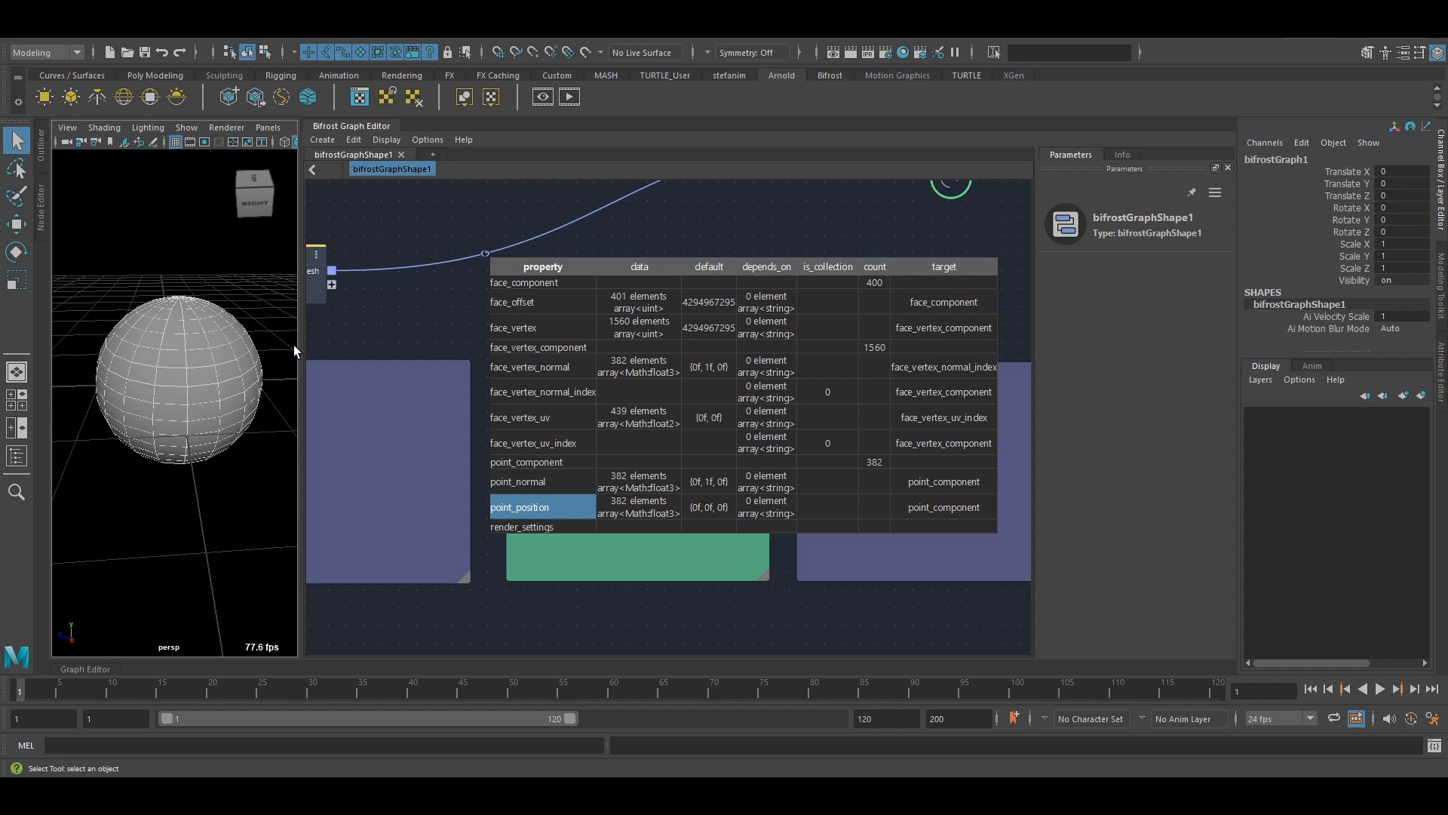
pyautogui.moveTo(610, 508)
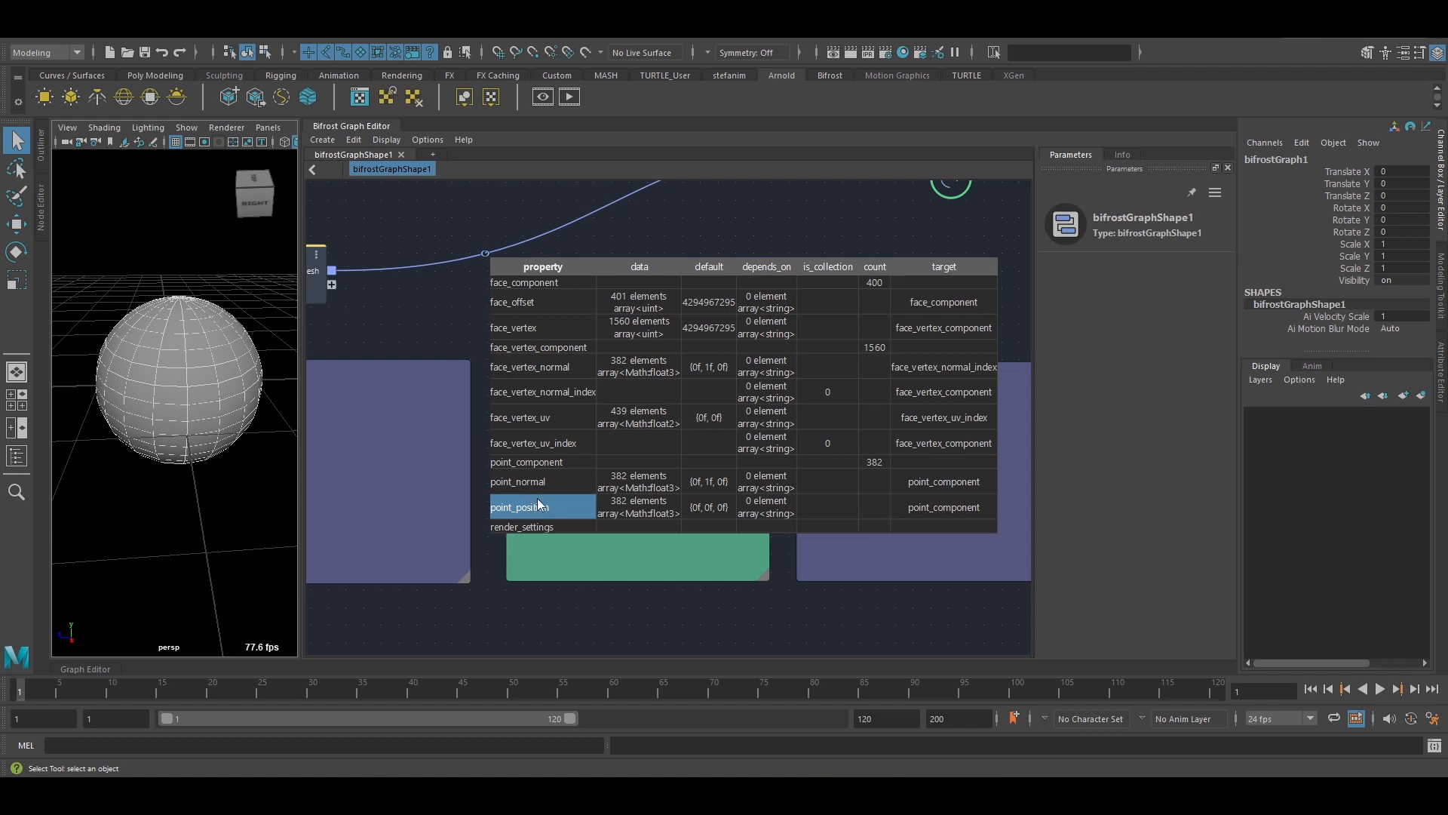
pyautogui.moveTo(609, 506)
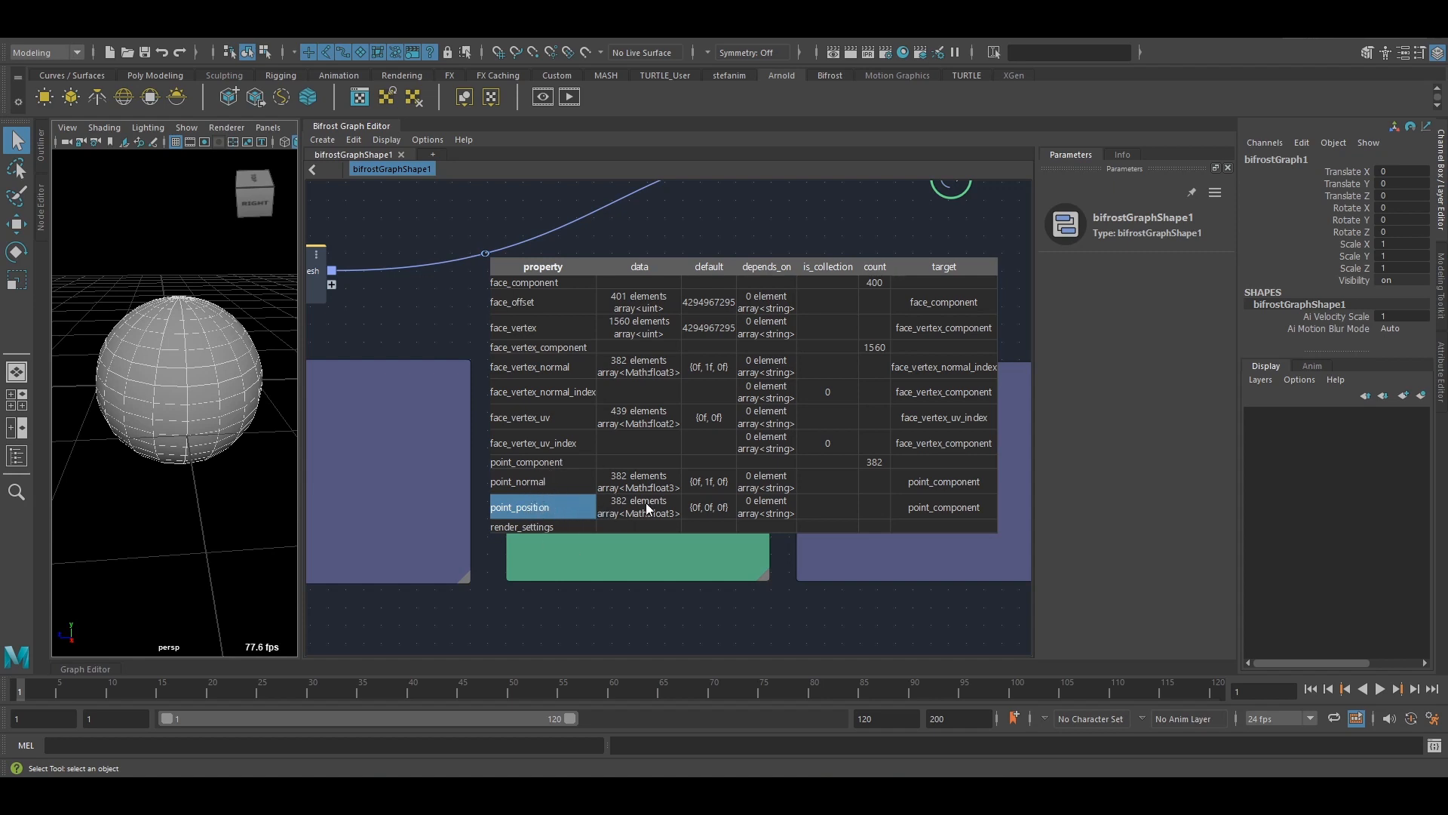
pyautogui.moveTo(281, 398)
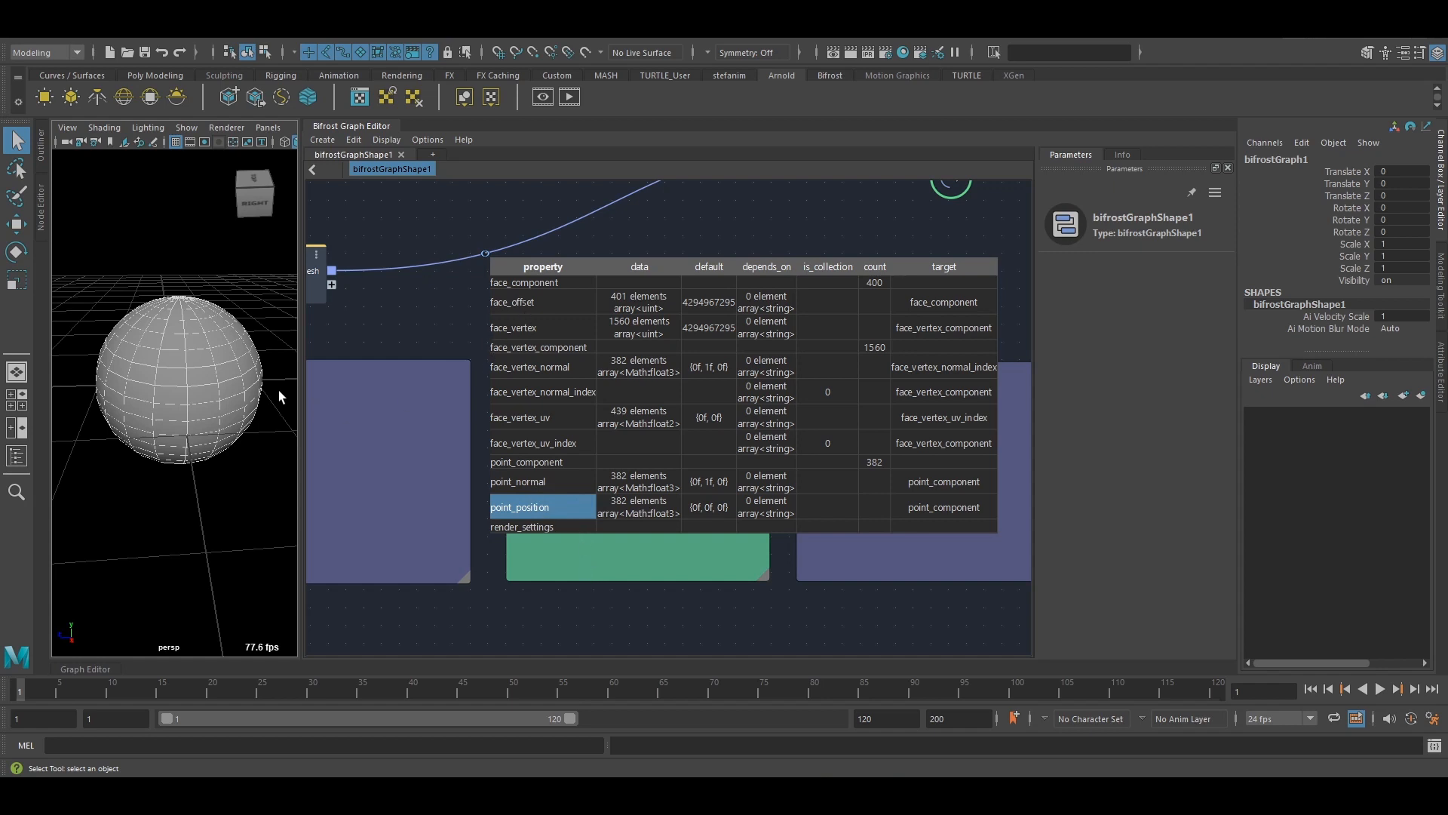
pyautogui.click(540, 303)
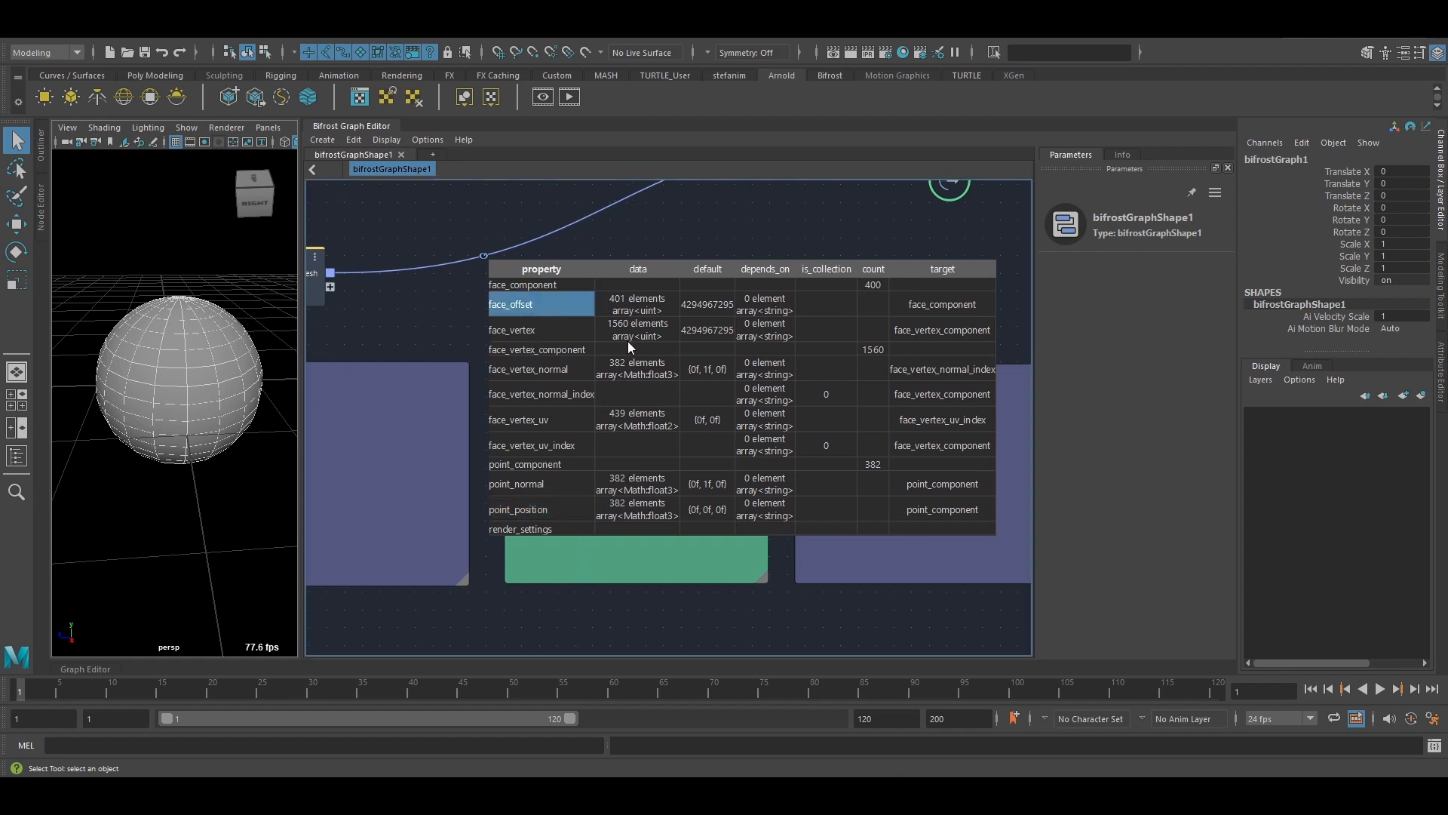
pyautogui.click(941, 304)
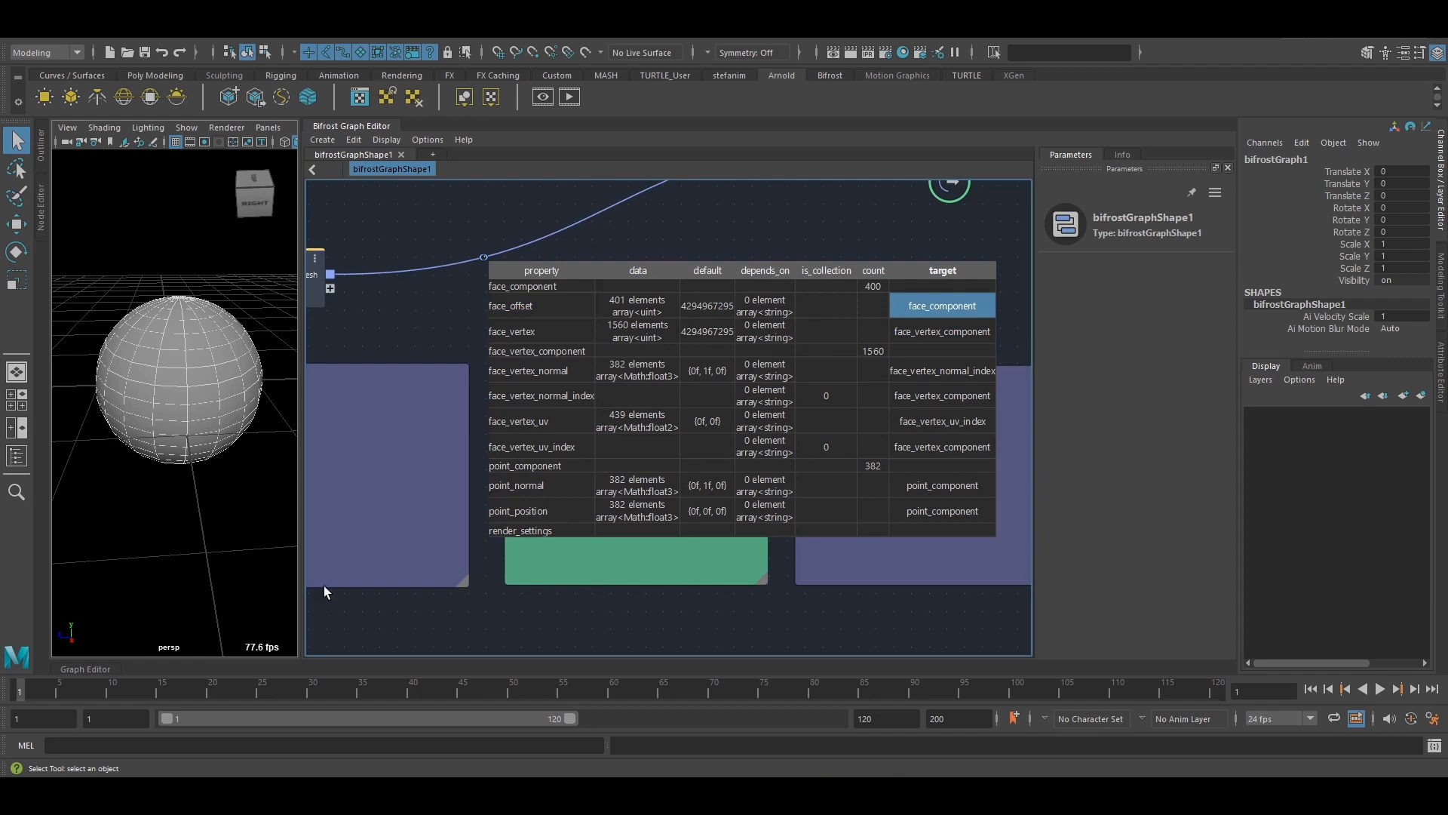
pyautogui.moveTo(836, 626)
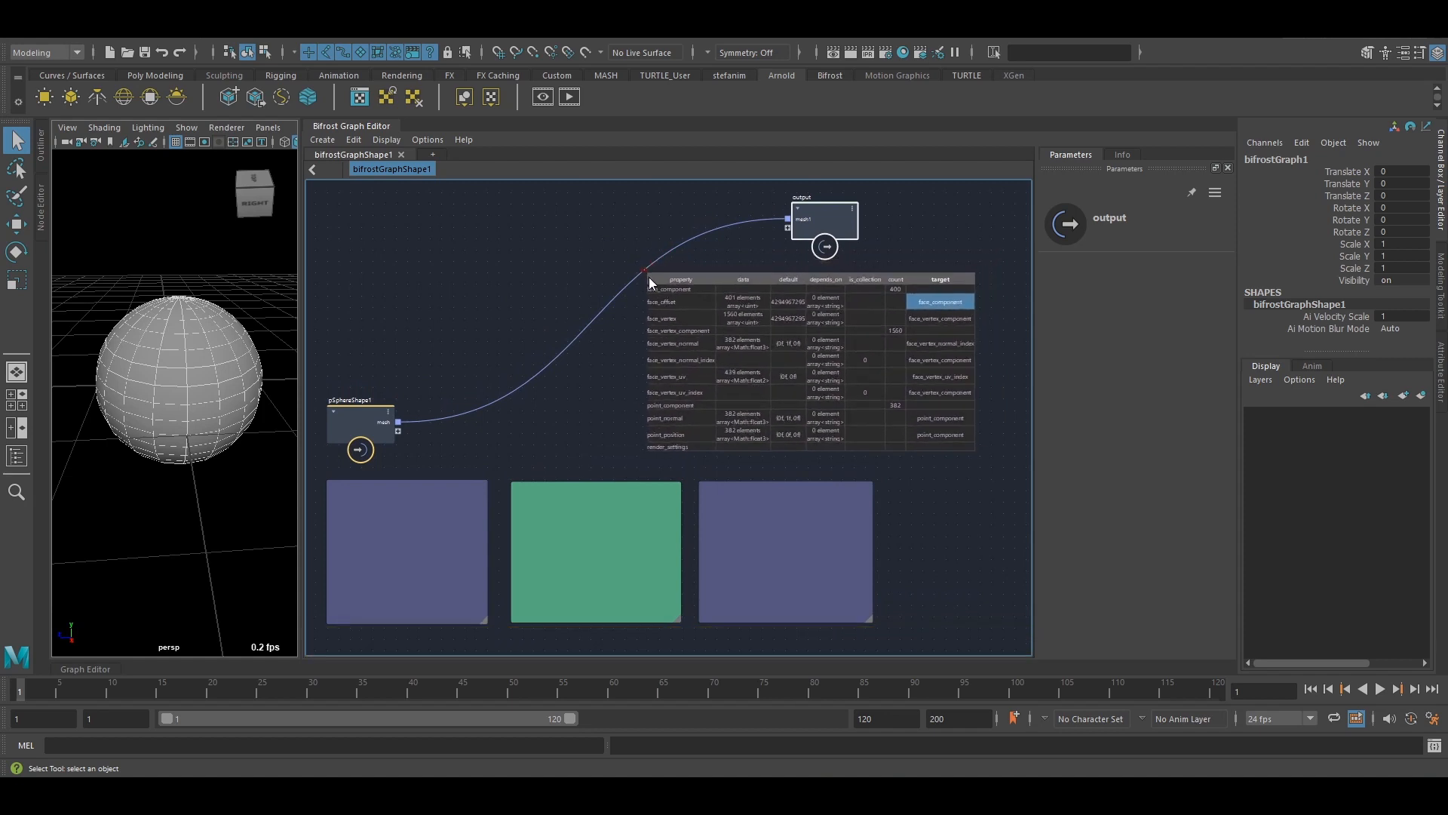
pyautogui.moveTo(67, 392)
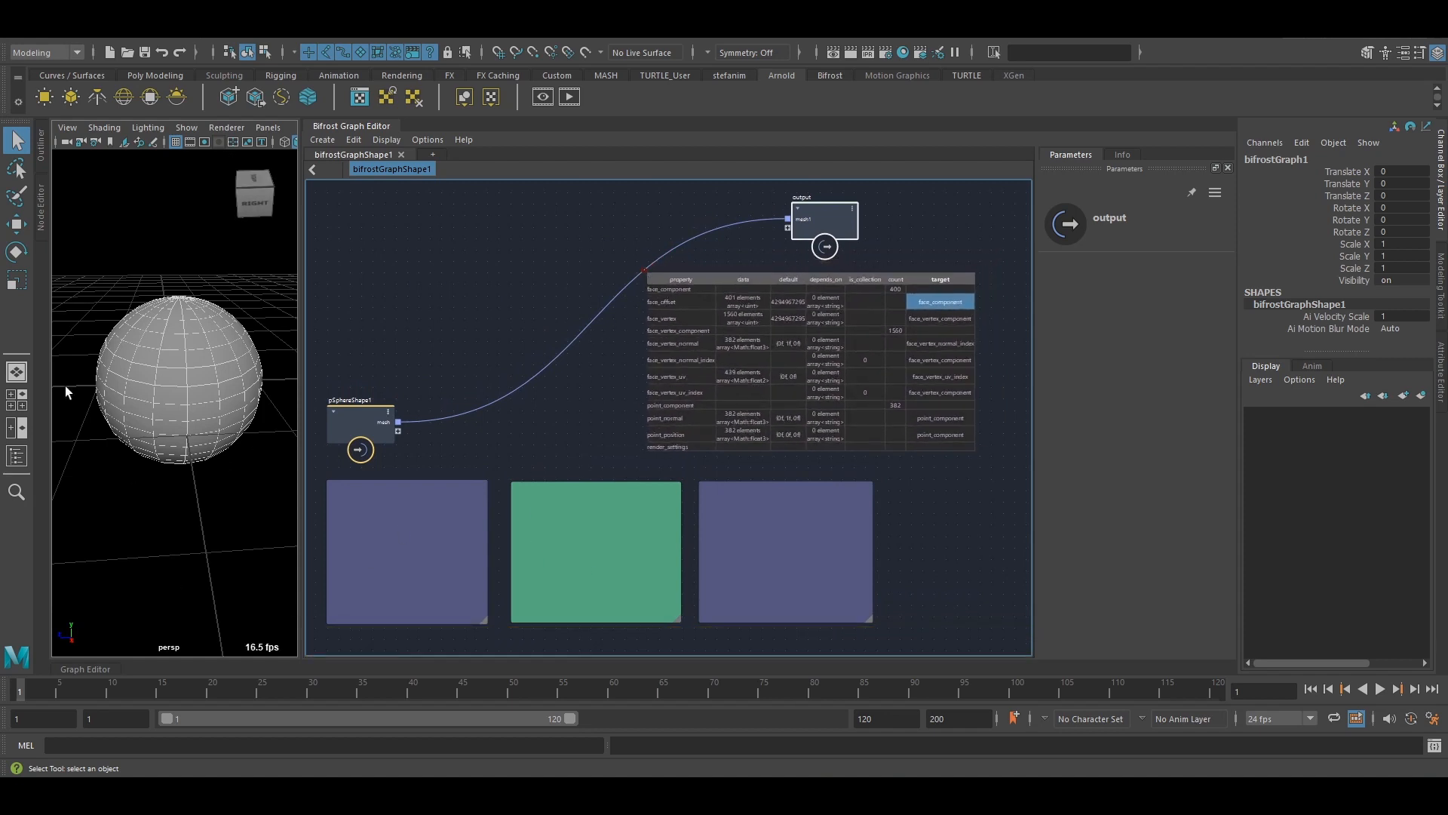
pyautogui.moveTo(226, 428)
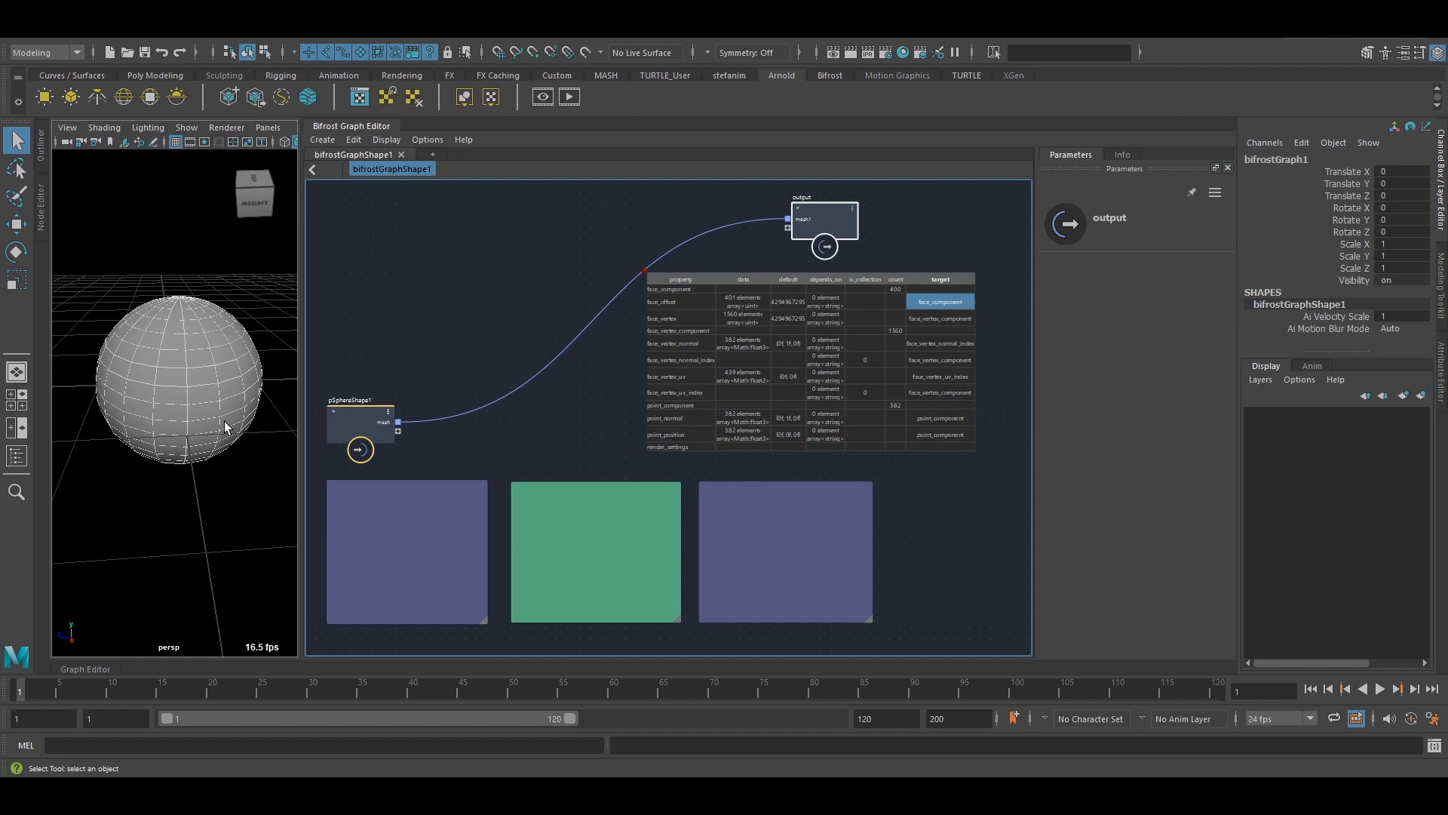
pyautogui.moveTo(720, 417)
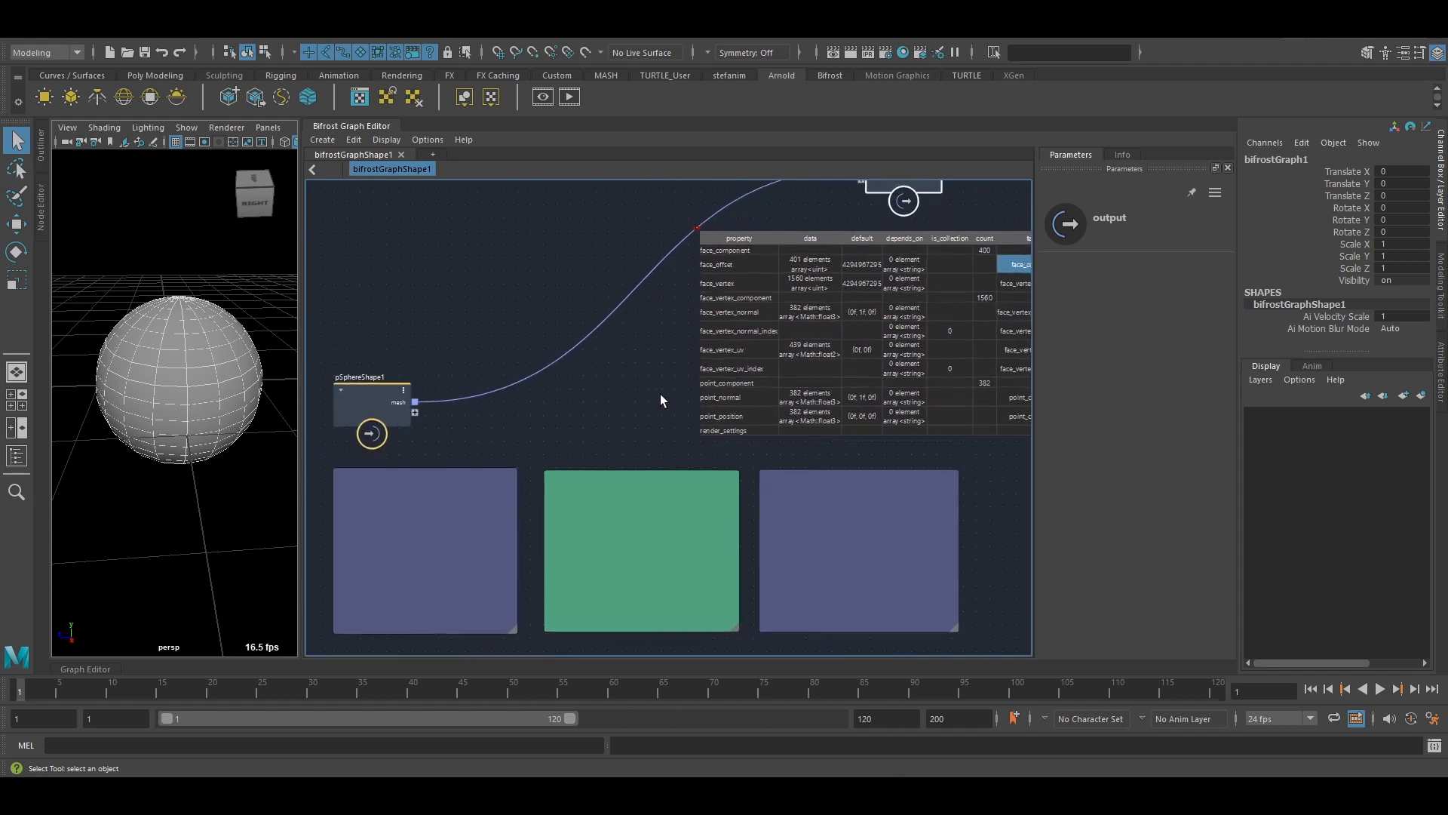
pyautogui.click(430, 547)
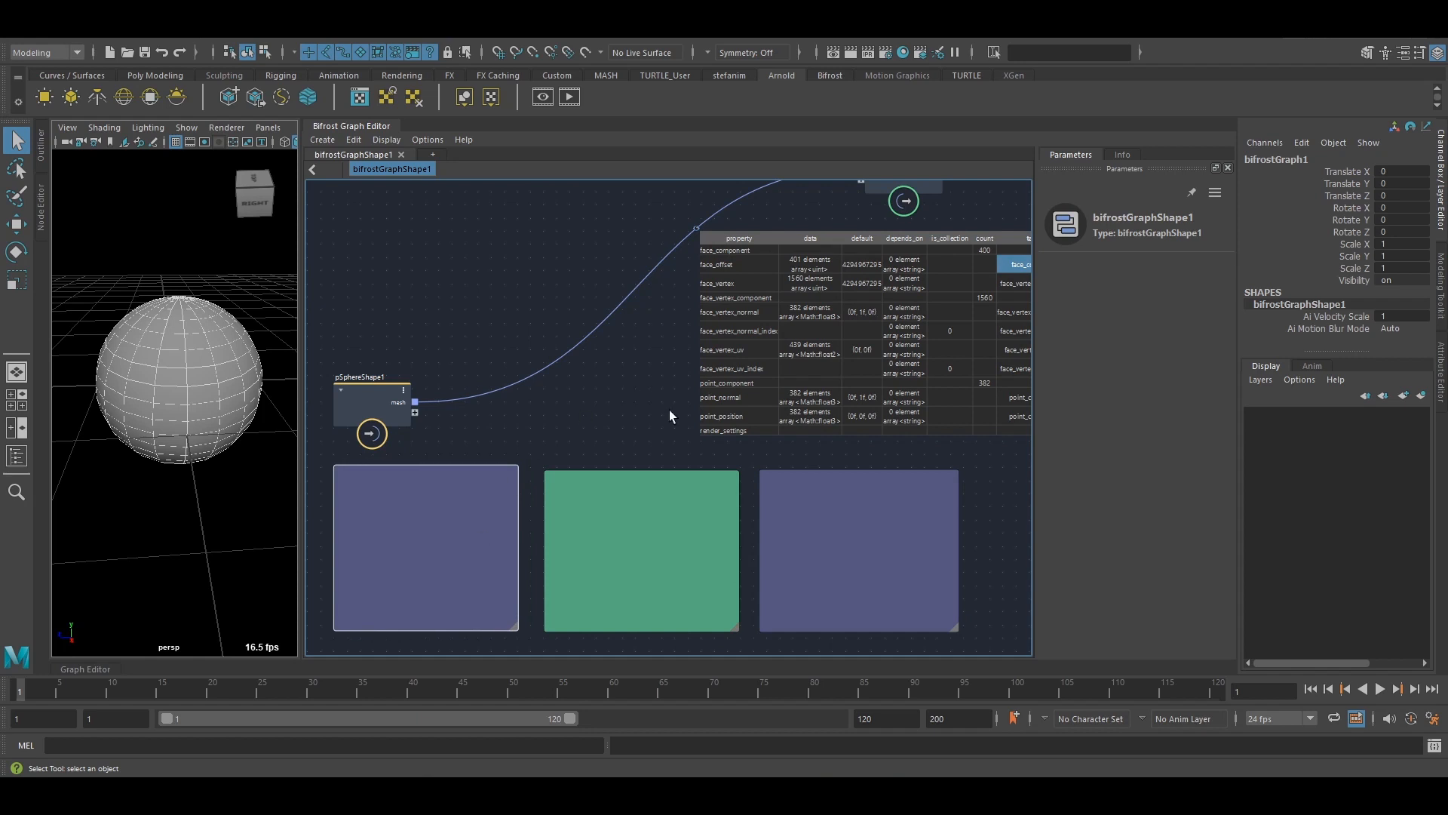
pyautogui.moveTo(624, 541)
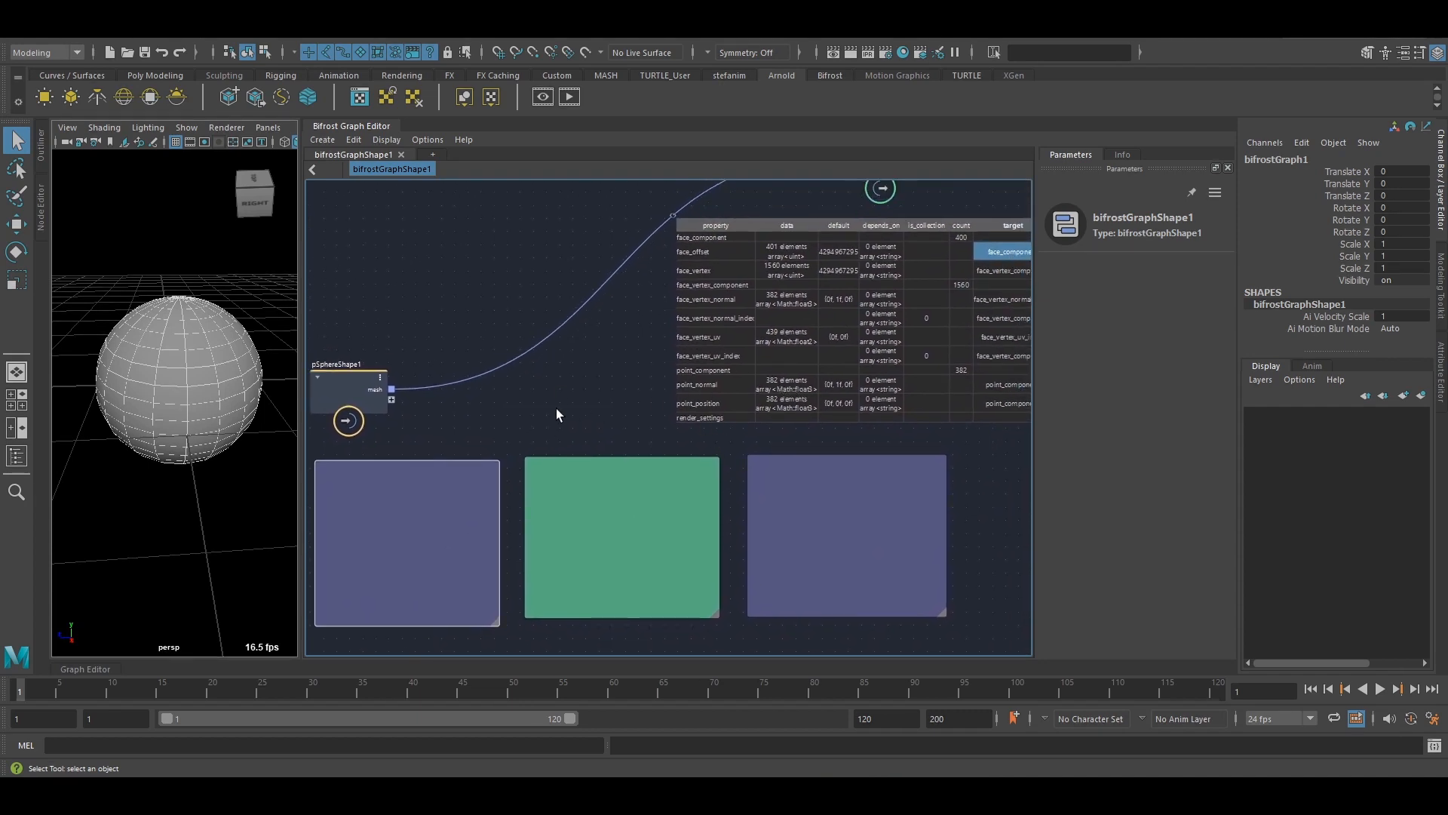
pyautogui.moveTo(619, 419)
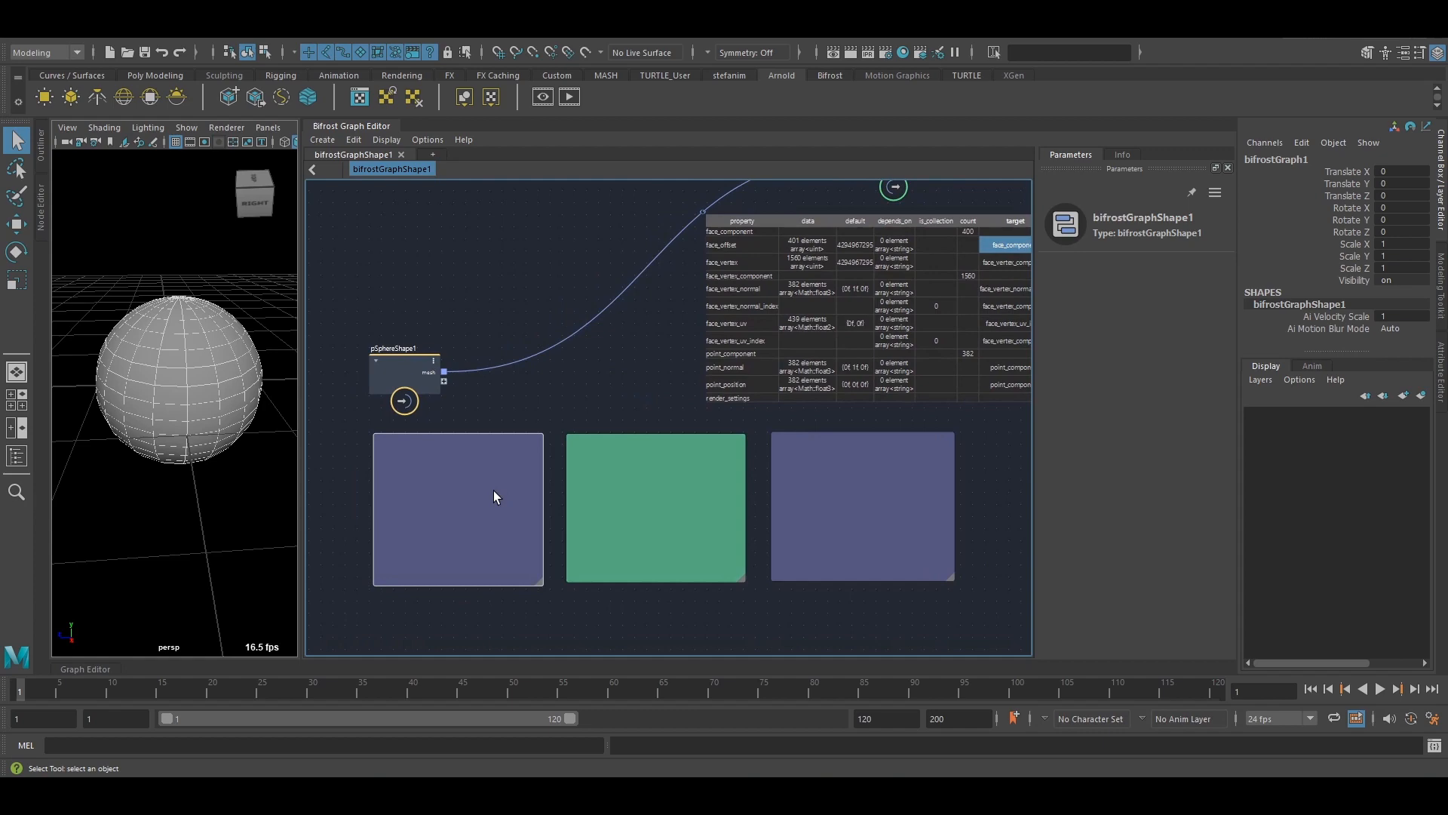
pyautogui.moveTo(732, 386)
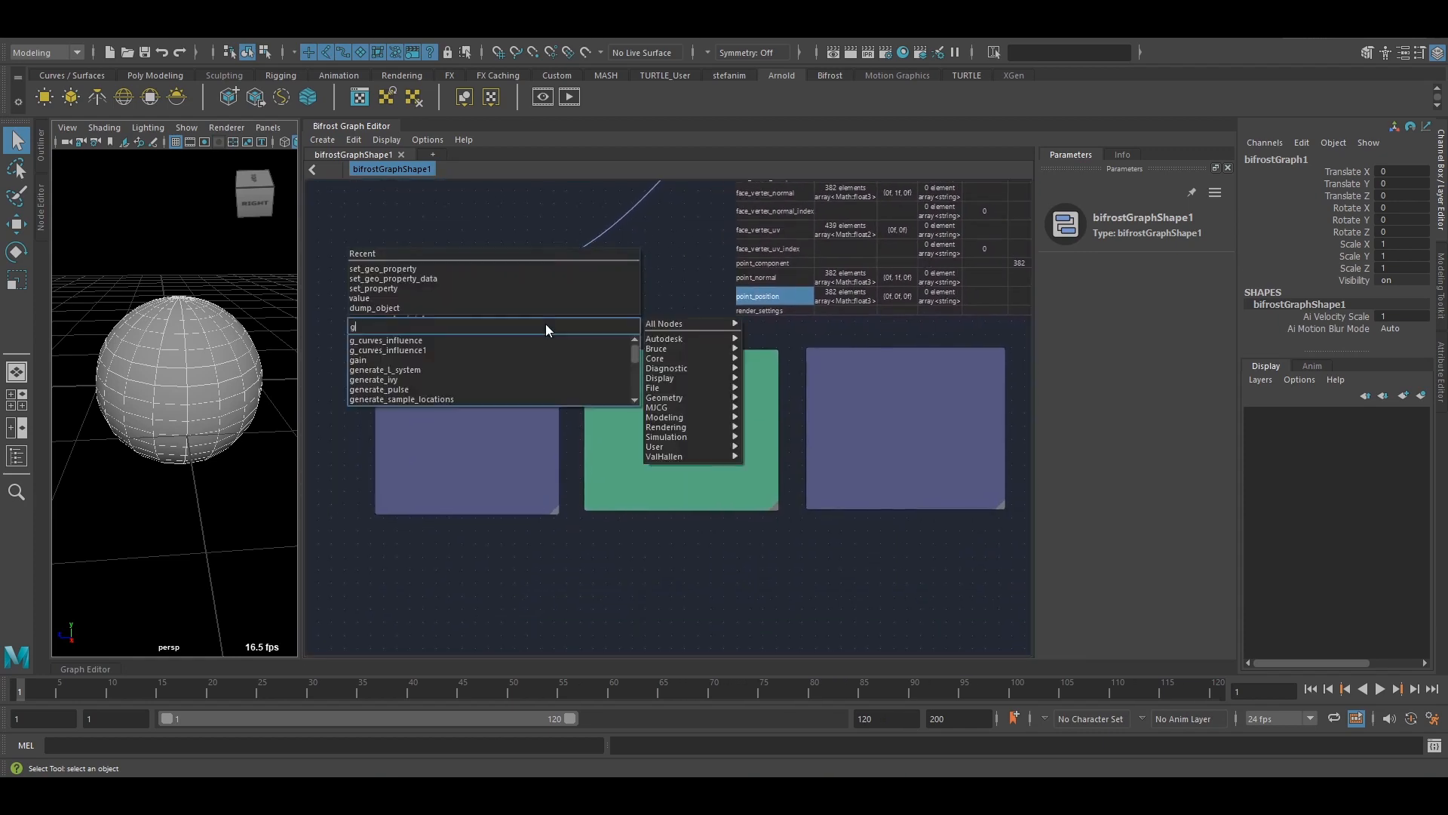
# Create a get_geo_property node and wire the pSphereShape1 mesh into its geometry port.
pyautogui.write('gp')
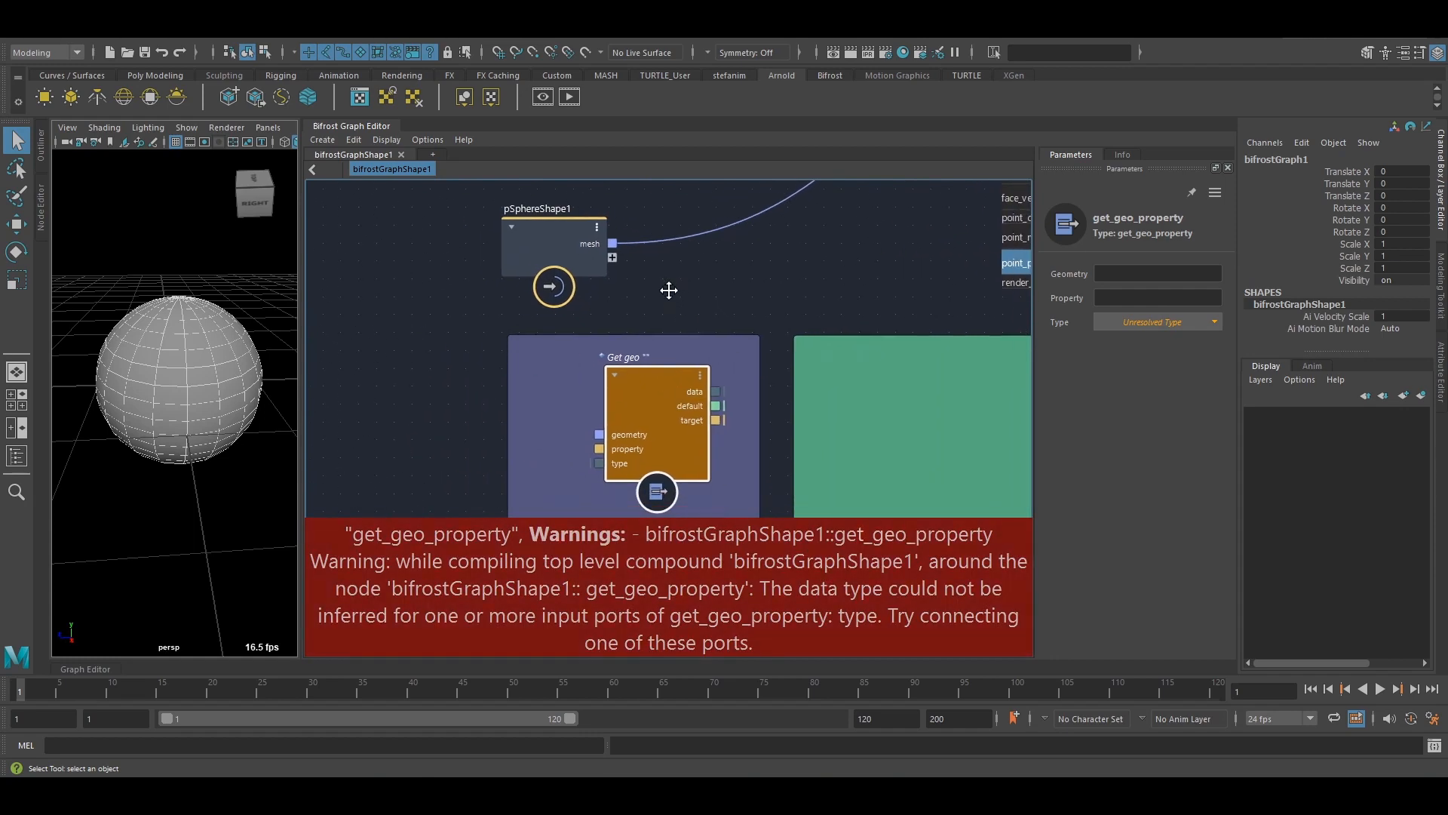
pyautogui.moveTo(575, 247); pyautogui.dragTo(599, 434)
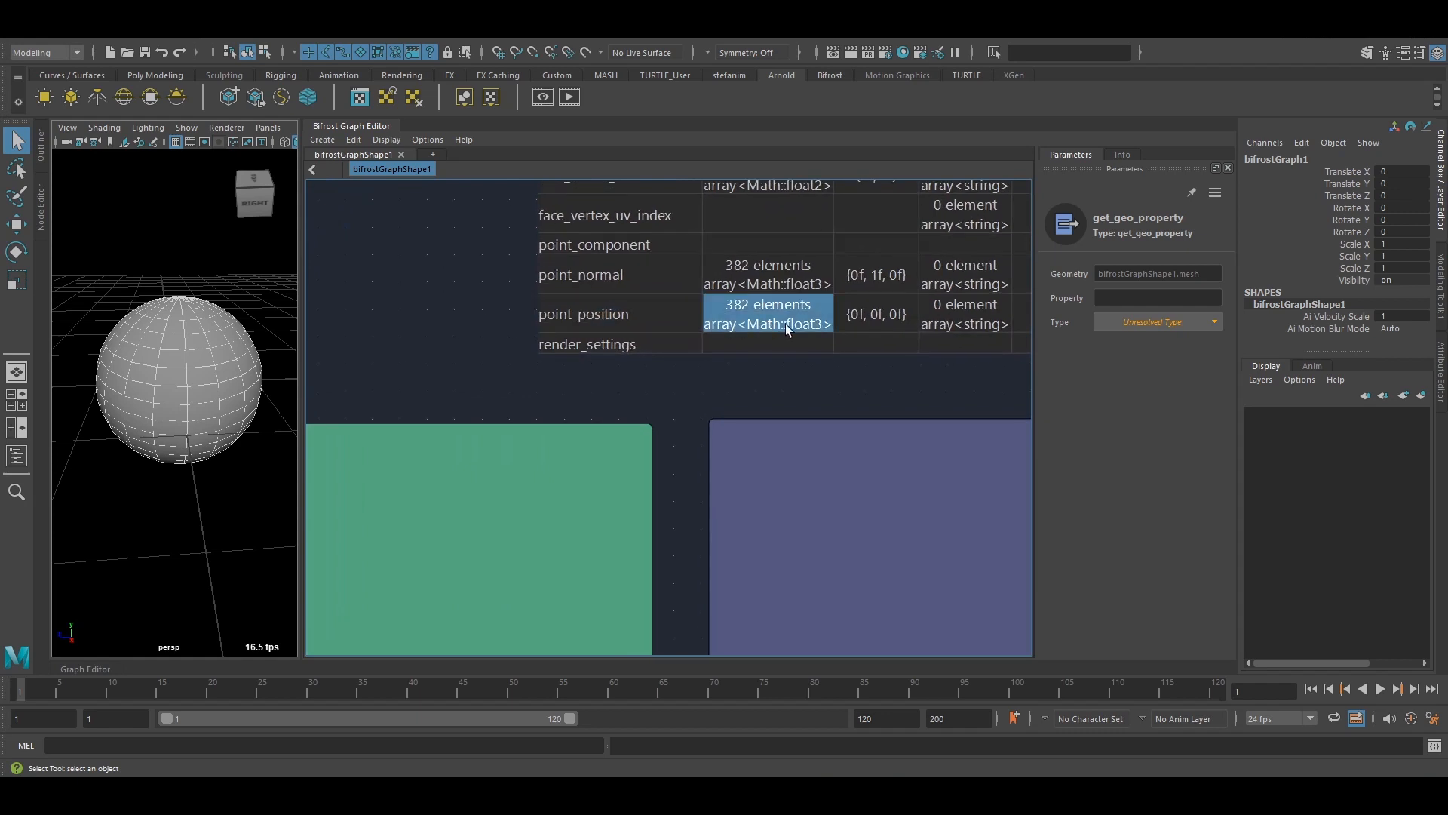
pyautogui.moveTo(815, 342)
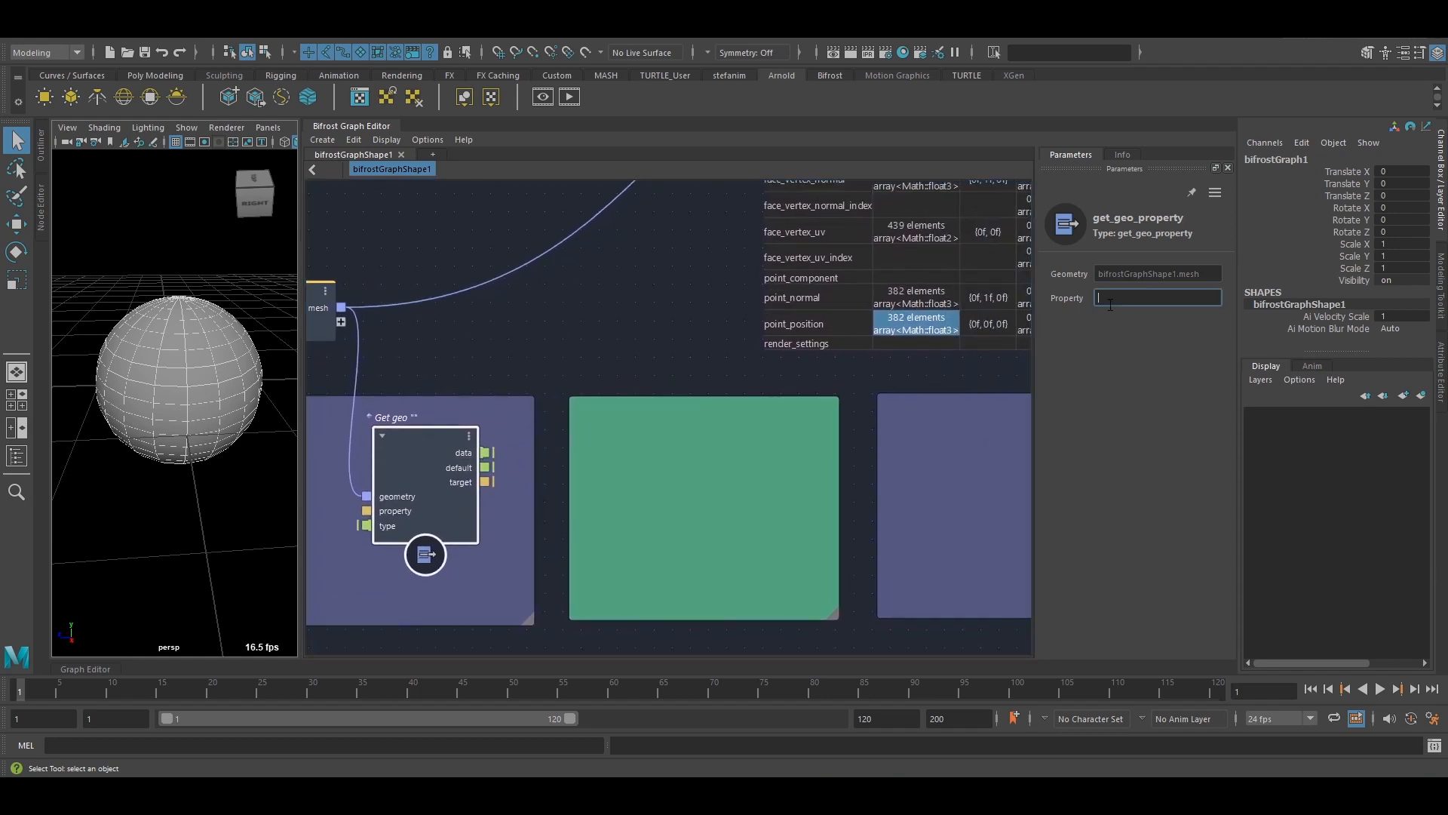
# Set get_geo_property's Property field to point_position.
pyautogui.write('point')
pyautogui.write('fra')
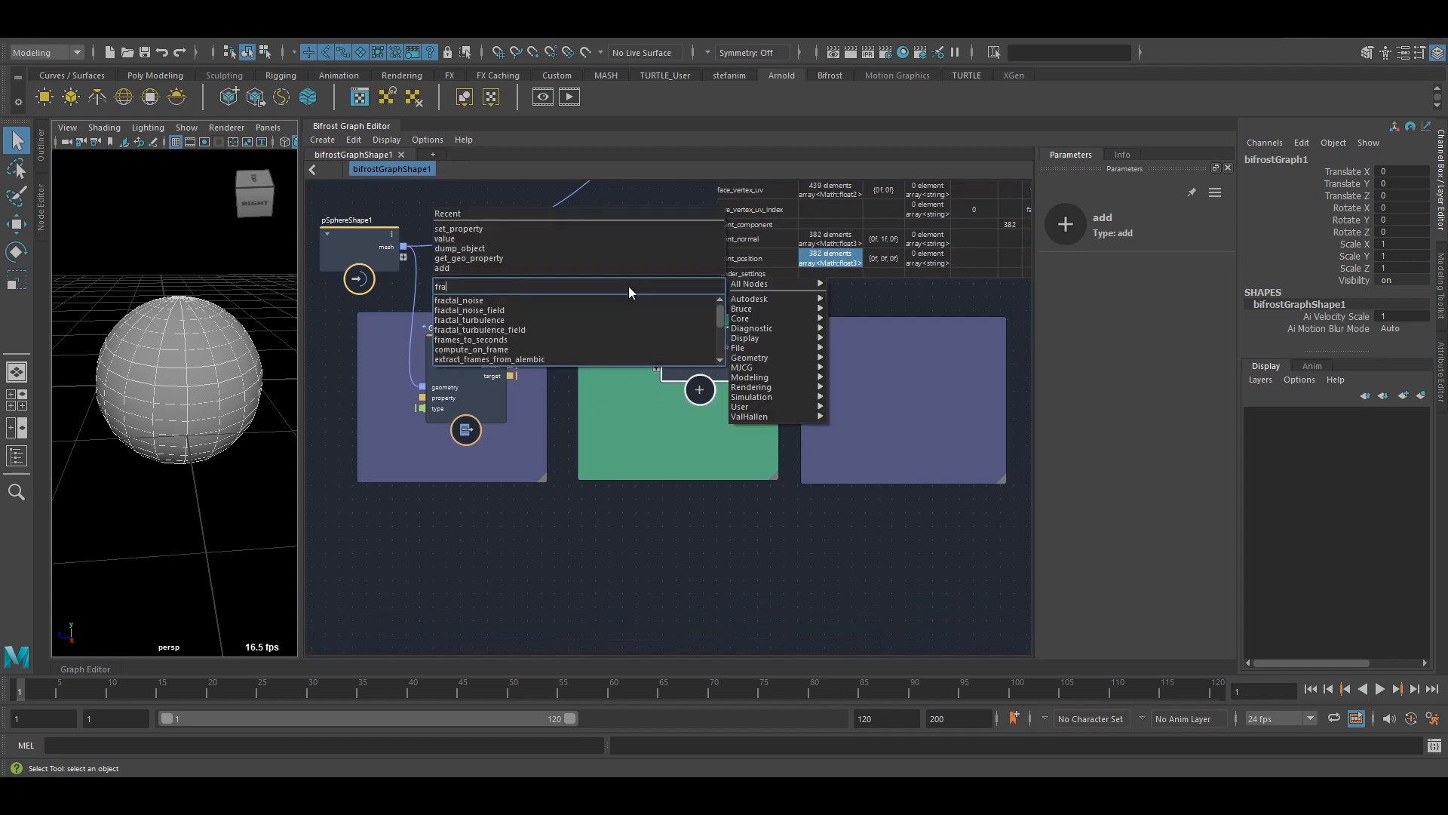
# Add the fractal_turbulence node from the node search beside the add node.
pyautogui.click(469, 320)
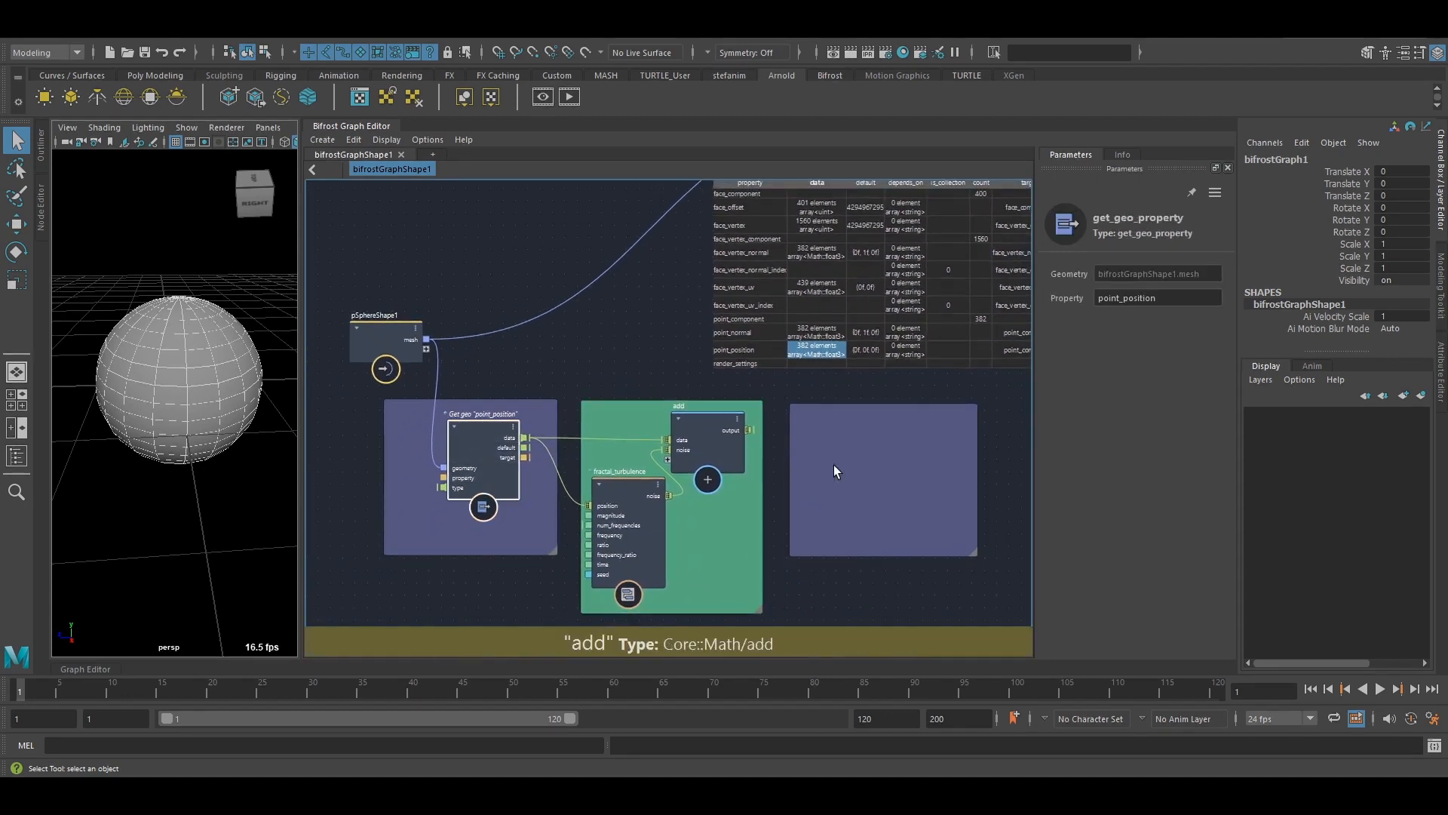
# Create a set_geo_property node via 'sgp' and set its Property to point_position.
pyautogui.write('sgp')
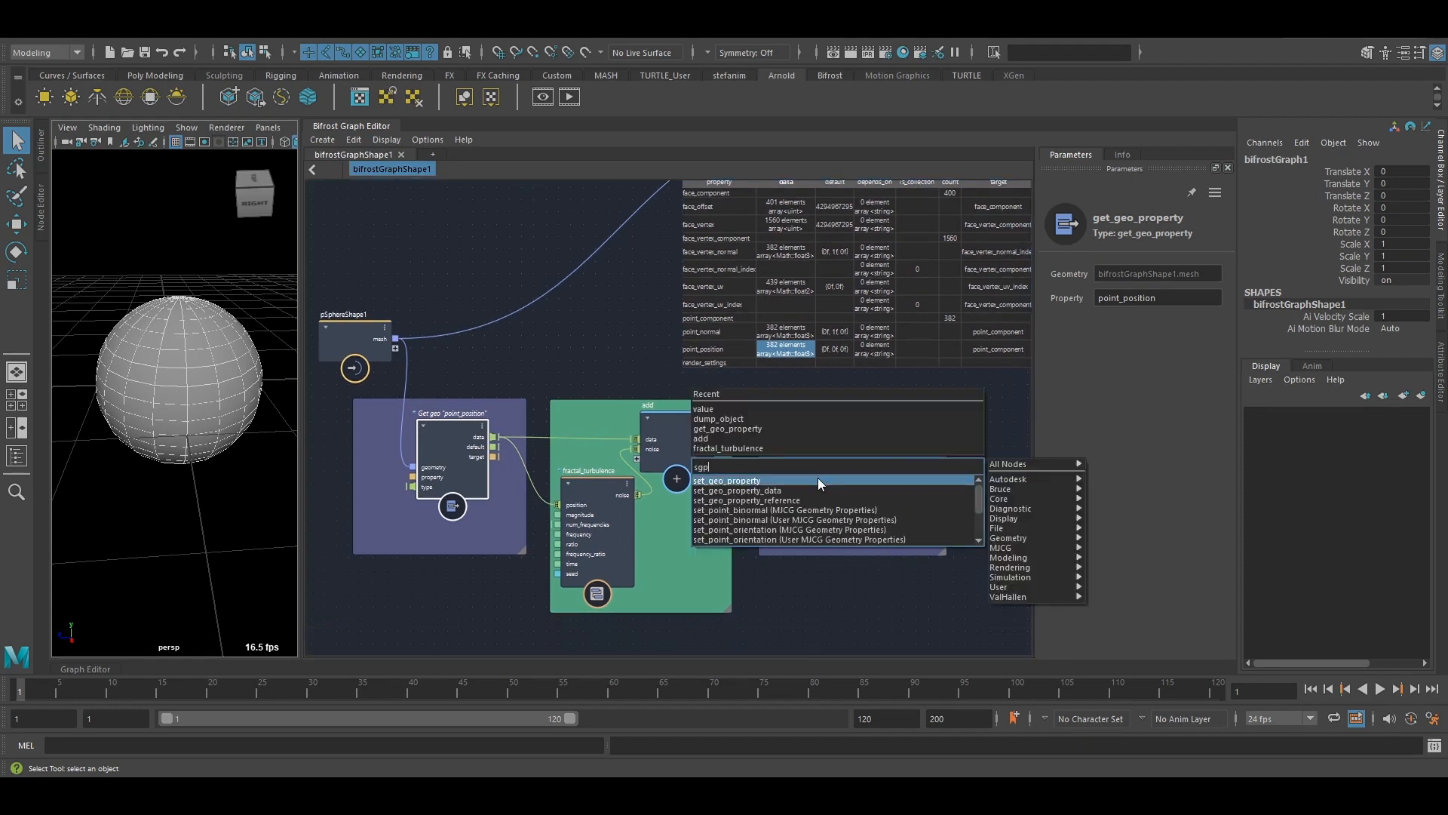
pyautogui.click(726, 480)
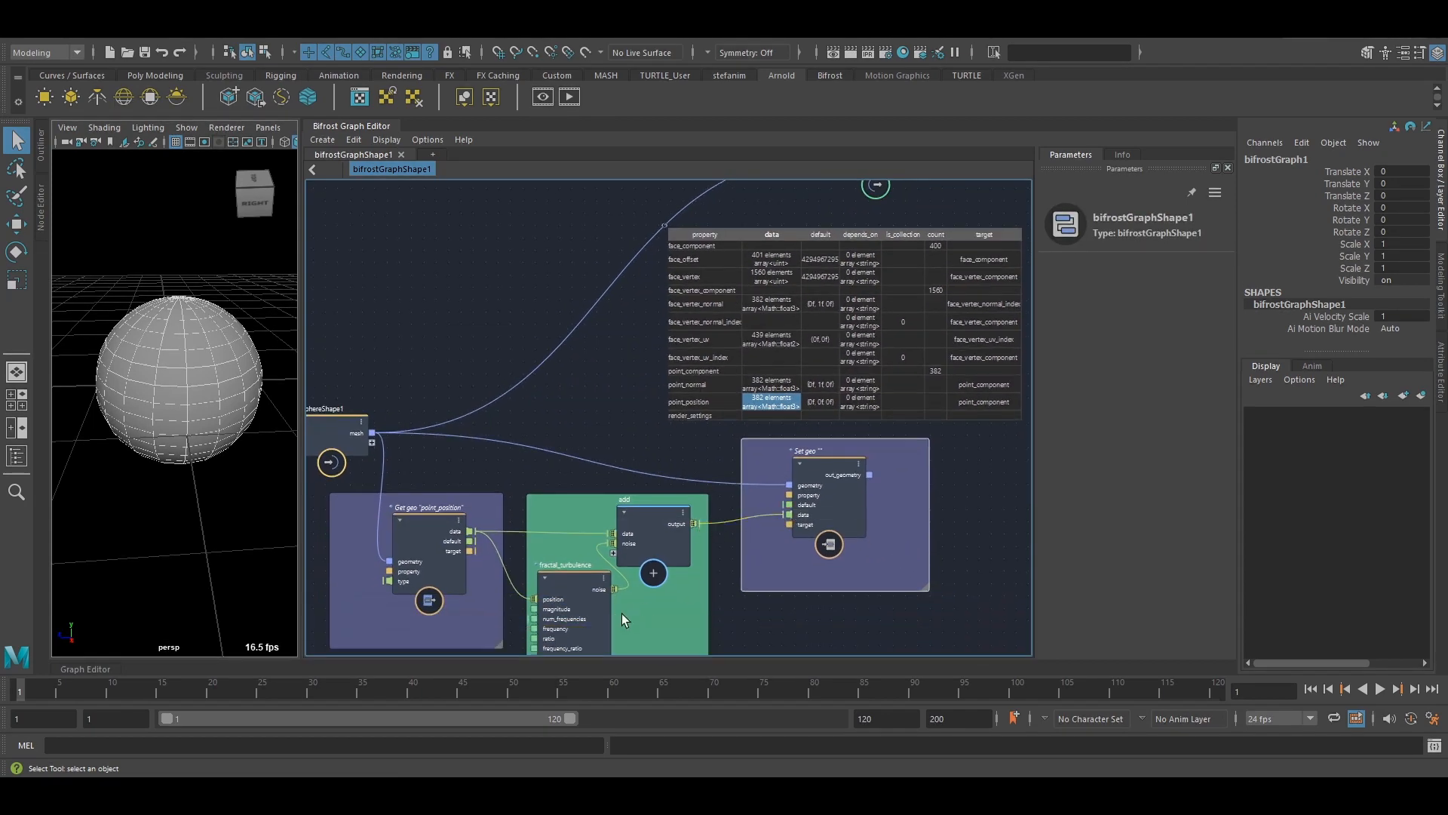
pyautogui.click(826, 498)
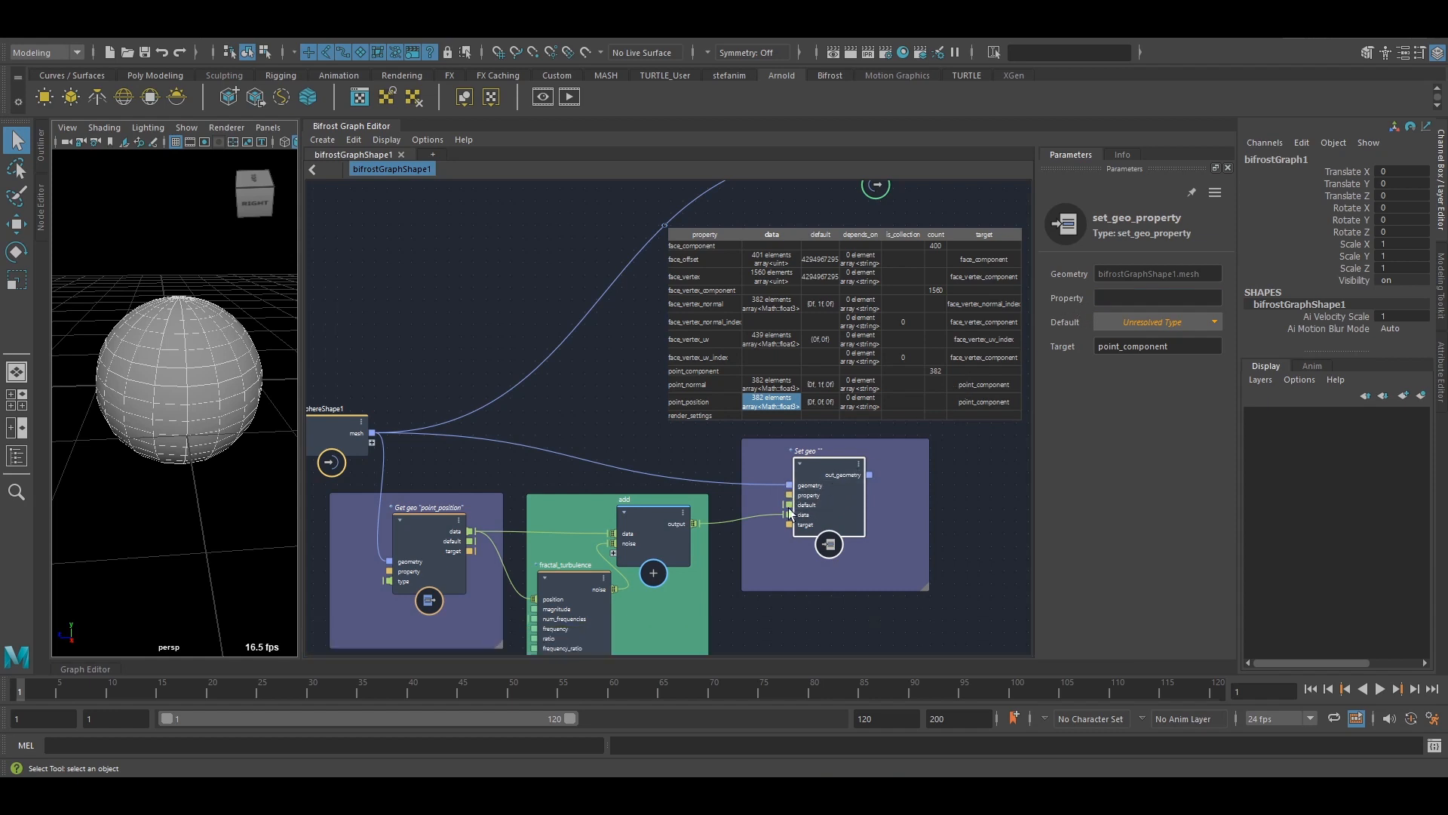
pyautogui.click(1156, 297)
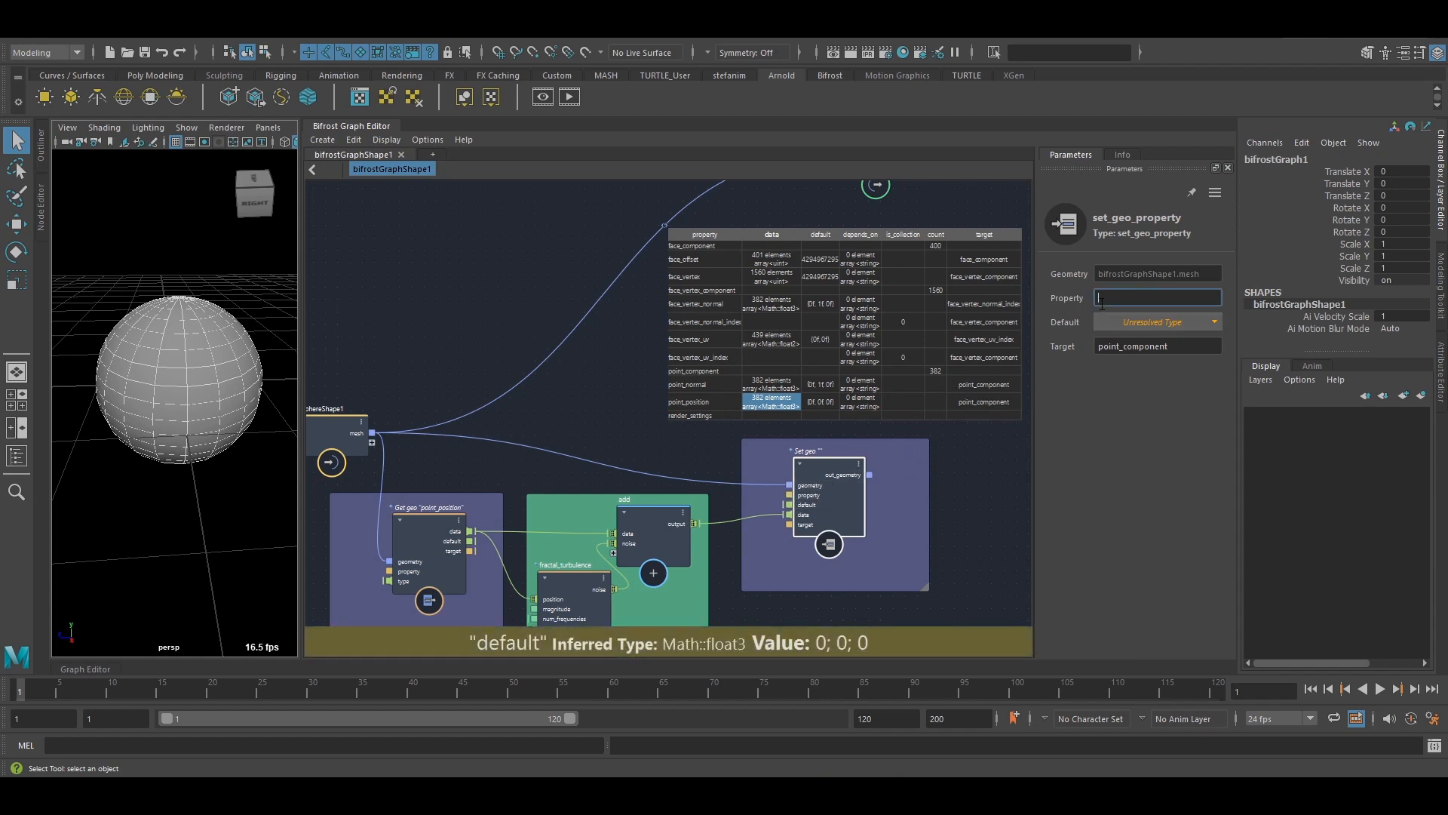
pyautogui.write('point_')
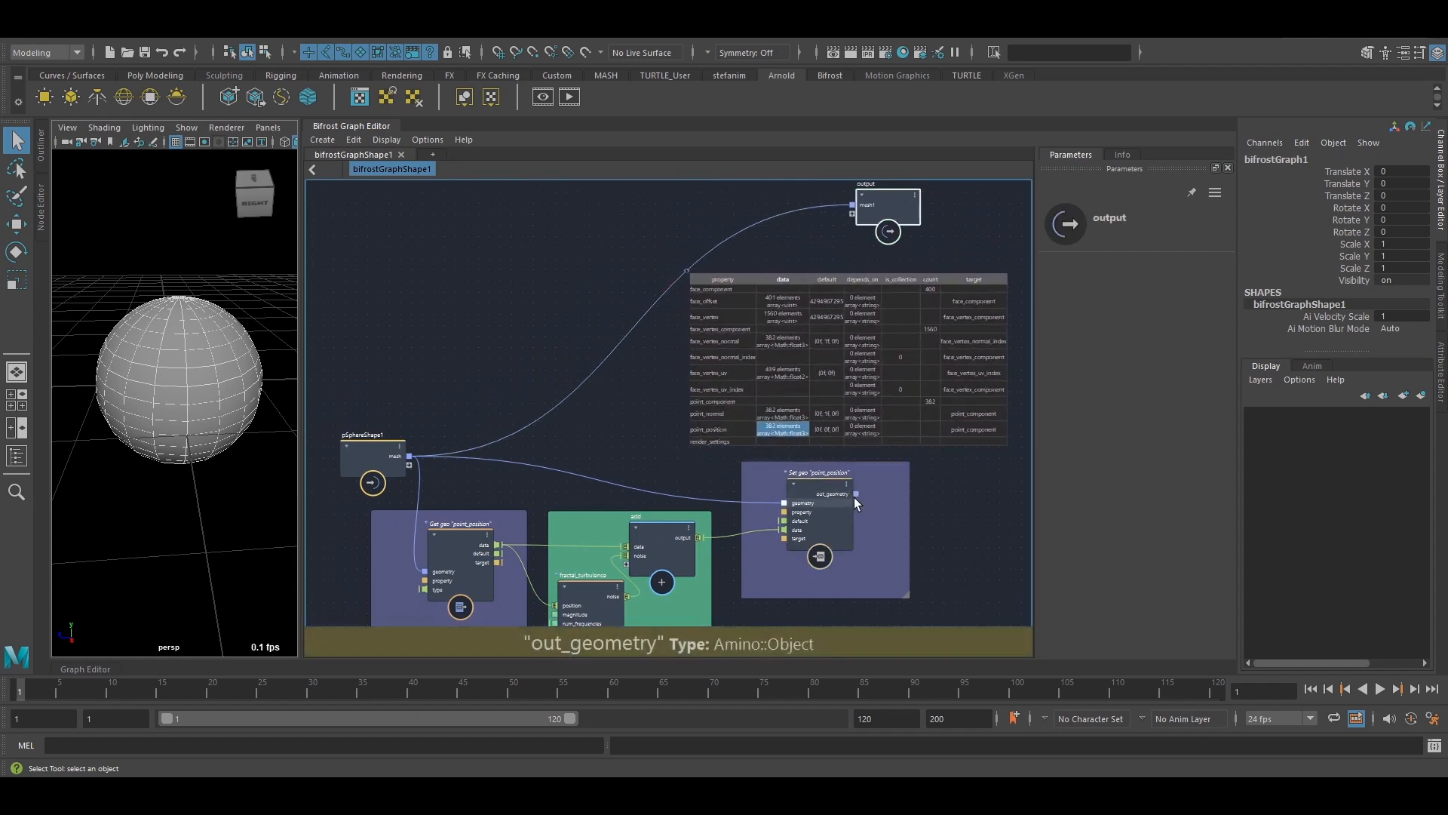
# Wire set_geo_property out_geometry to the output's mesh1 port, deforming the sphere.
pyautogui.moveTo(852, 494); pyautogui.dragTo(852, 206)
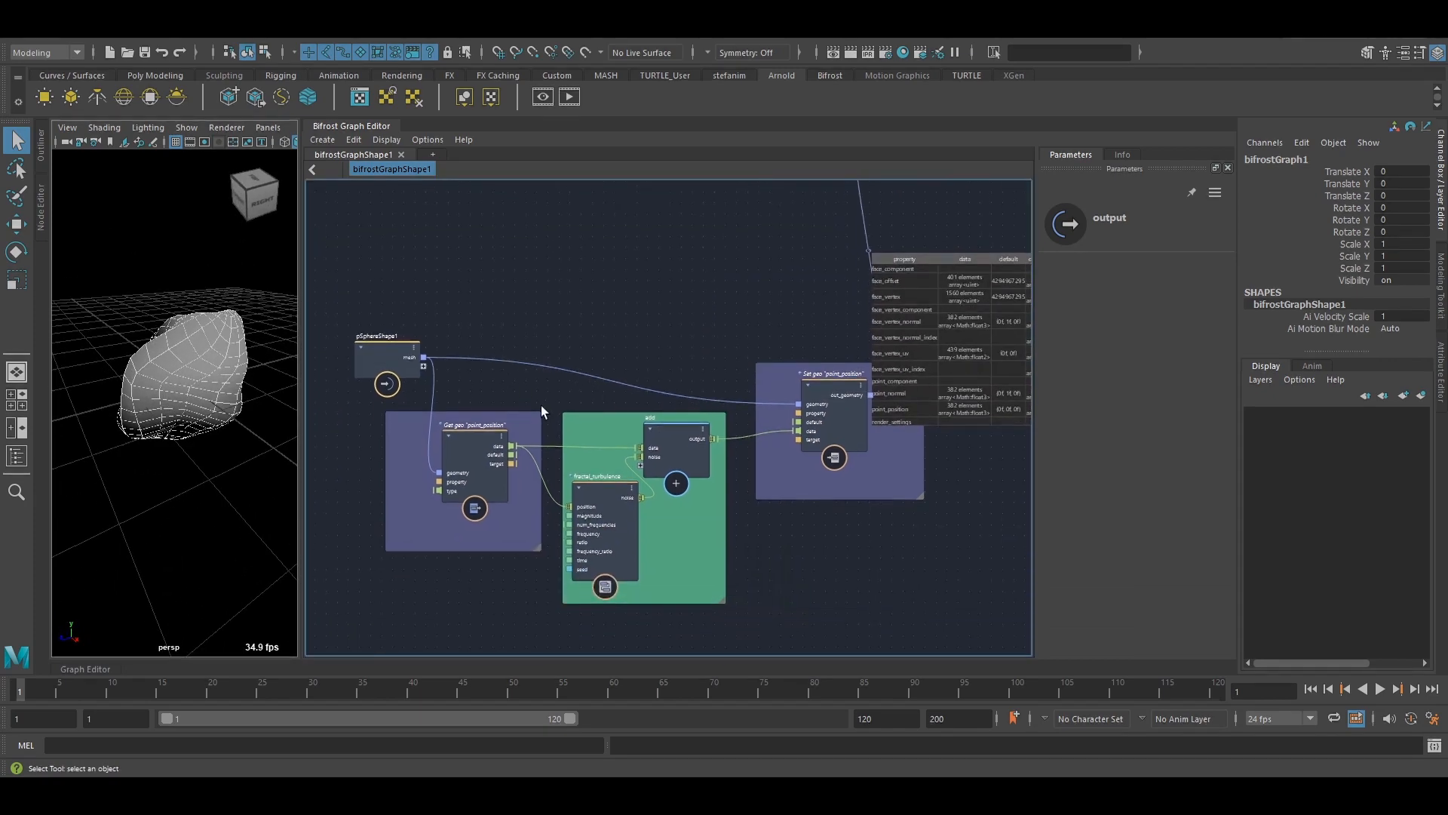
pyautogui.click(598, 532)
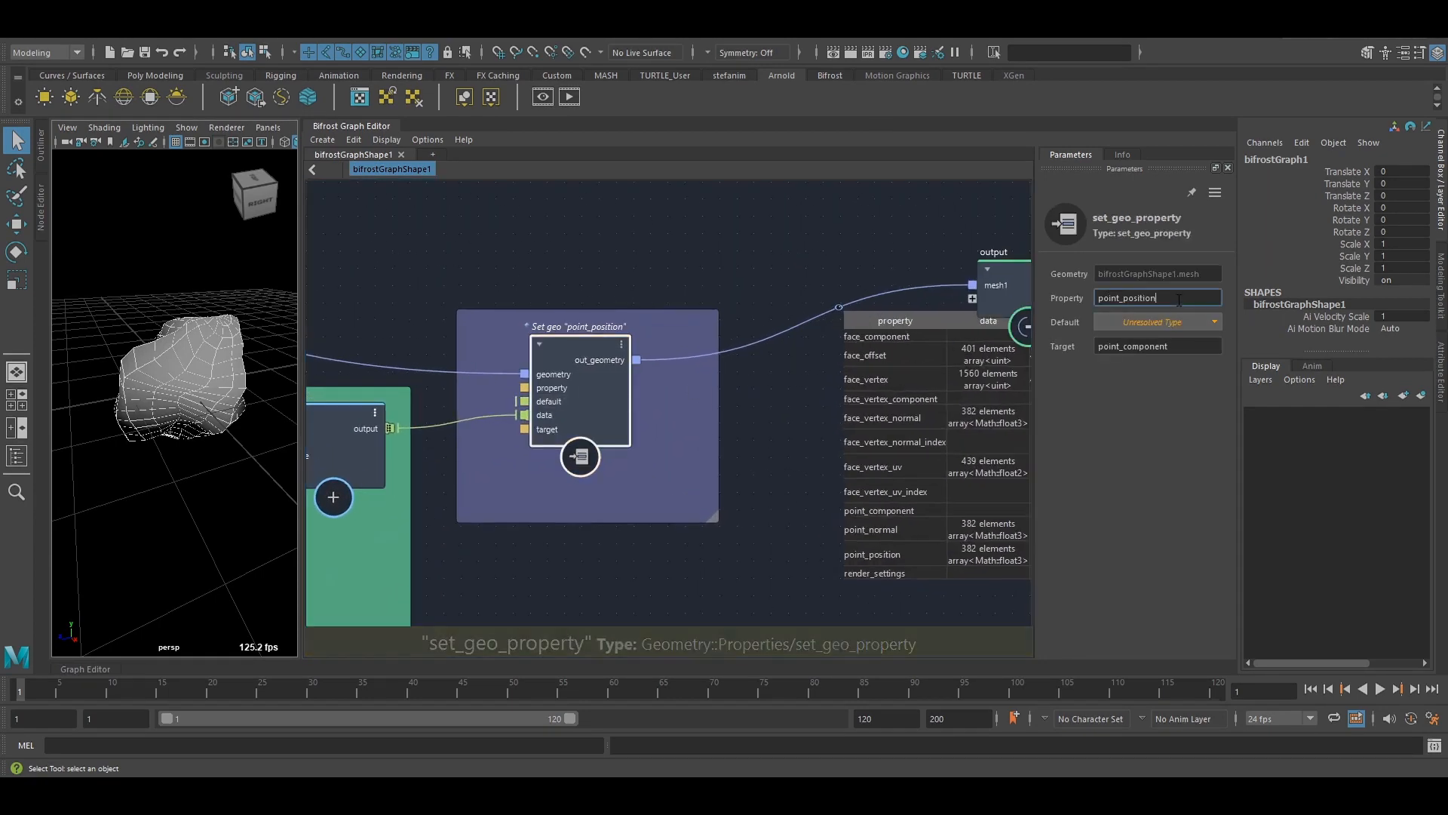
# Append 'n' so the Property reads point_positionn, leaving the sphere round again.
pyautogui.write('n')
pyautogui.write('sg')
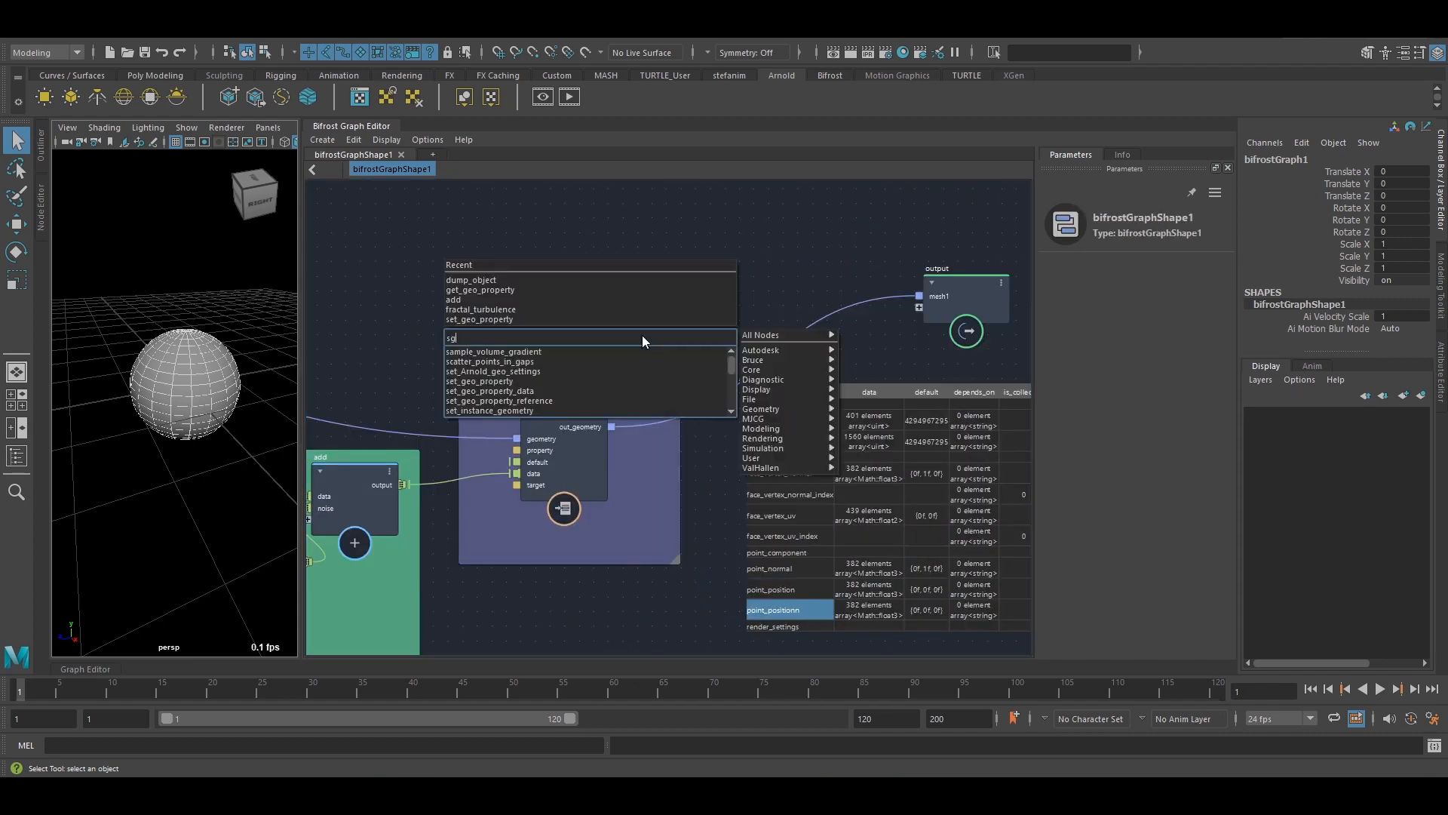
# Create a set_geo_property_data node via 'pd' and edit its target component name to point_position.
pyautogui.write('pd')
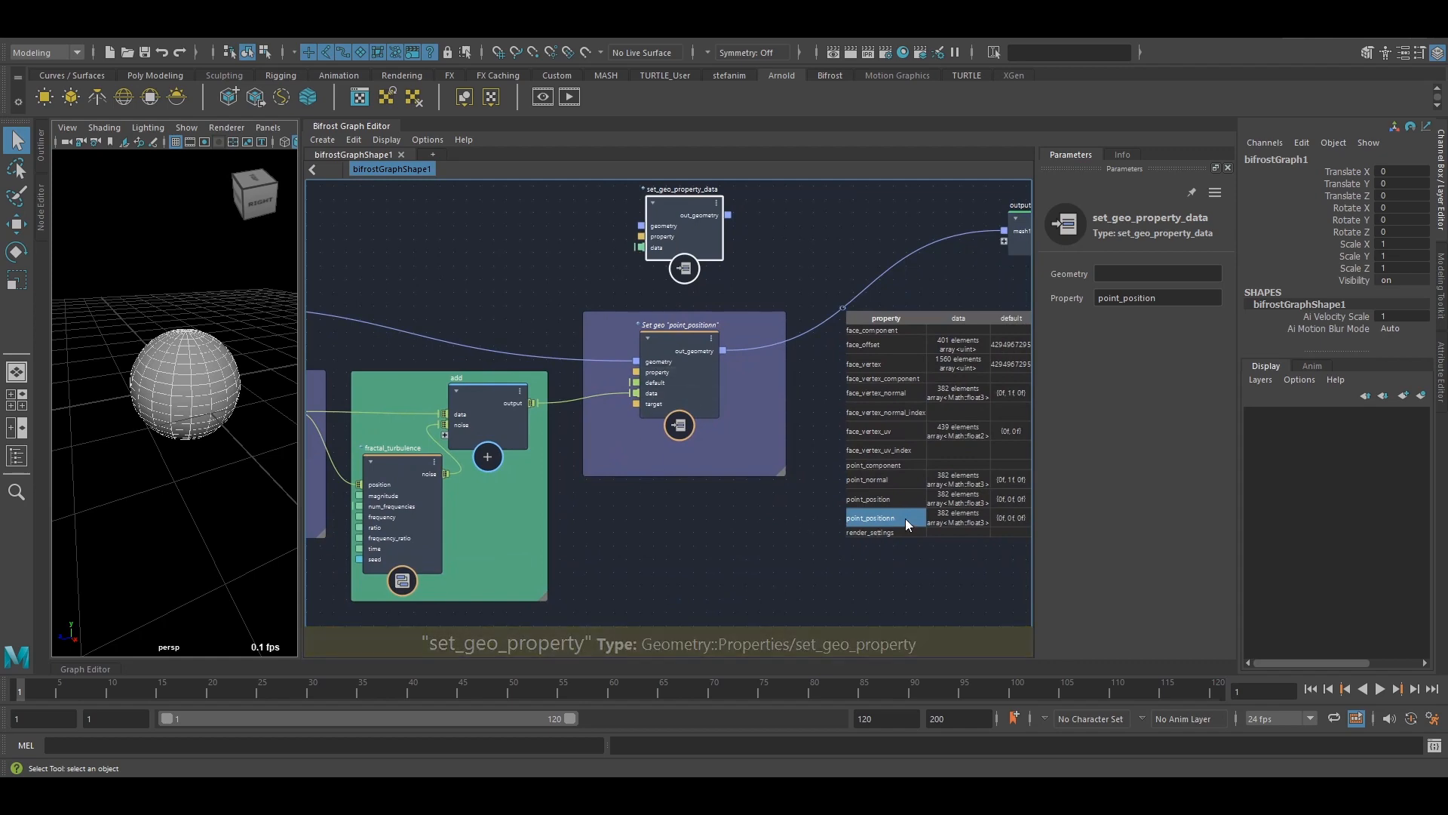
pyautogui.click(868, 498)
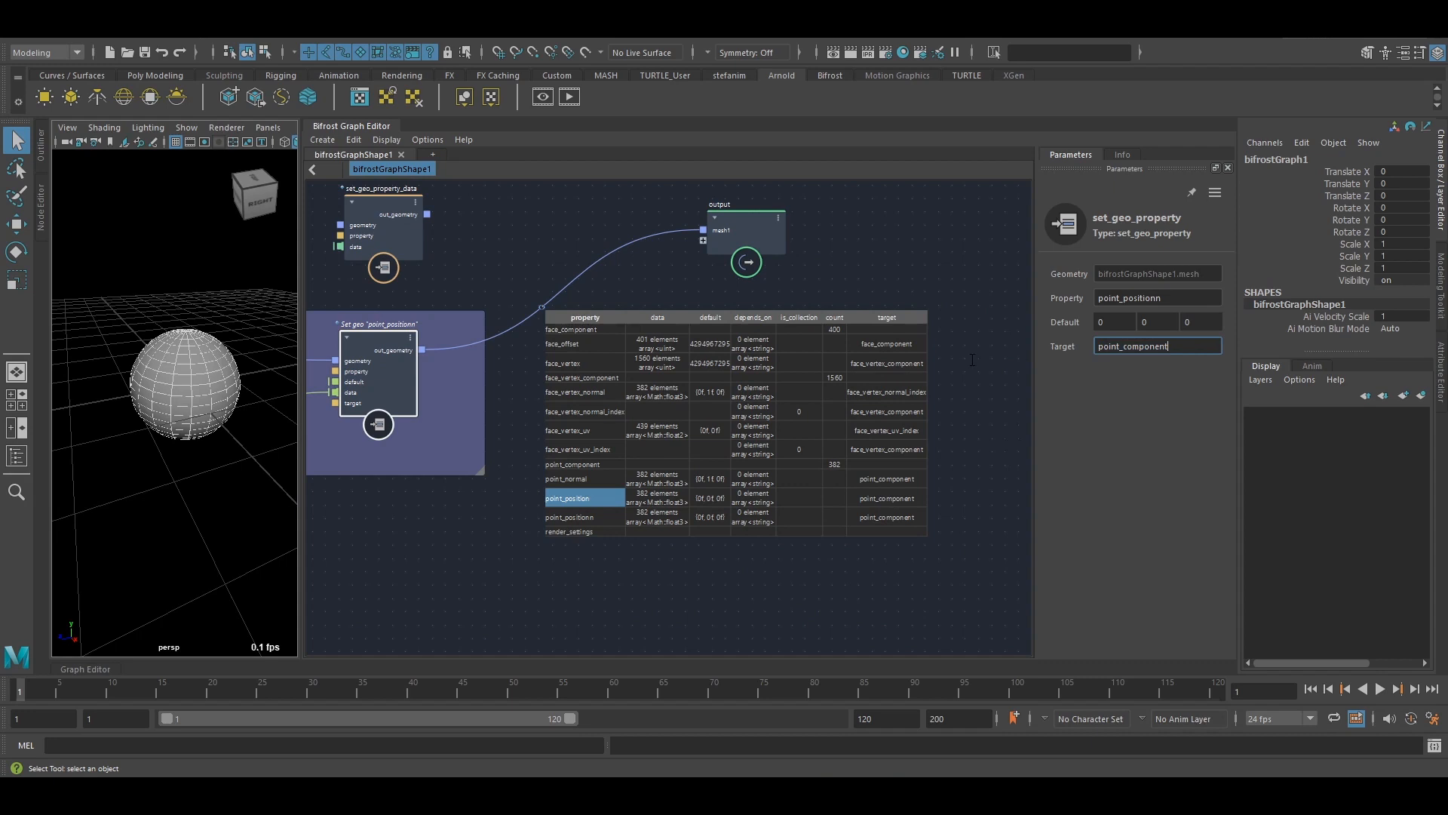
pyautogui.tripleClick(1156, 345)
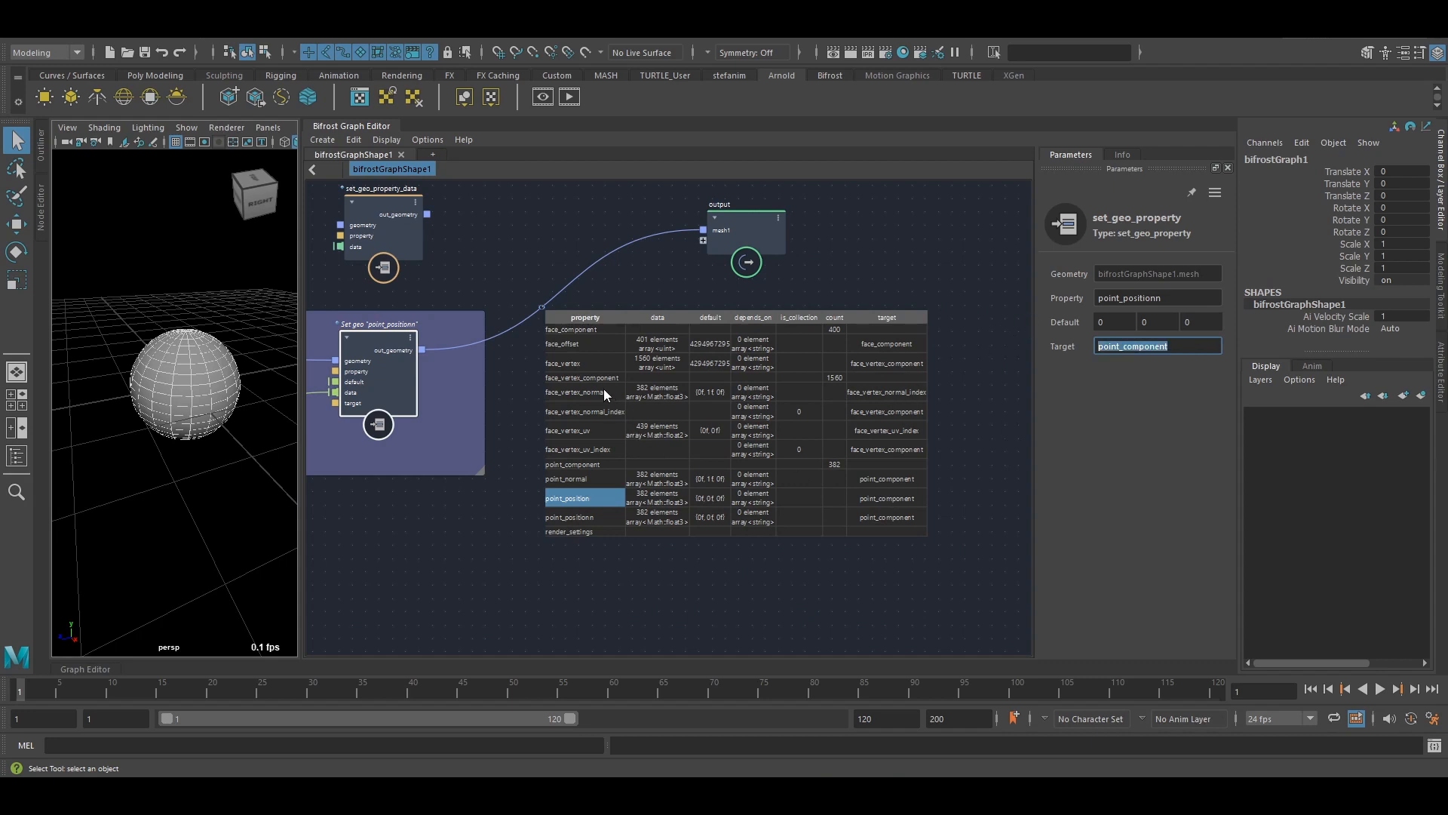
pyautogui.click(1118, 345)
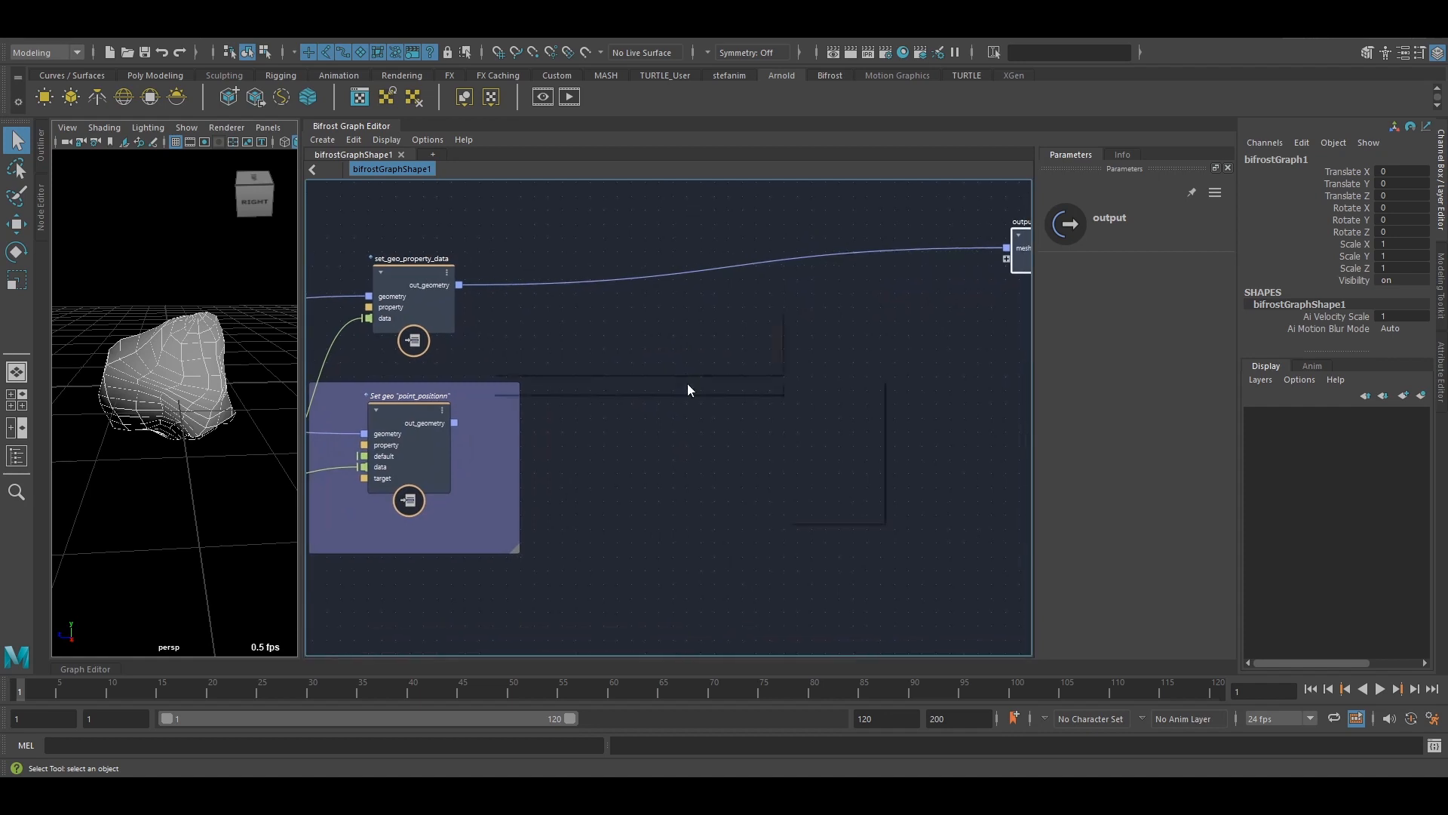
# Add a set_property node via 'set_' search and wire set_geo_property_data out_geometry into its object port.
pyautogui.write('set')
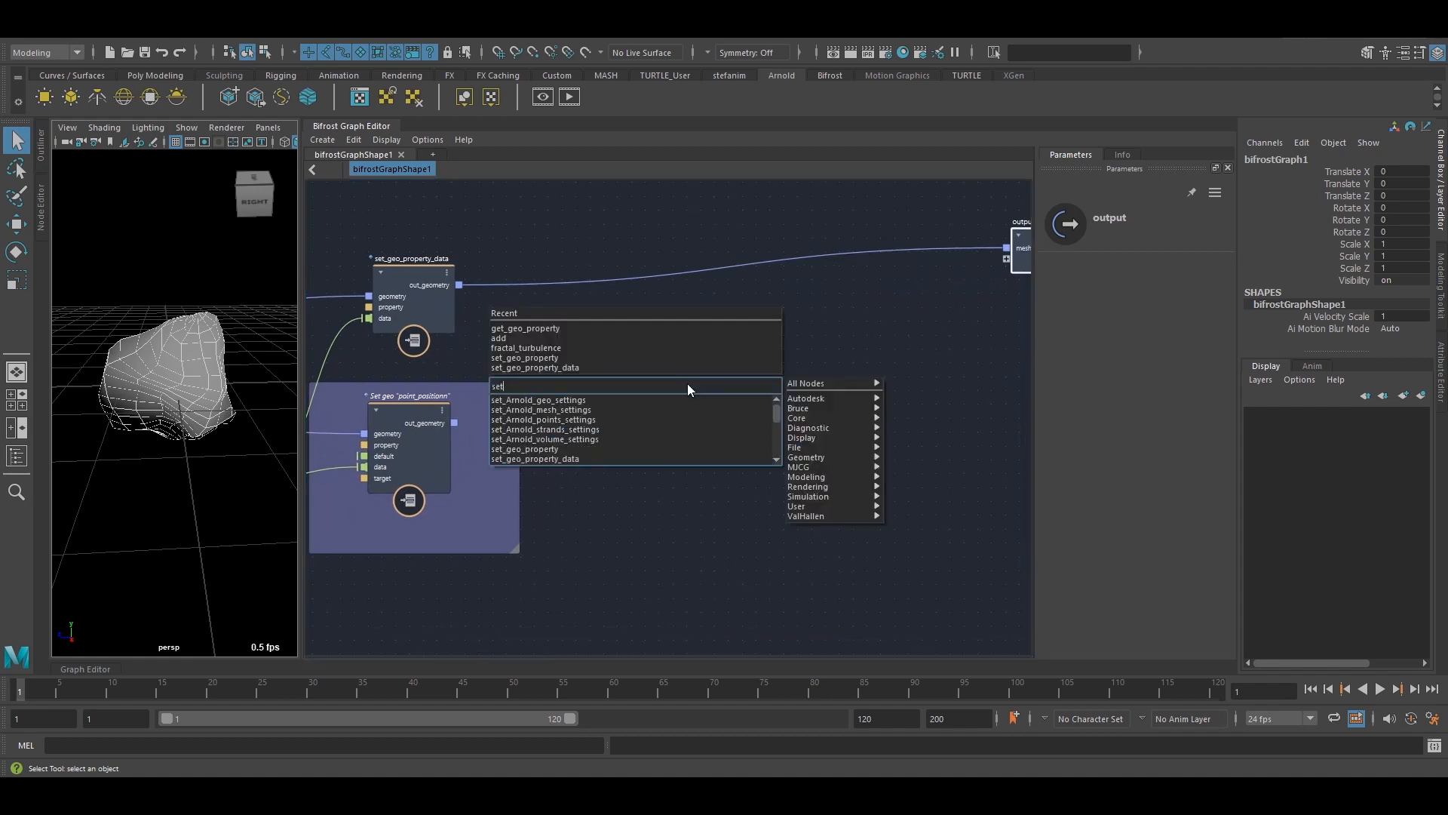
pyautogui.write('_')
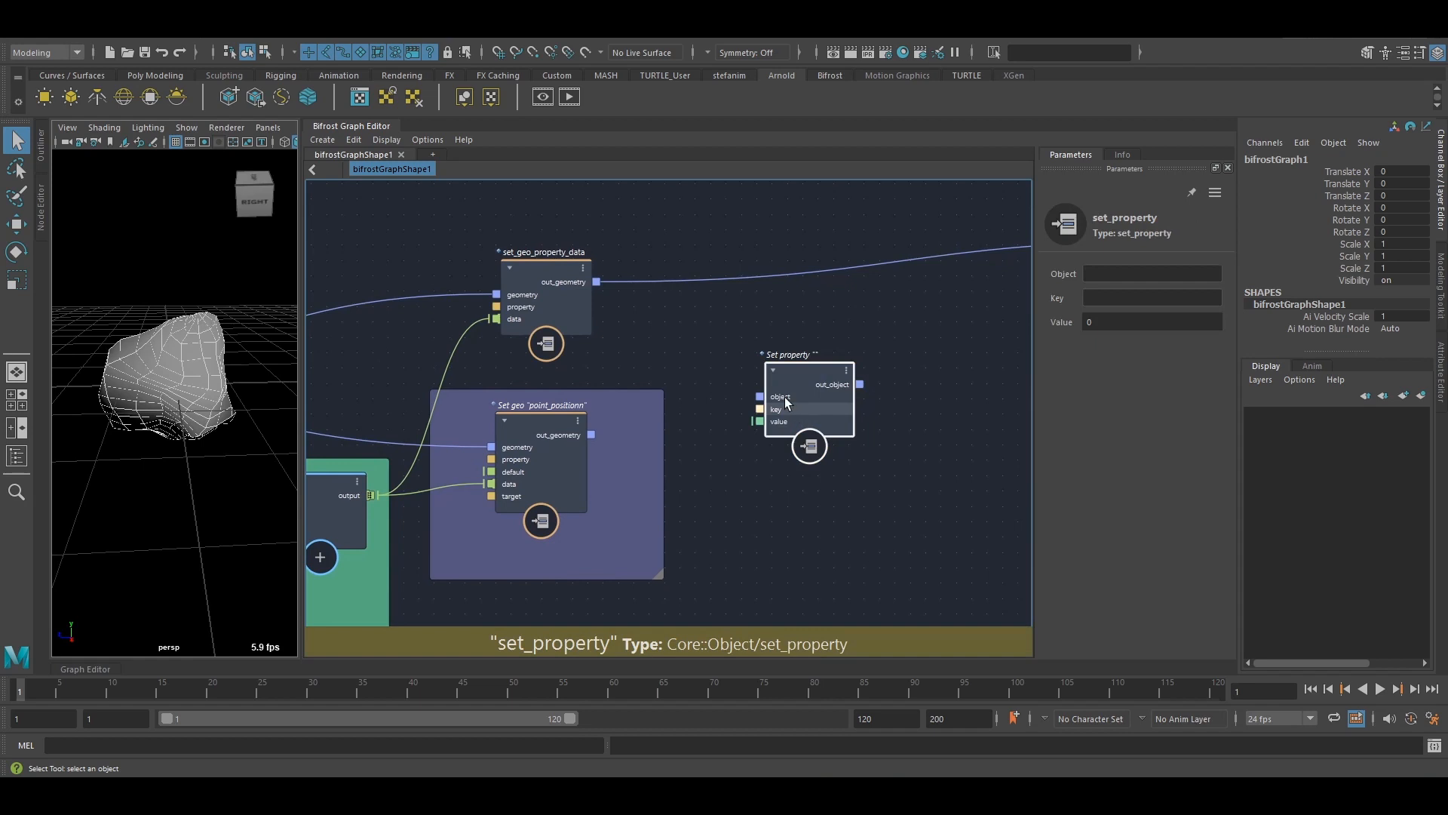
pyautogui.moveTo(598, 281); pyautogui.dragTo(760, 398)
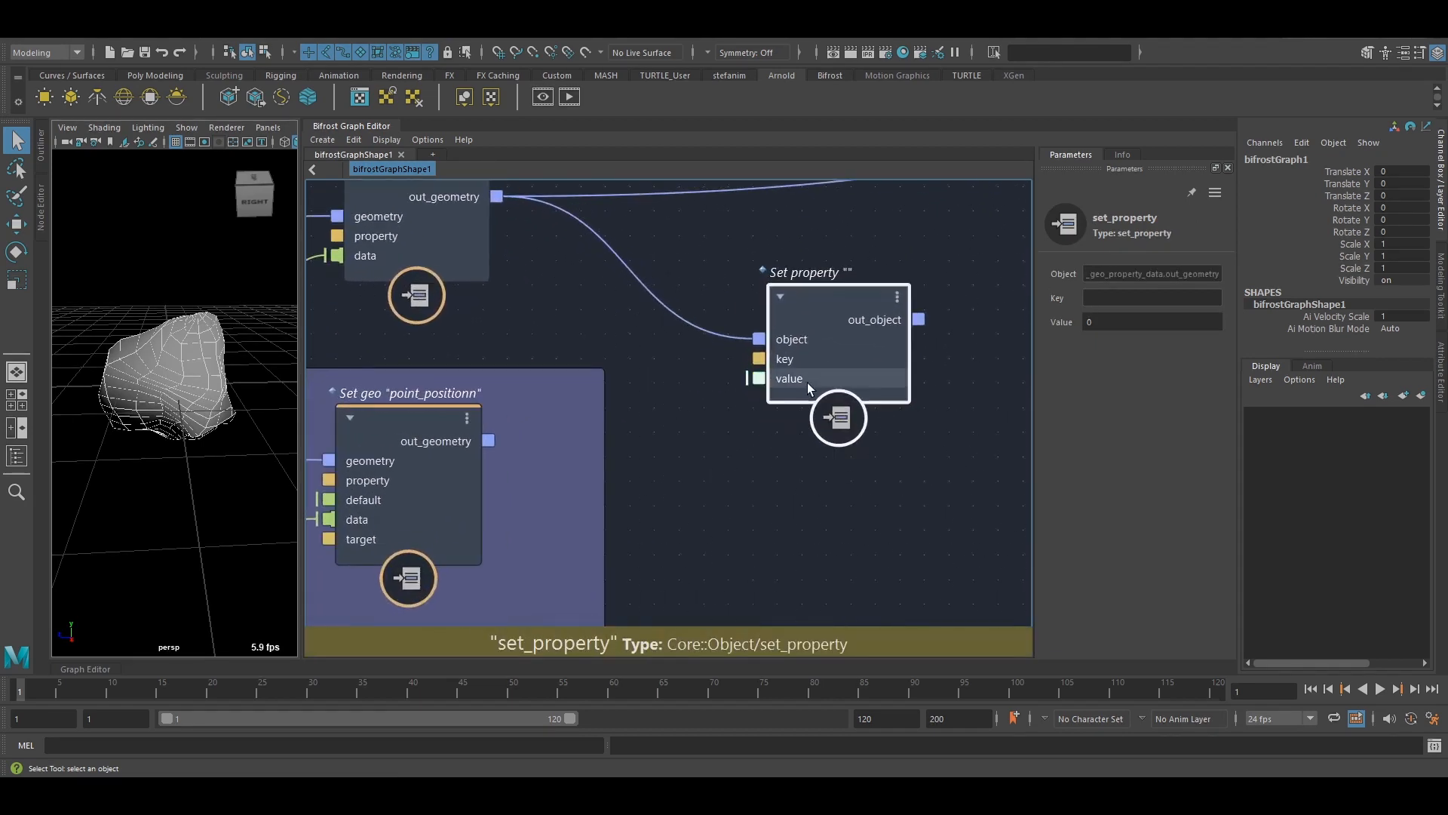
pyautogui.moveTo(424, 519)
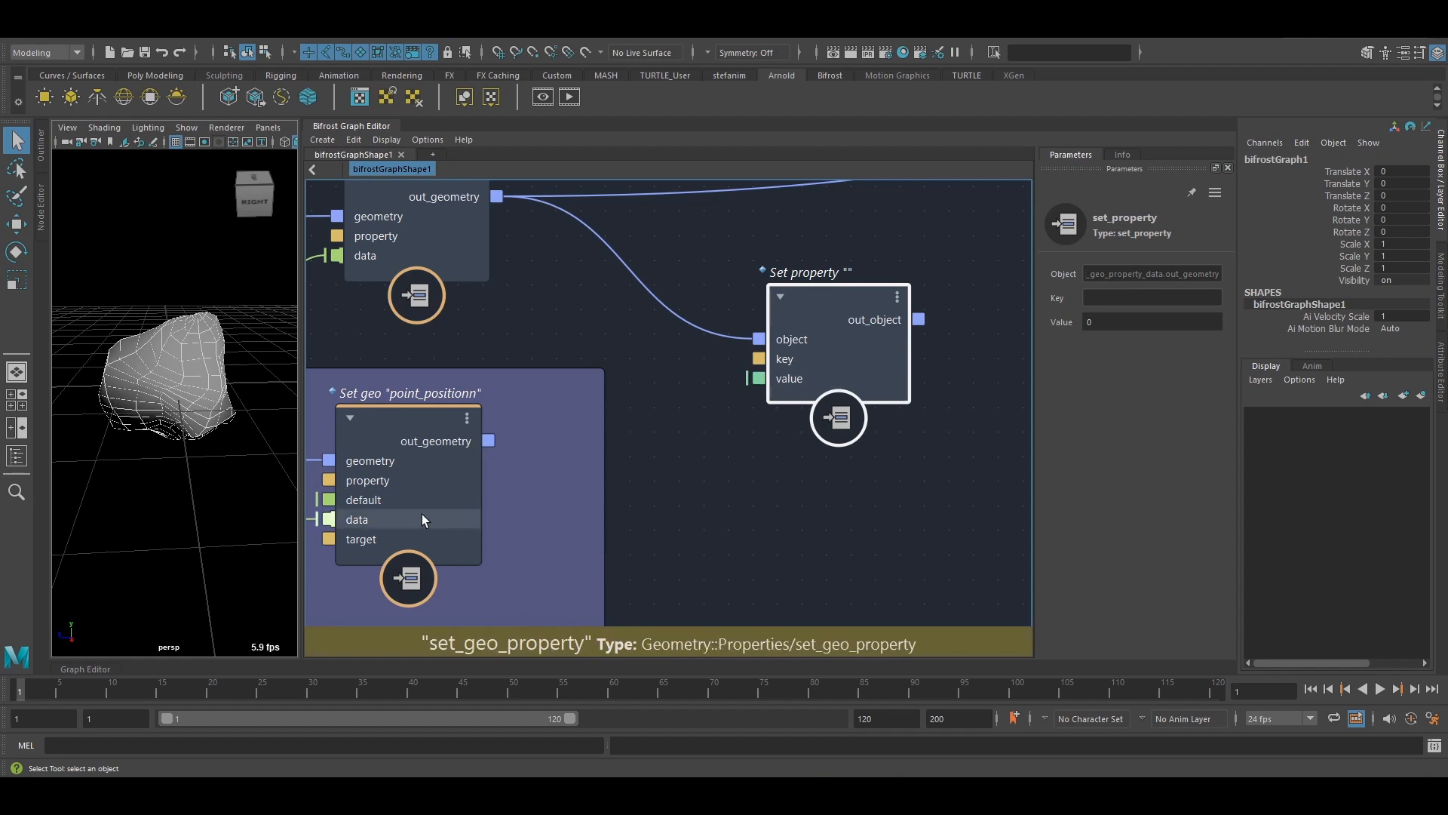
pyautogui.click(406, 392)
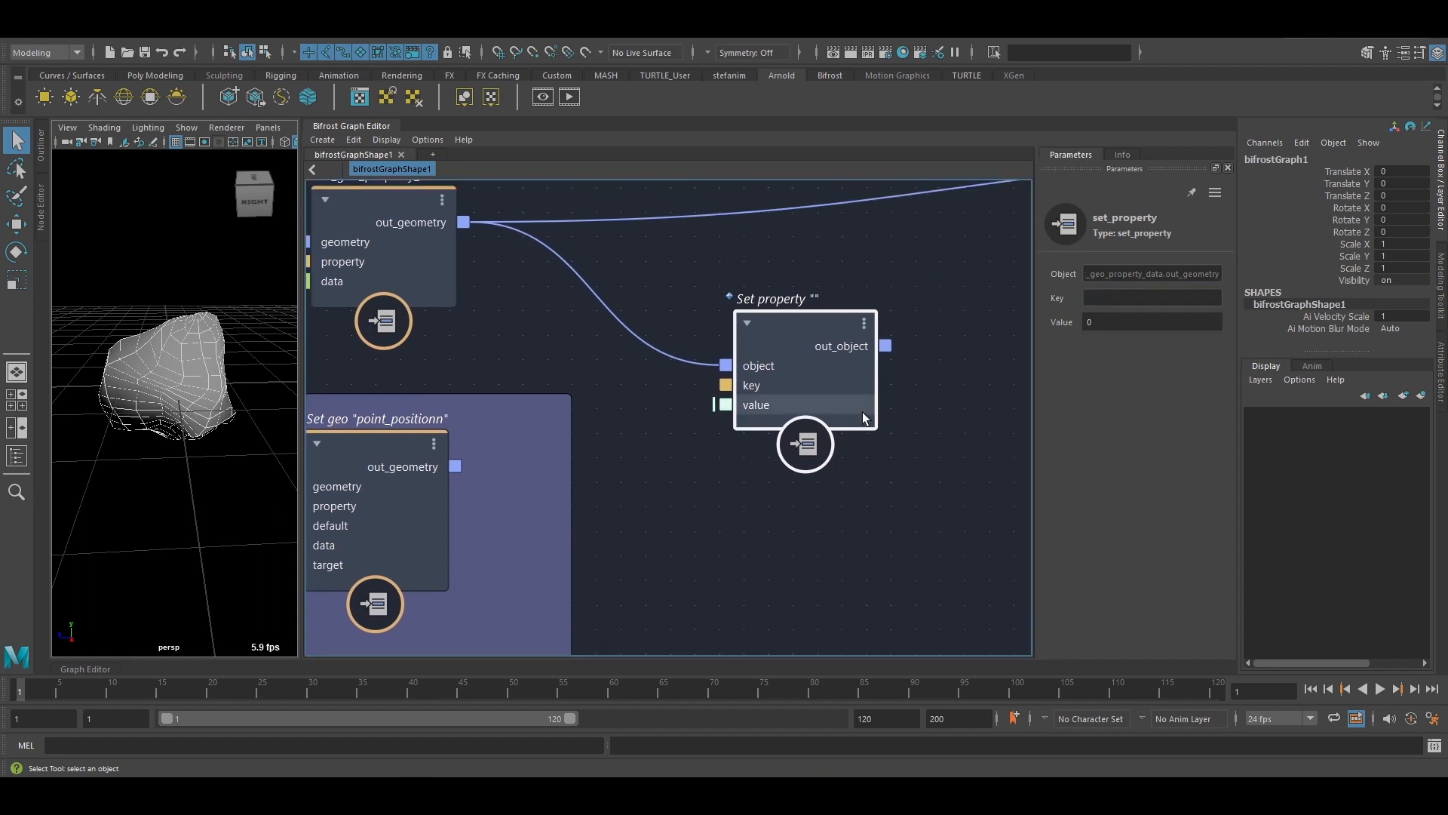
# Make set_property's value port String-typed and create a value node feeding it.
pyautogui.rightClick(756, 405)
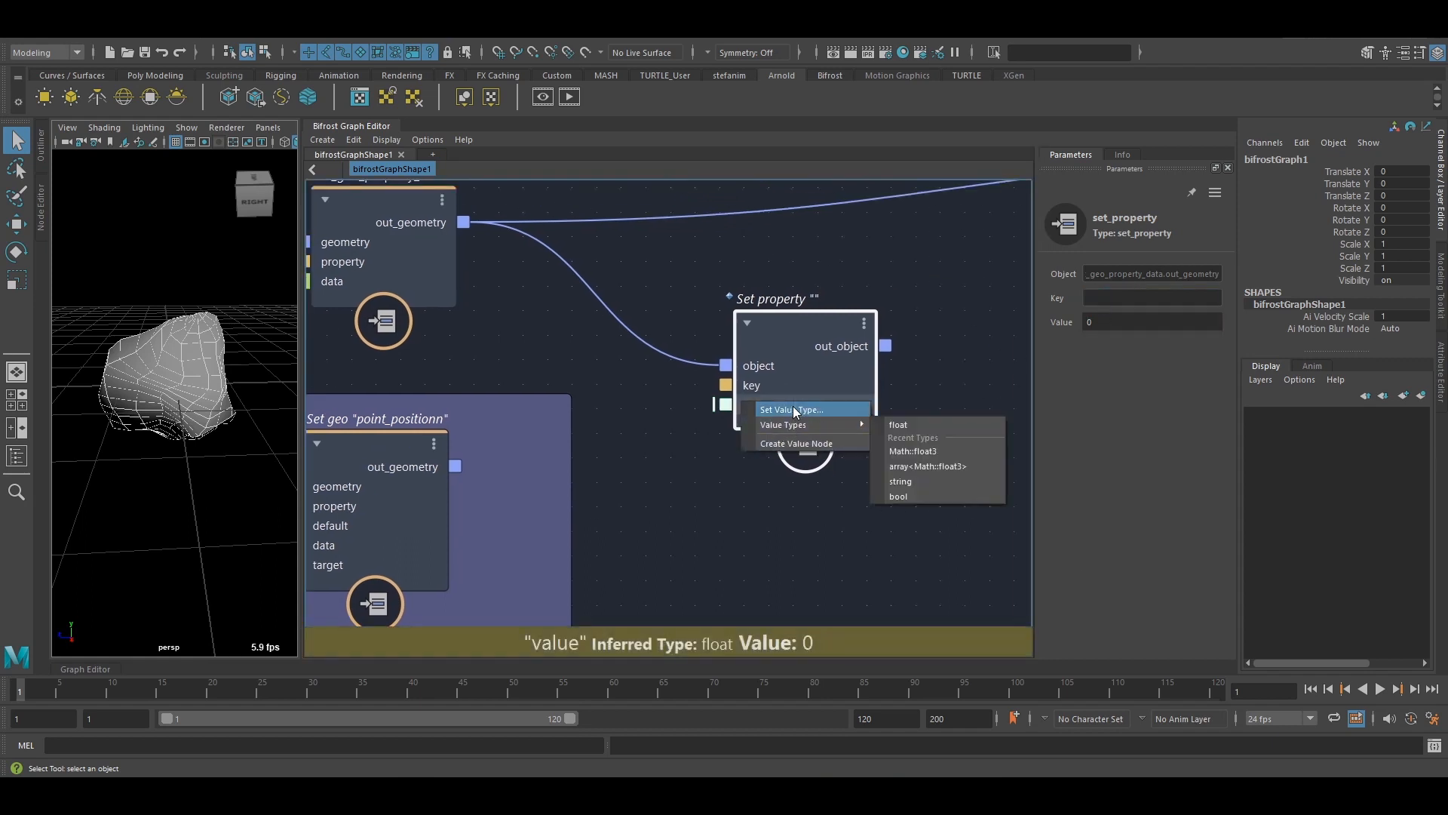
pyautogui.click(785, 409)
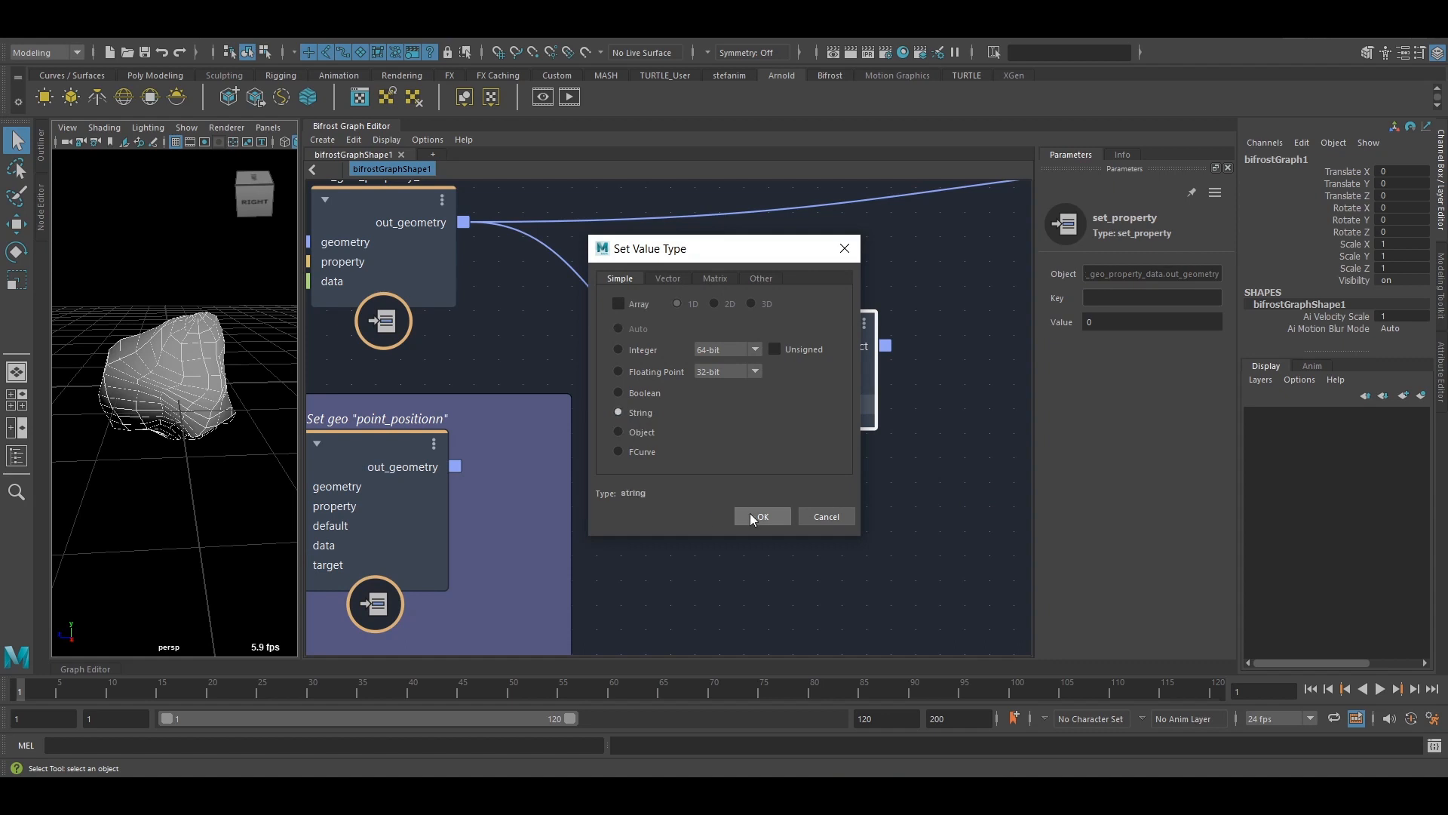
pyautogui.click(761, 516)
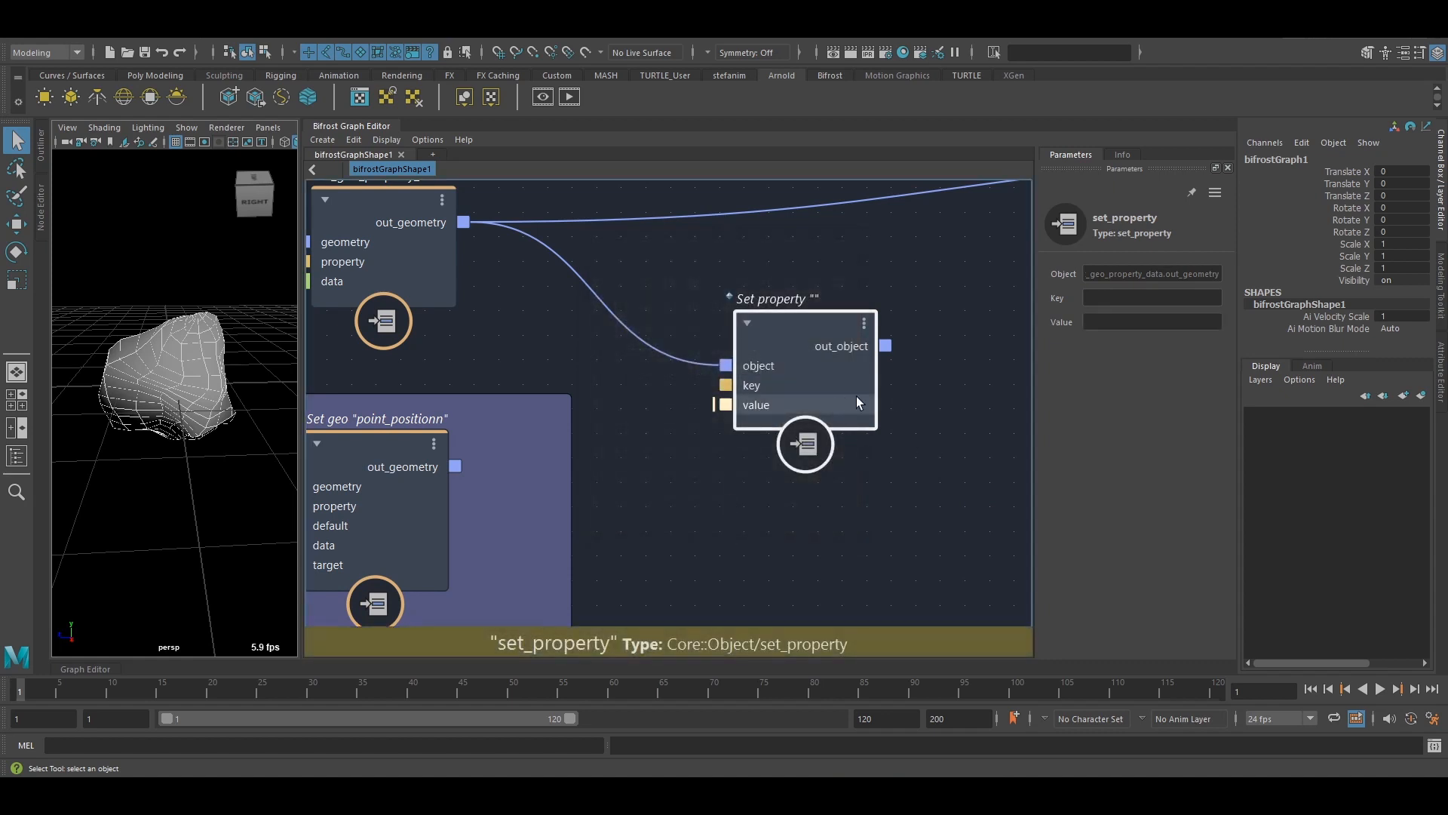
pyautogui.click(1151, 321)
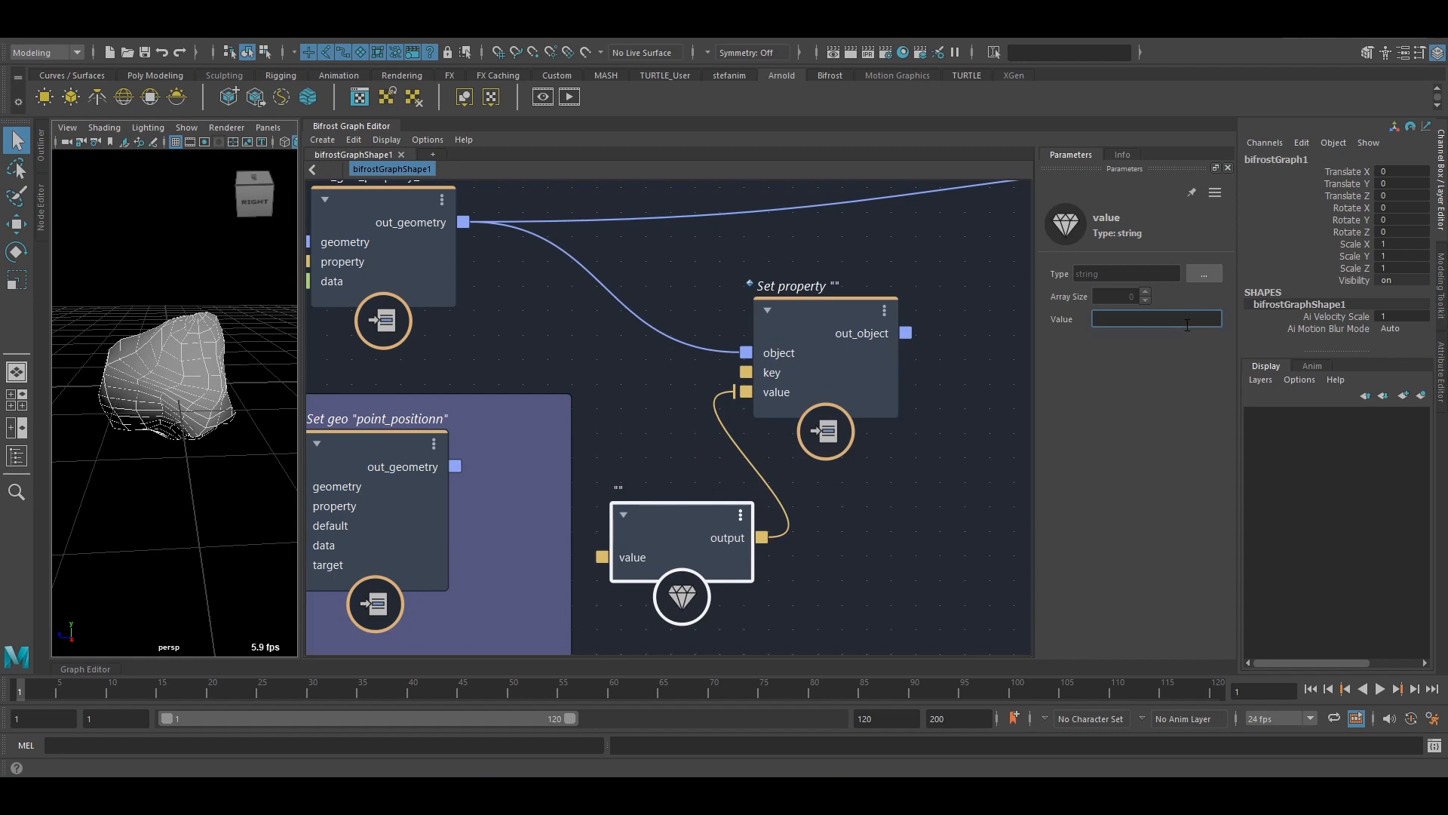
# Enter 'hello' as the string value and 'greeting' as the key, then check and hide the watchpoint table.
pyautogui.write('hello')
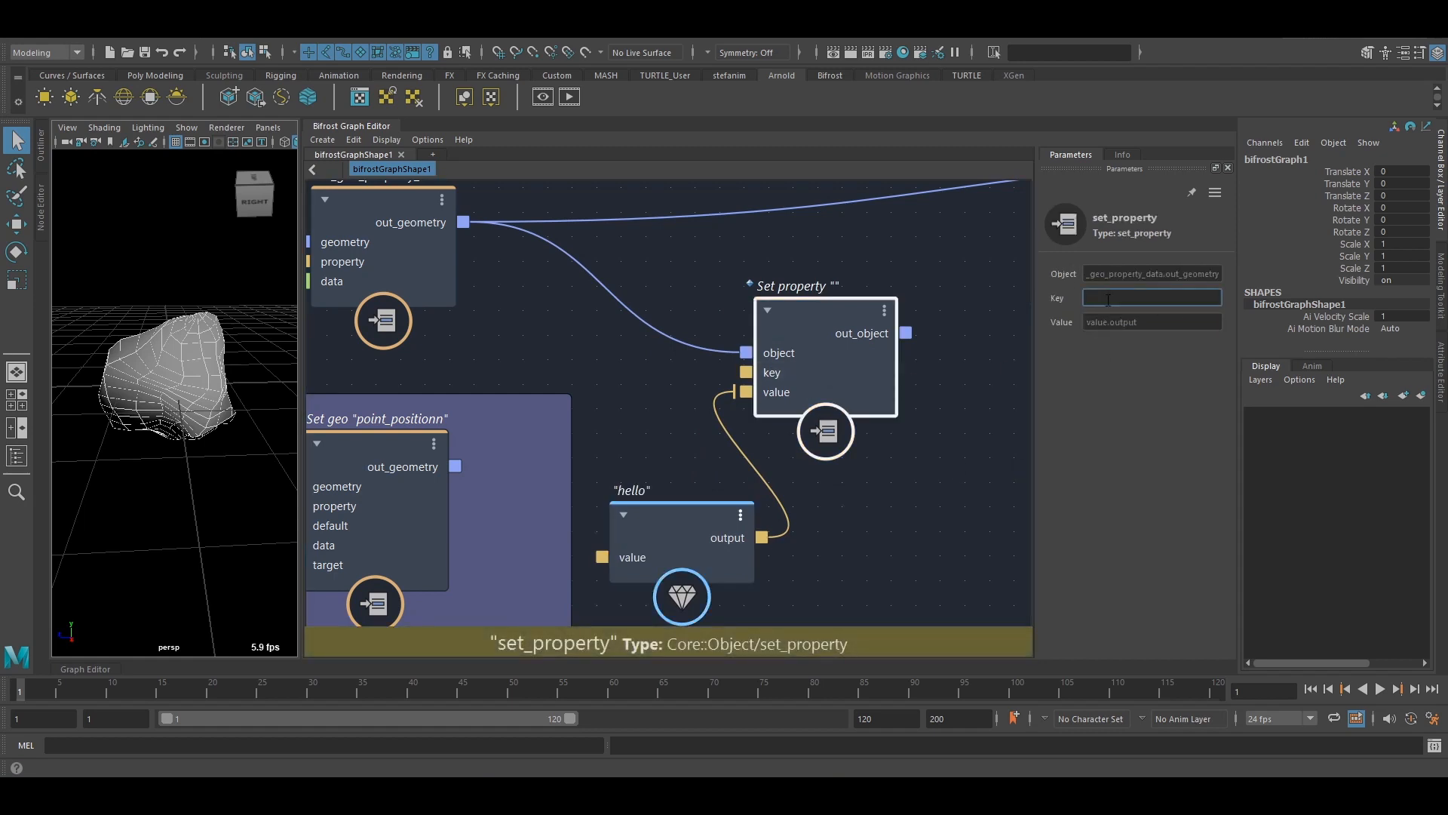
pyautogui.write('greeting')
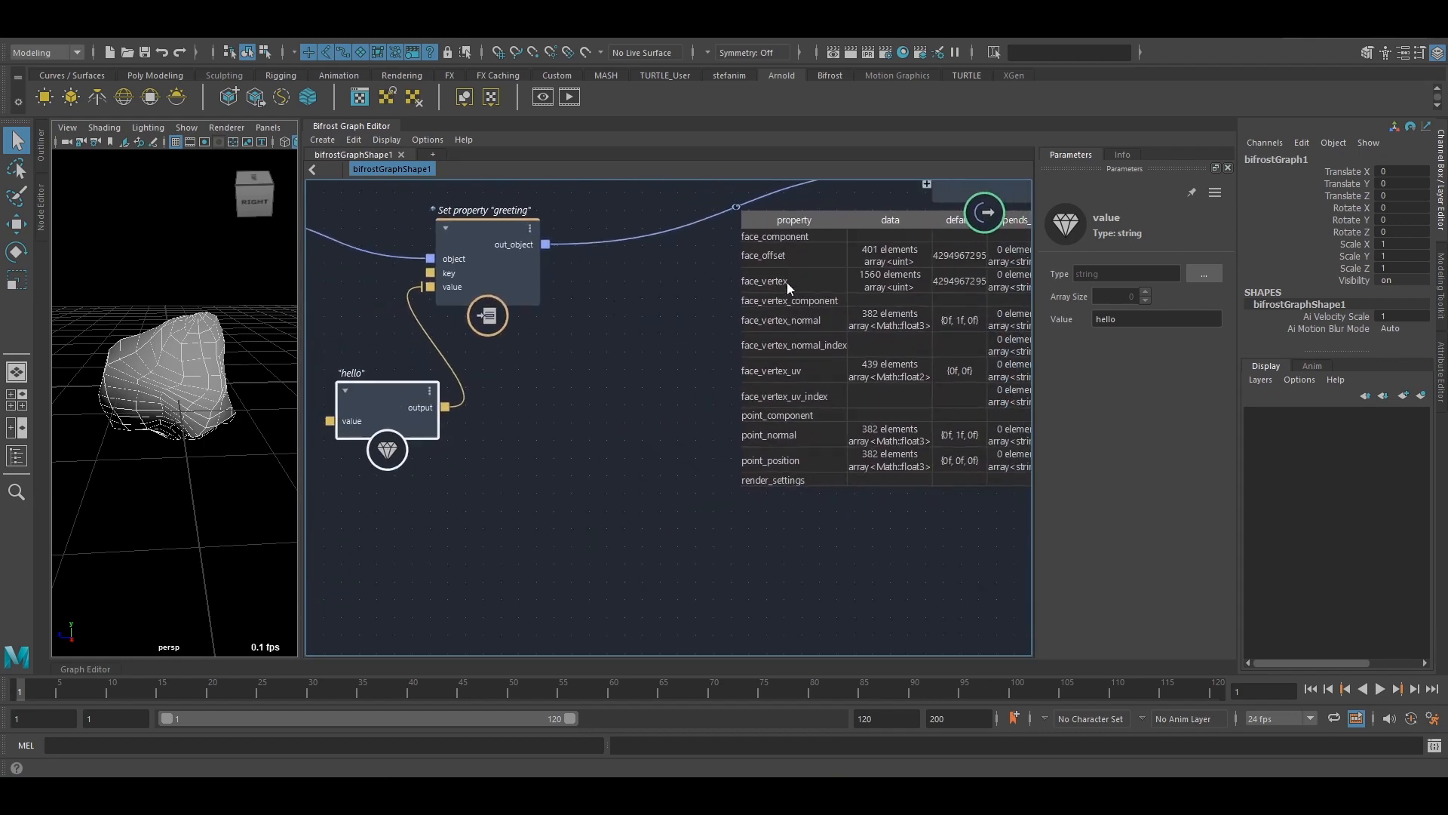
pyautogui.click(781, 320)
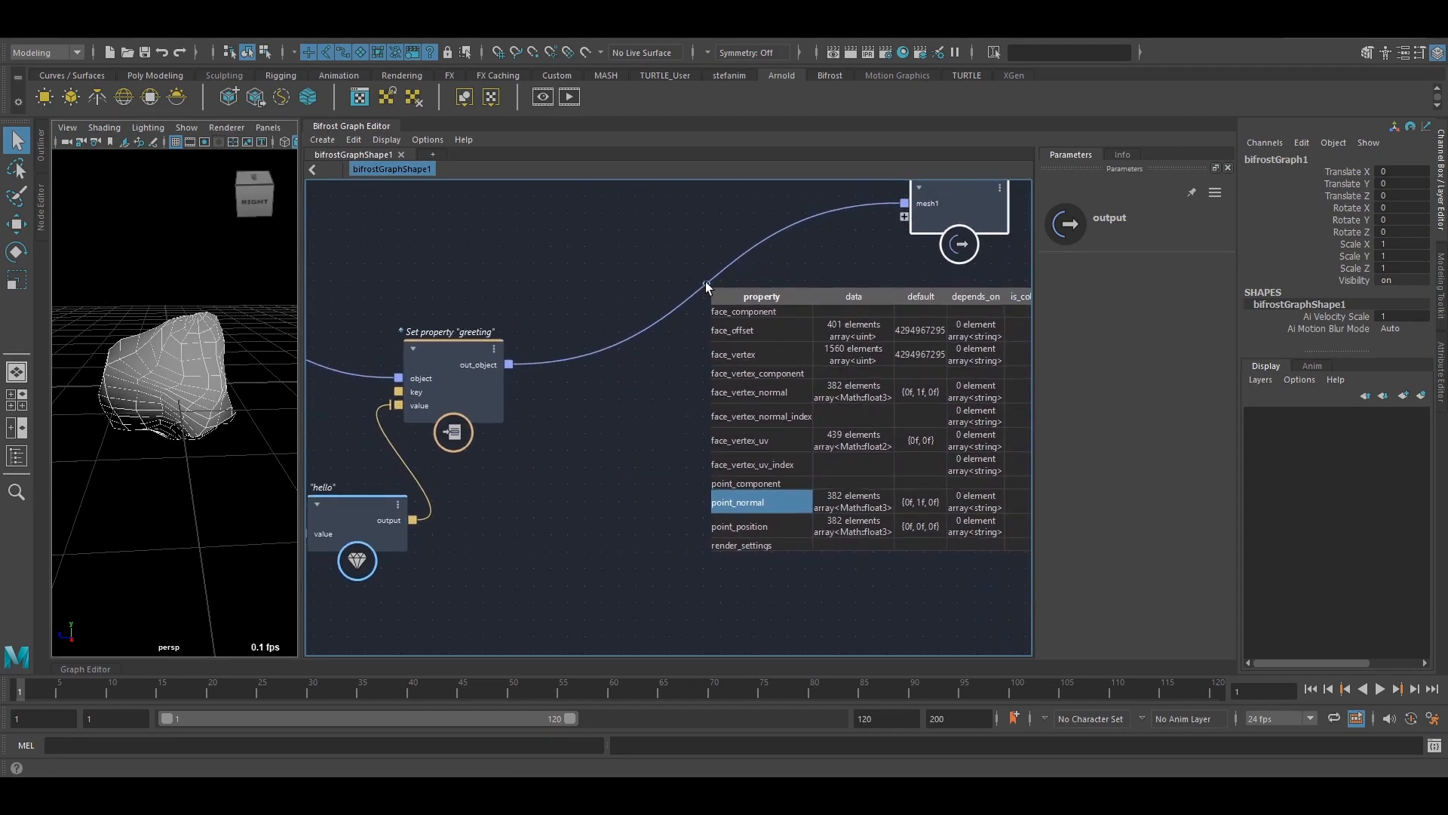
pyautogui.click(696, 367)
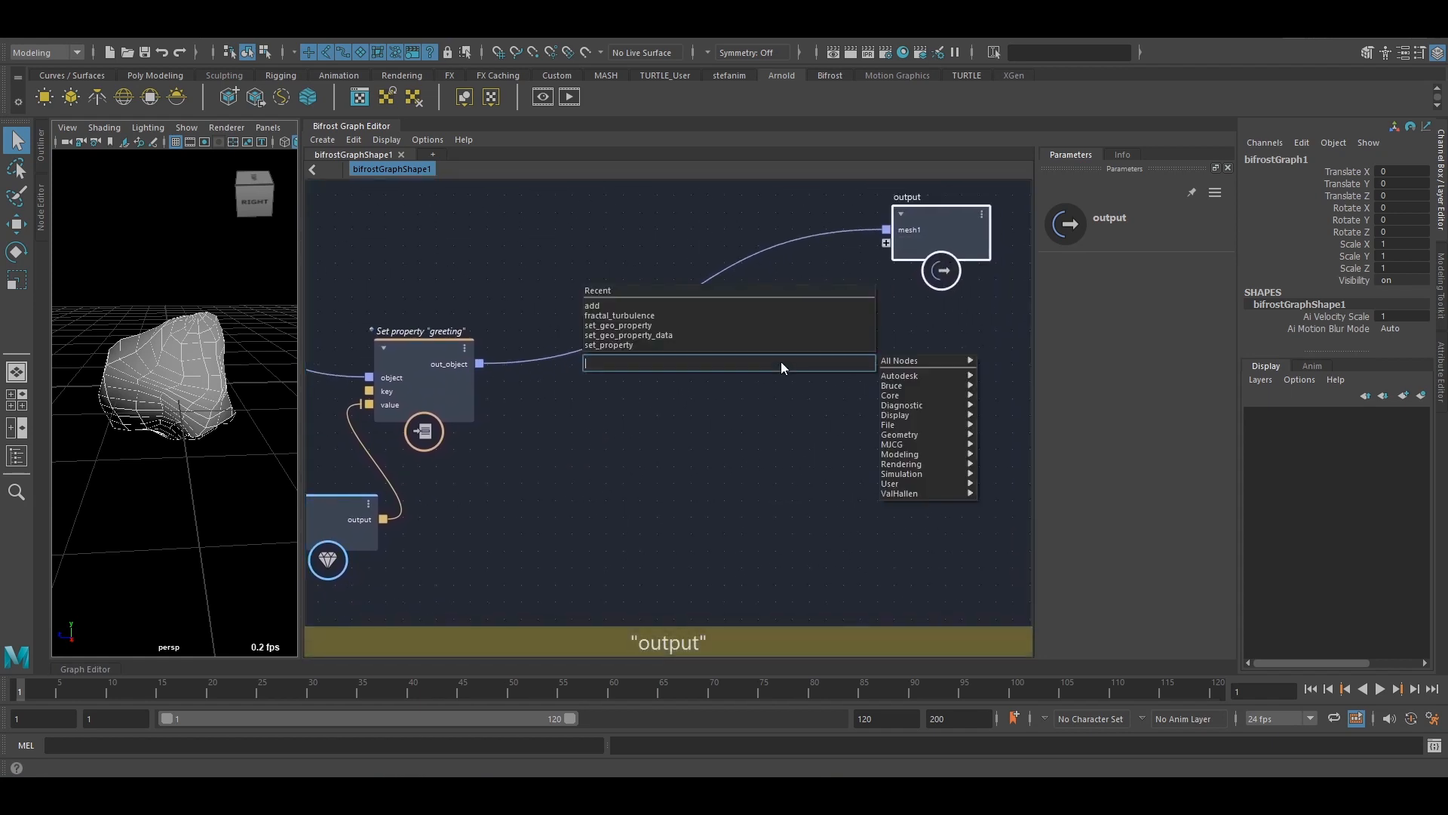
# Add a dump_object node via 'dump' search and start choosing its output file.
pyautogui.write('dump')
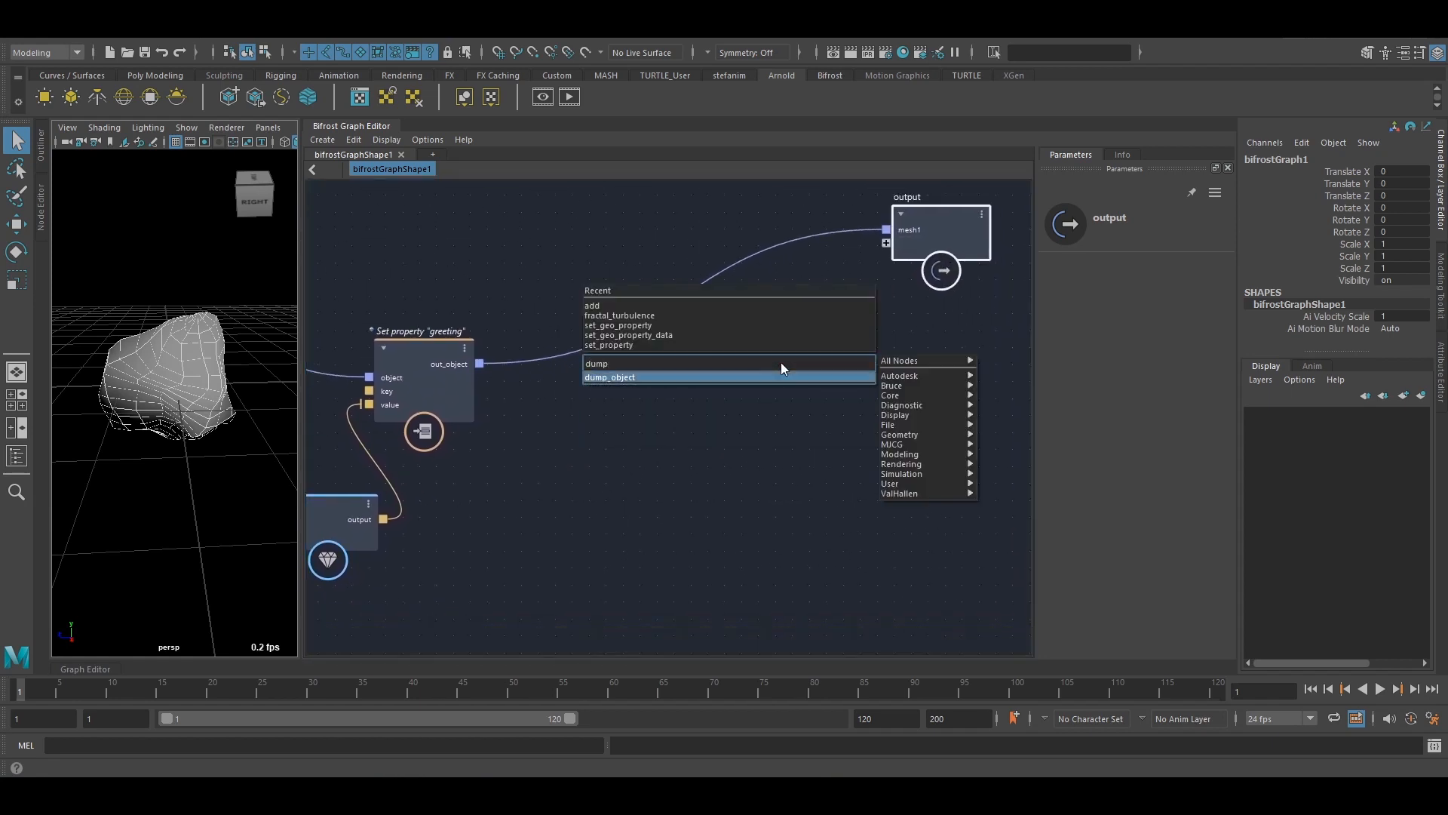
pyautogui.click(610, 378)
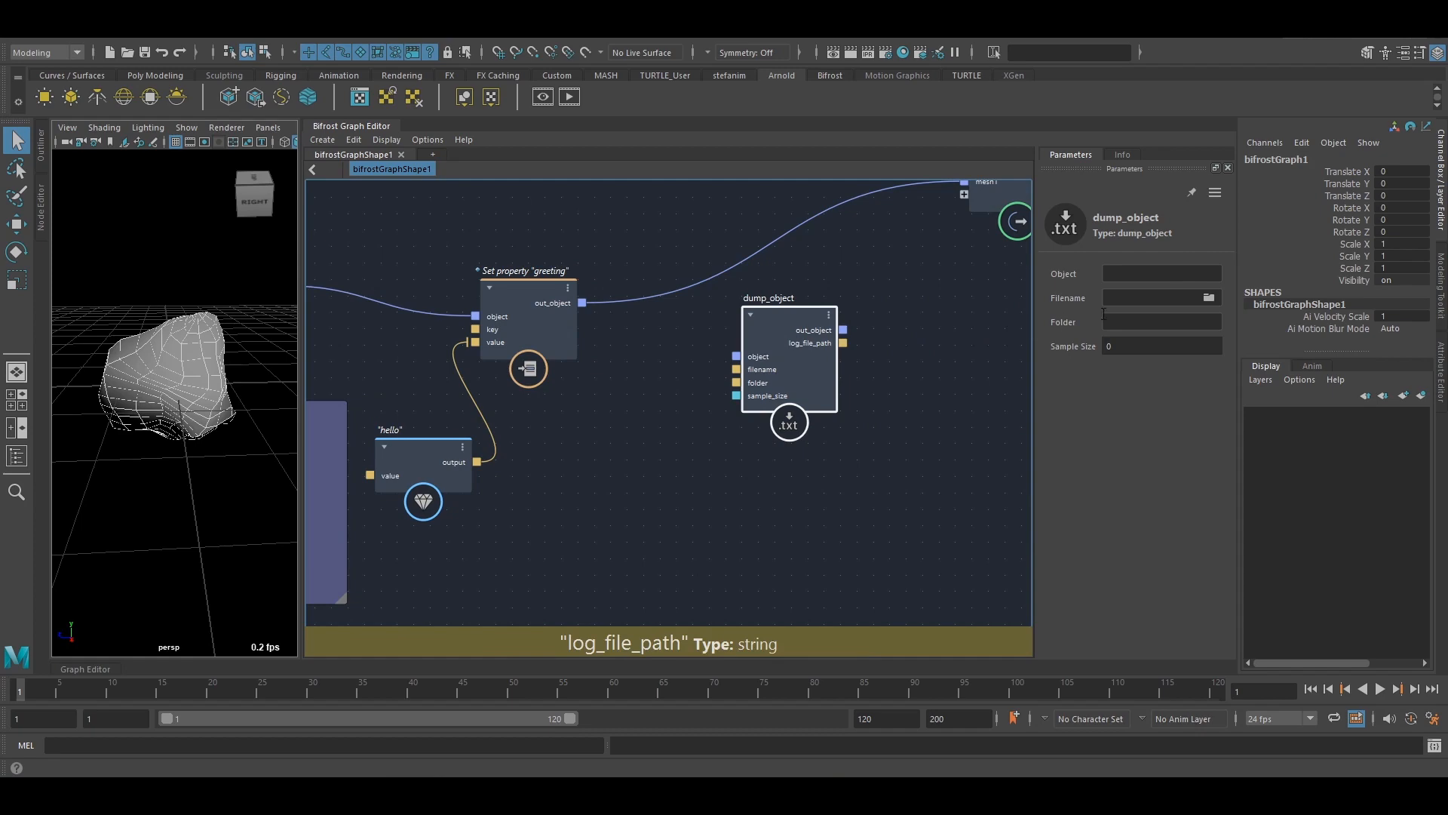
pyautogui.click(1209, 298)
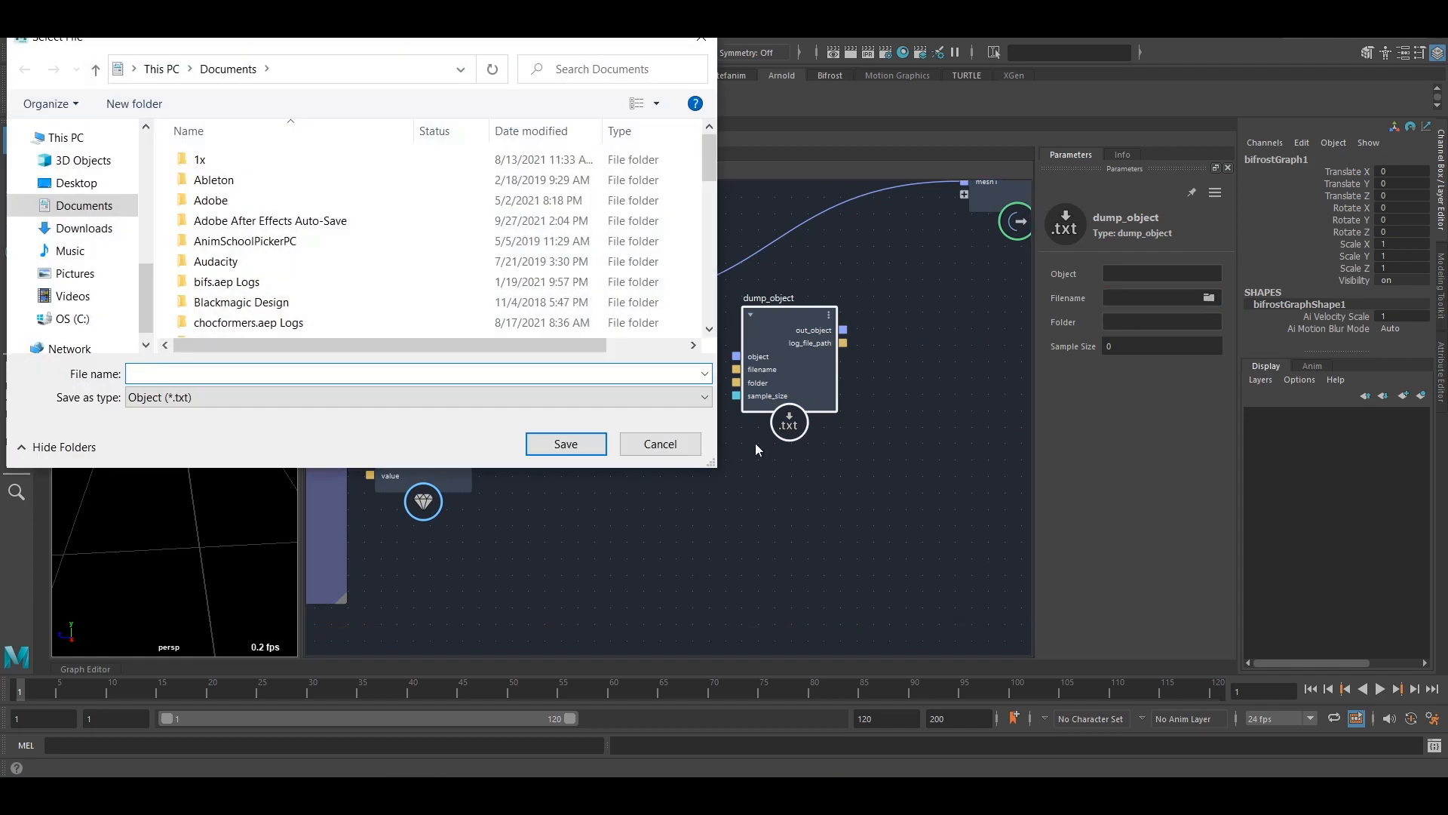
pyautogui.click(659, 444)
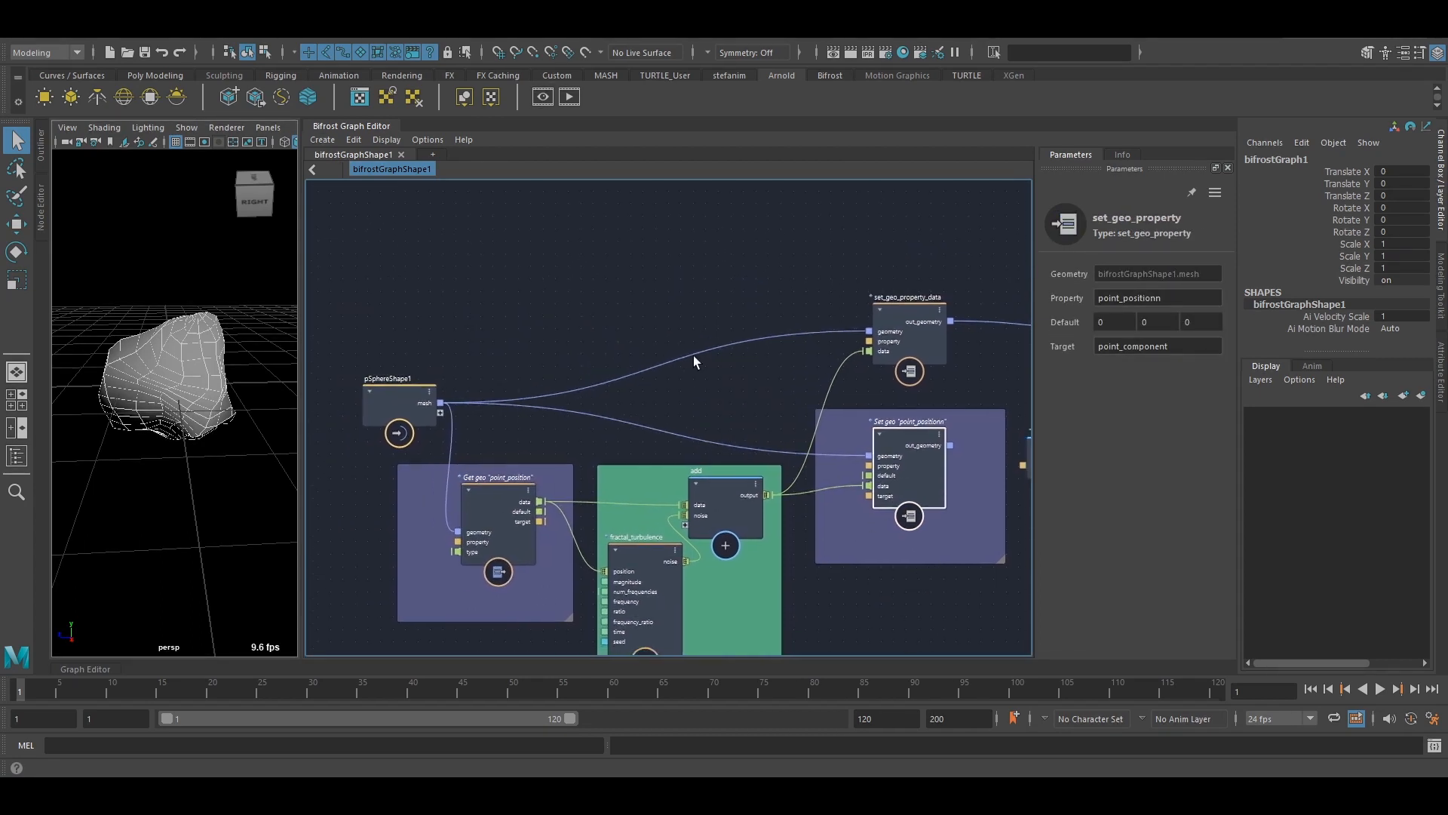
# Add a get_point_position node via 'gpp' search to the sphere graph.
pyautogui.write('sp')
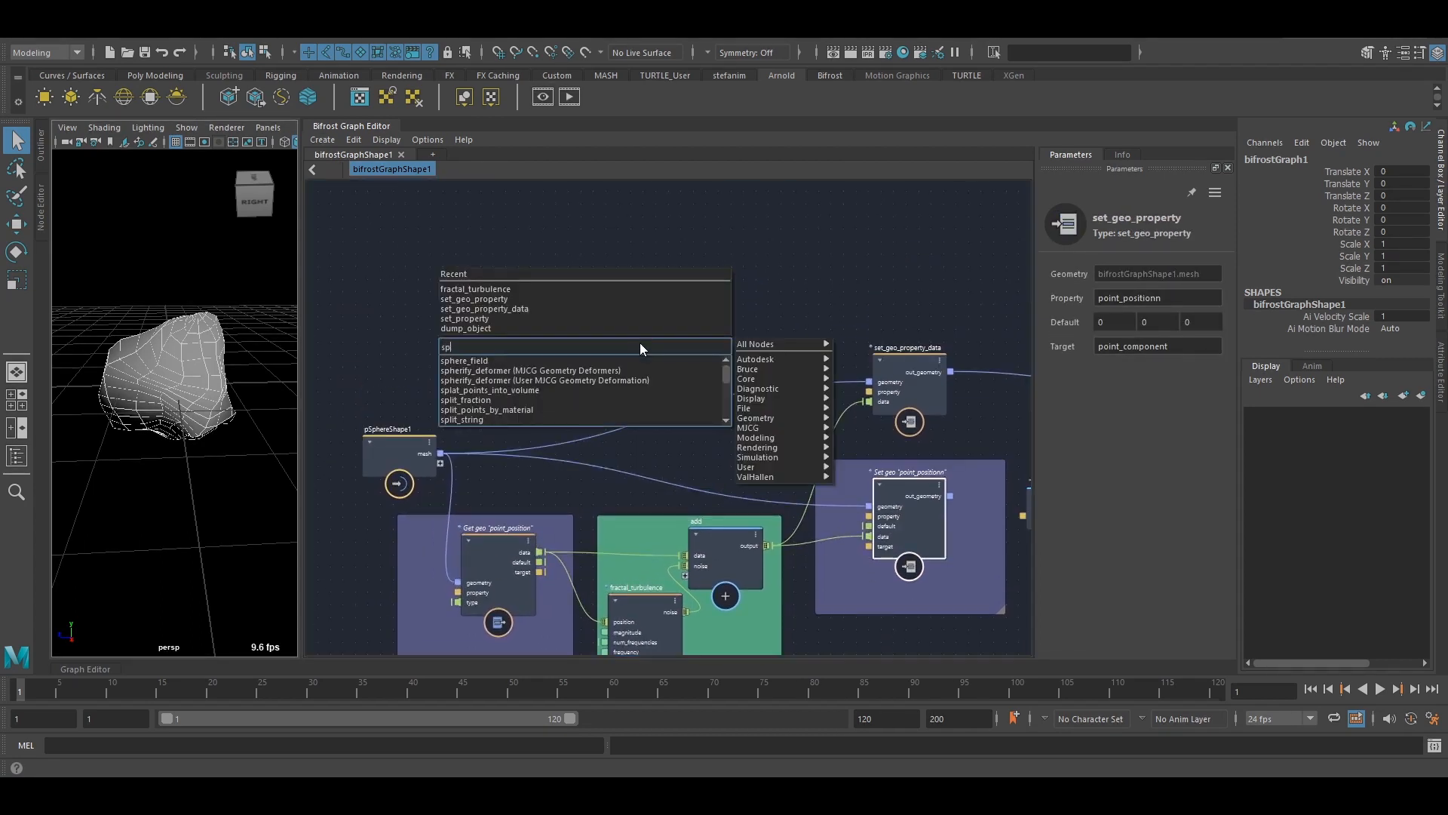
pyautogui.write('gpp')
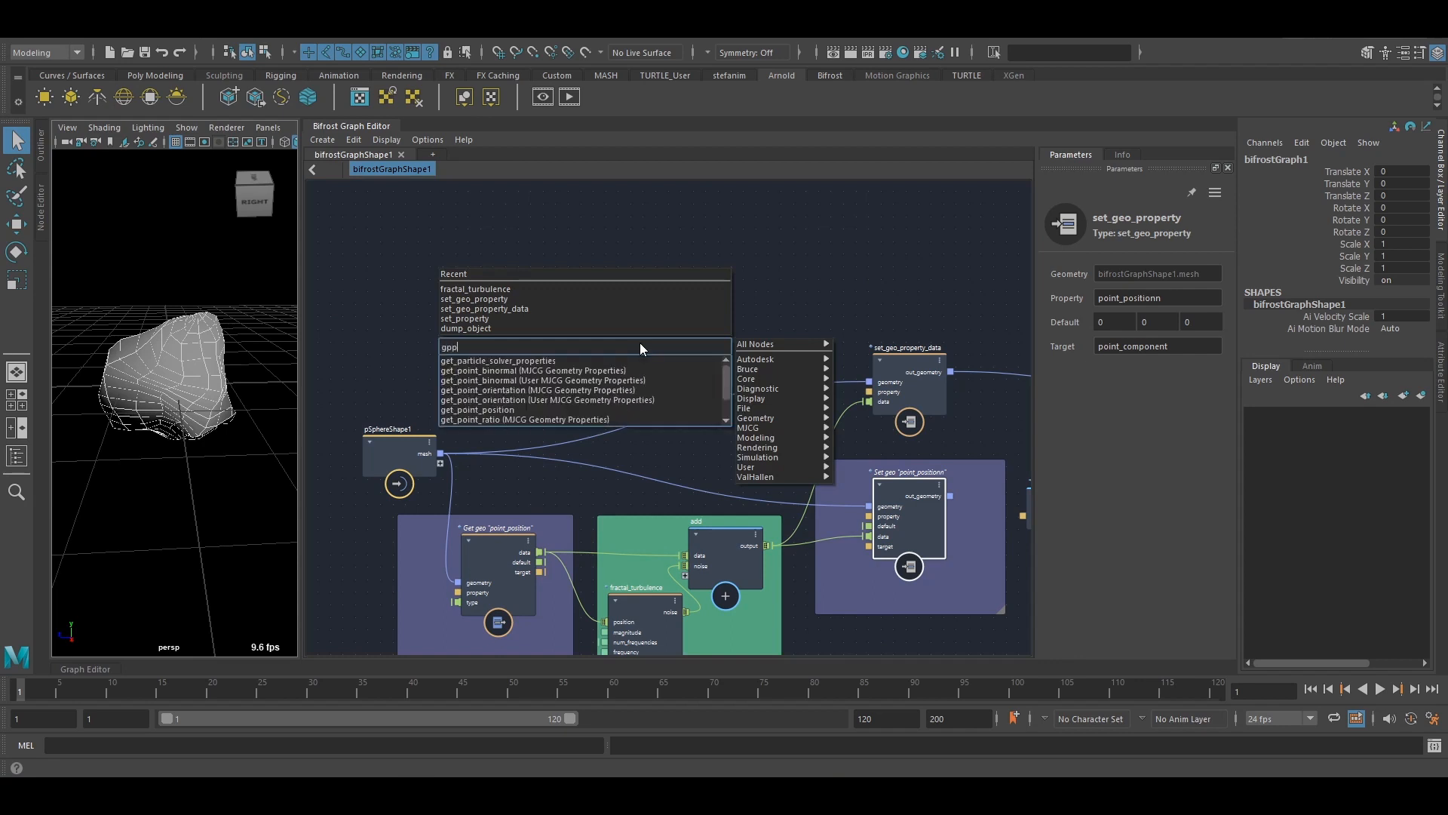
pyautogui.click(477, 409)
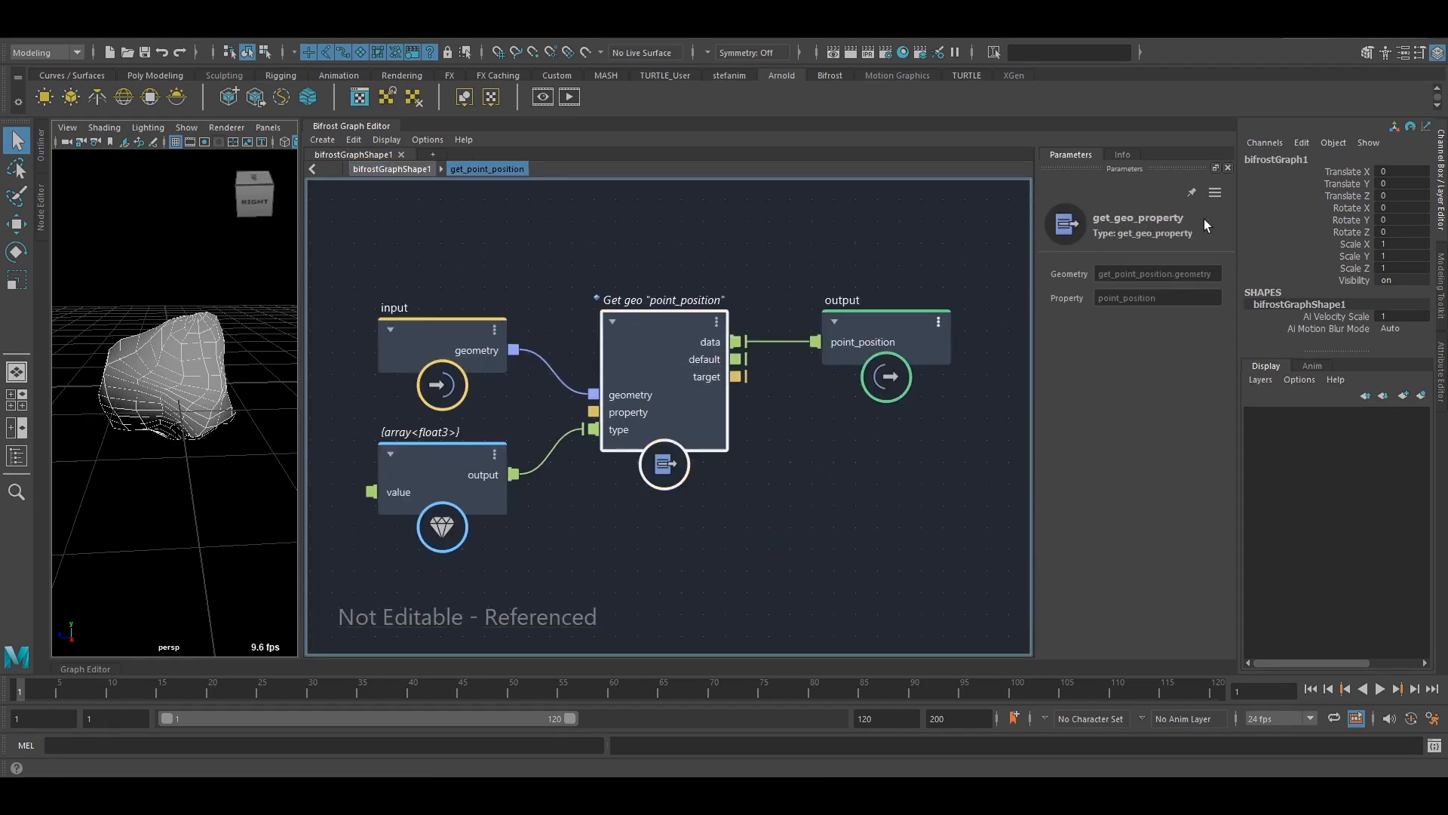
# Inspect the inner get_geo_property node's Property field, then return to bifrostGraphShape1.
pyautogui.click(441, 476)
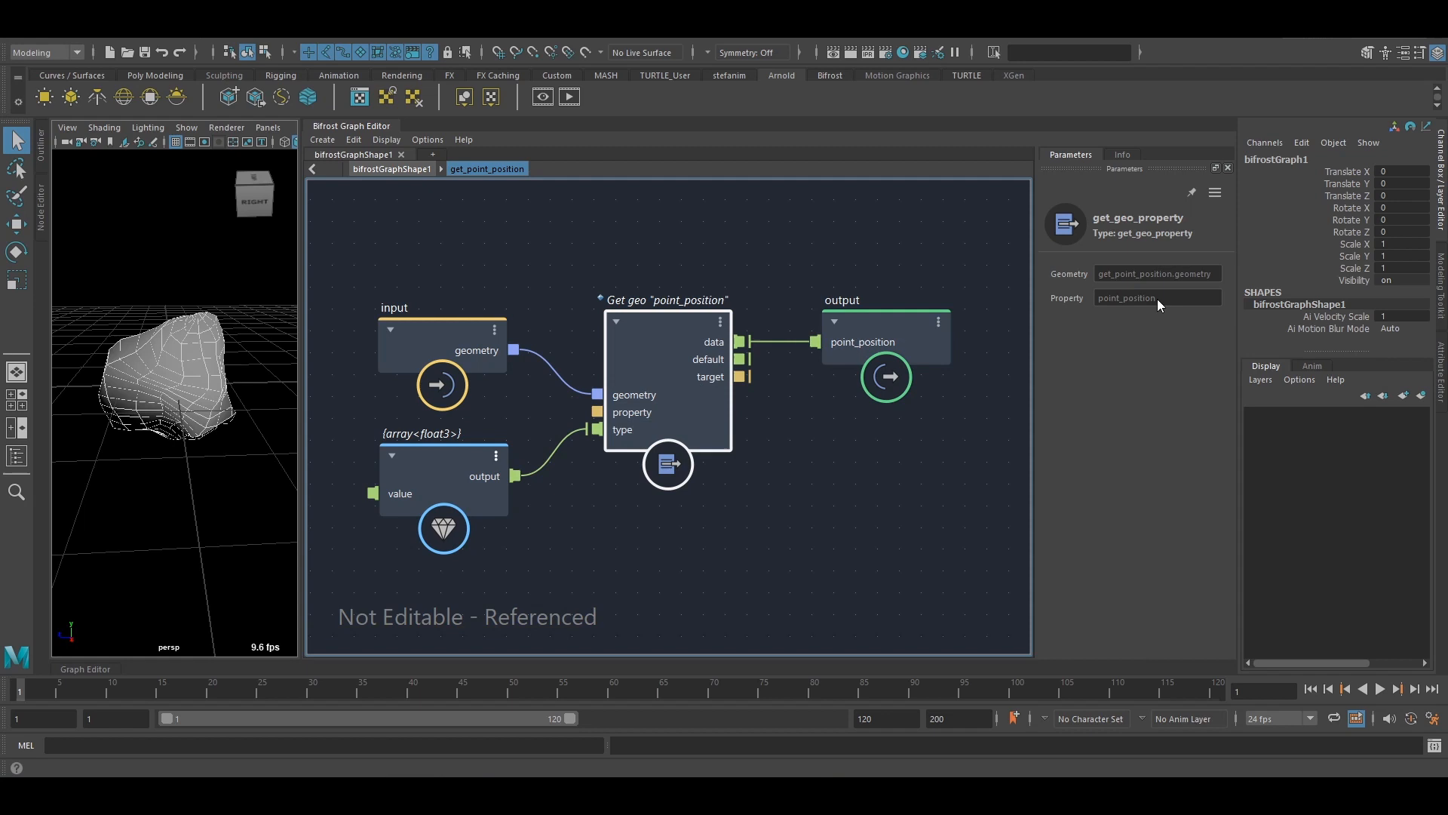
pyautogui.click(313, 168)
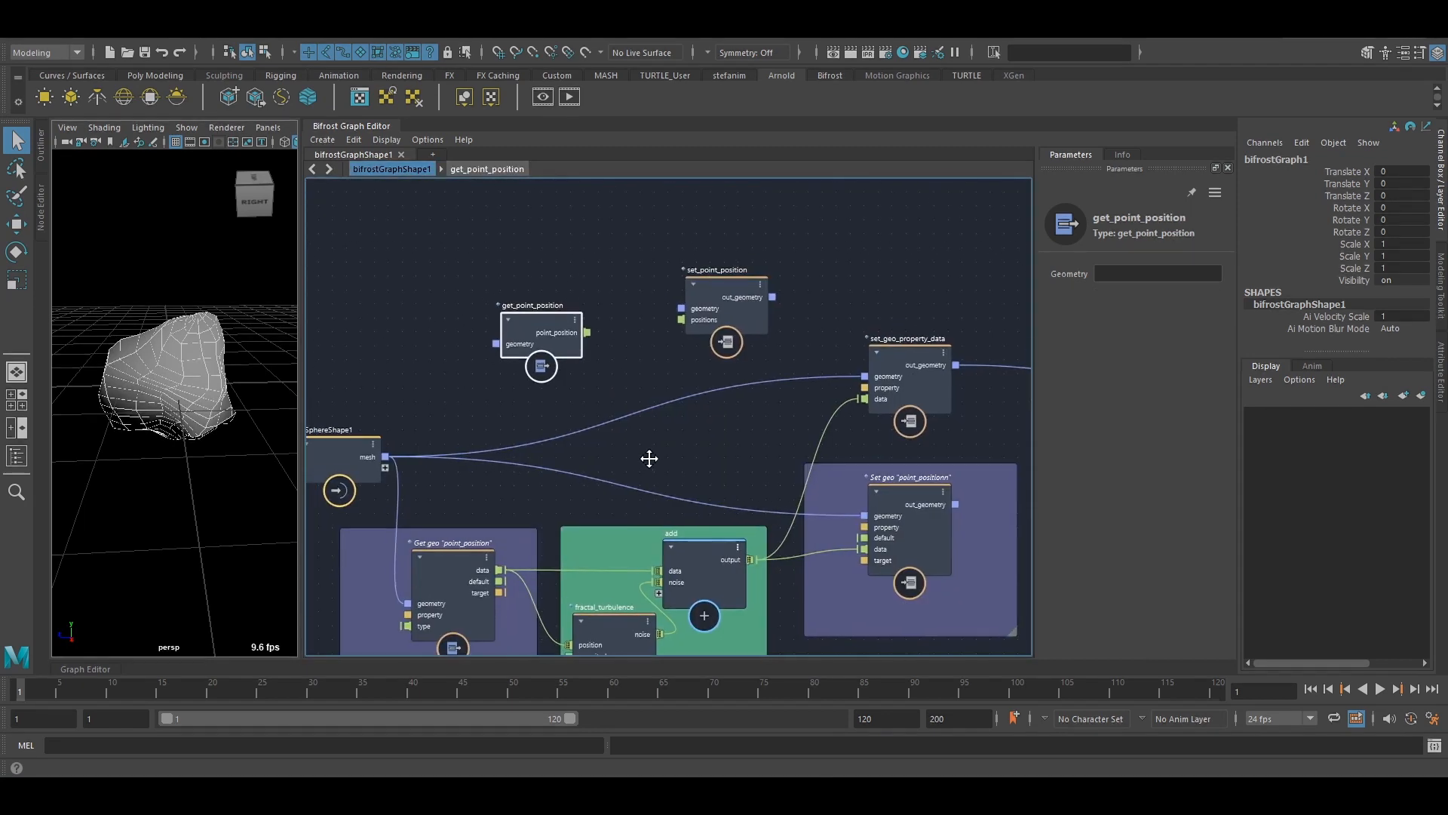
pyautogui.click(725, 310)
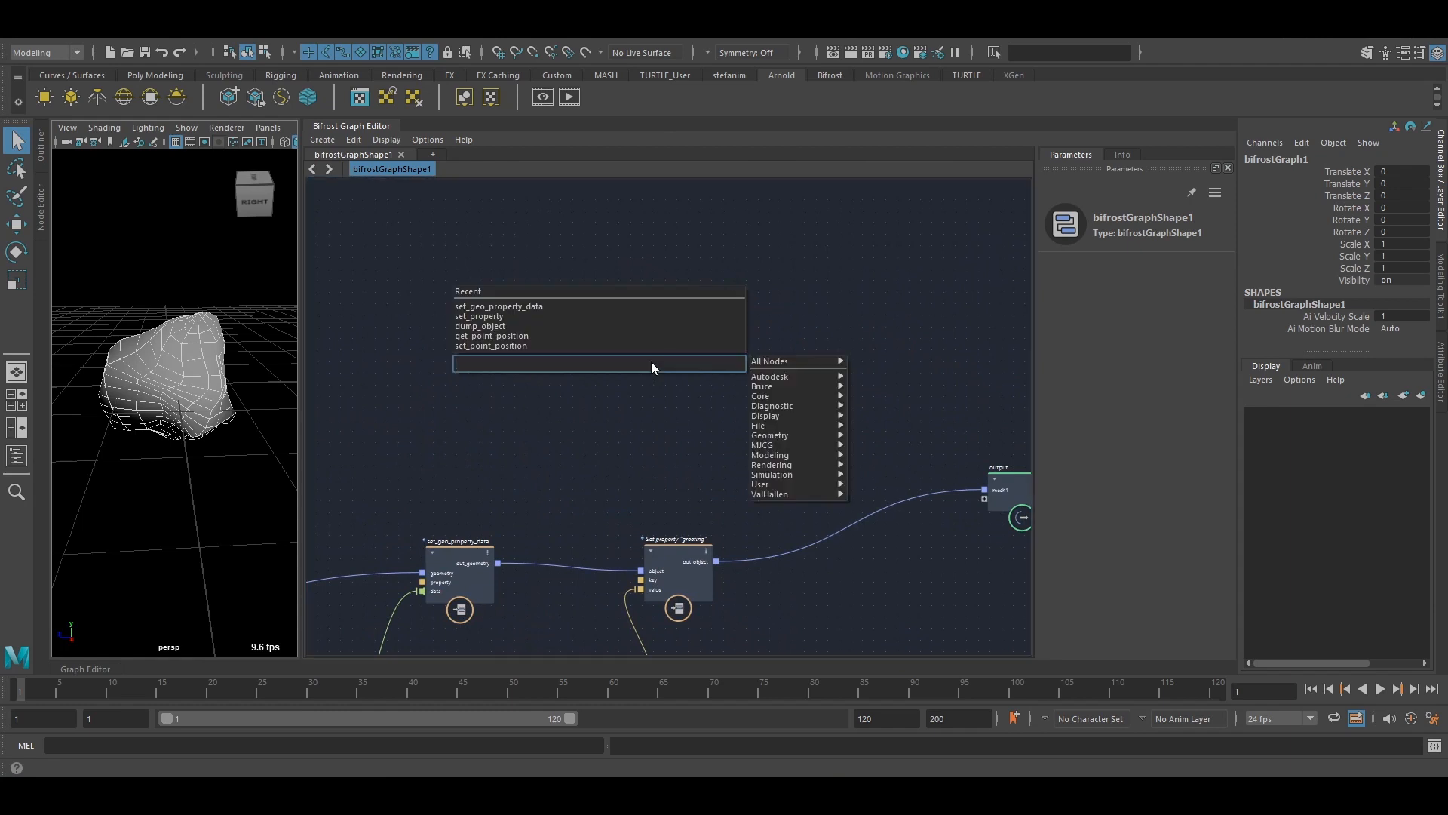
# Add a basic_particles_graph via 'basic' search and explode it into its separate nodes.
pyautogui.write('basic')
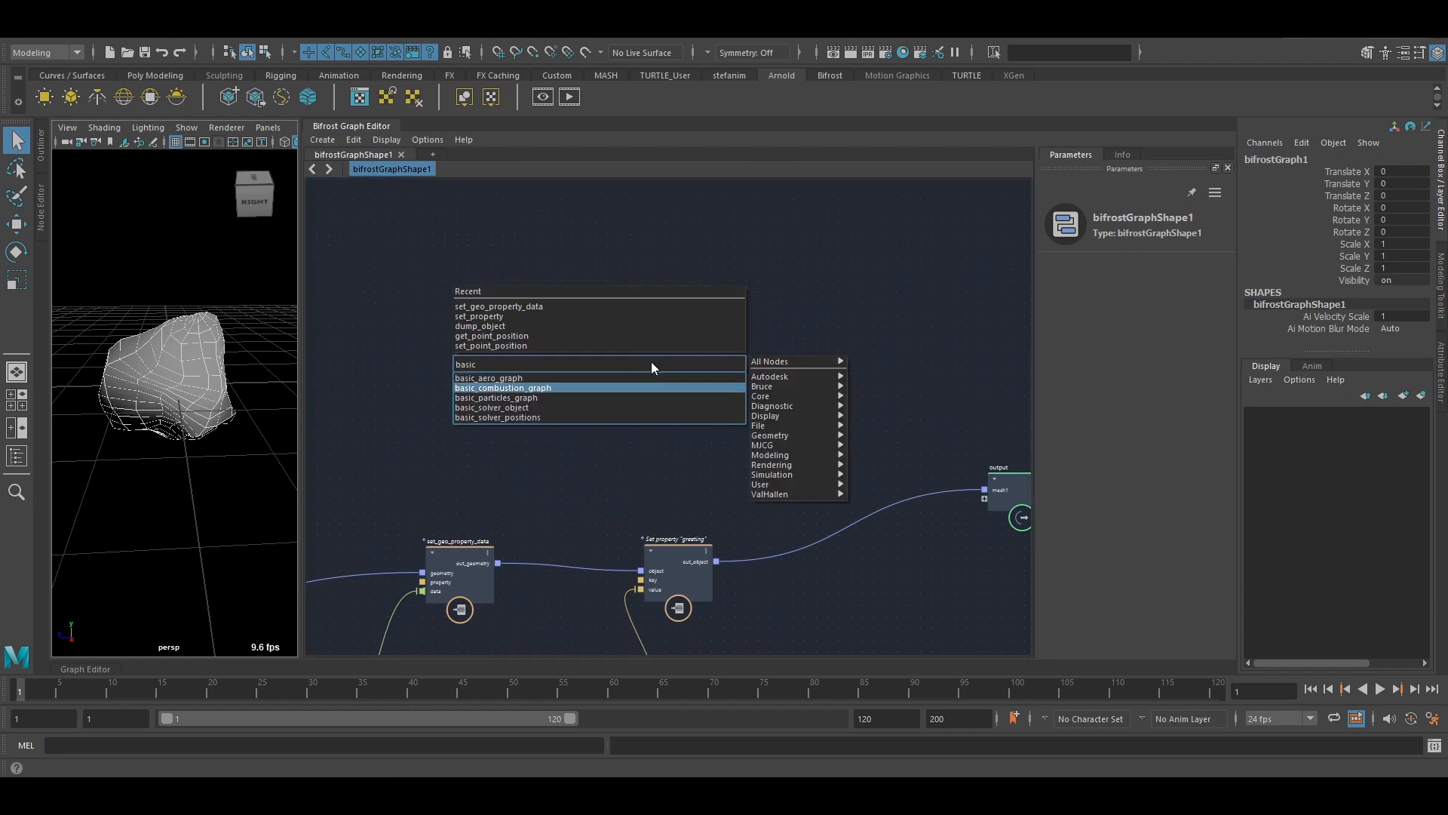
pyautogui.moveTo(497, 397)
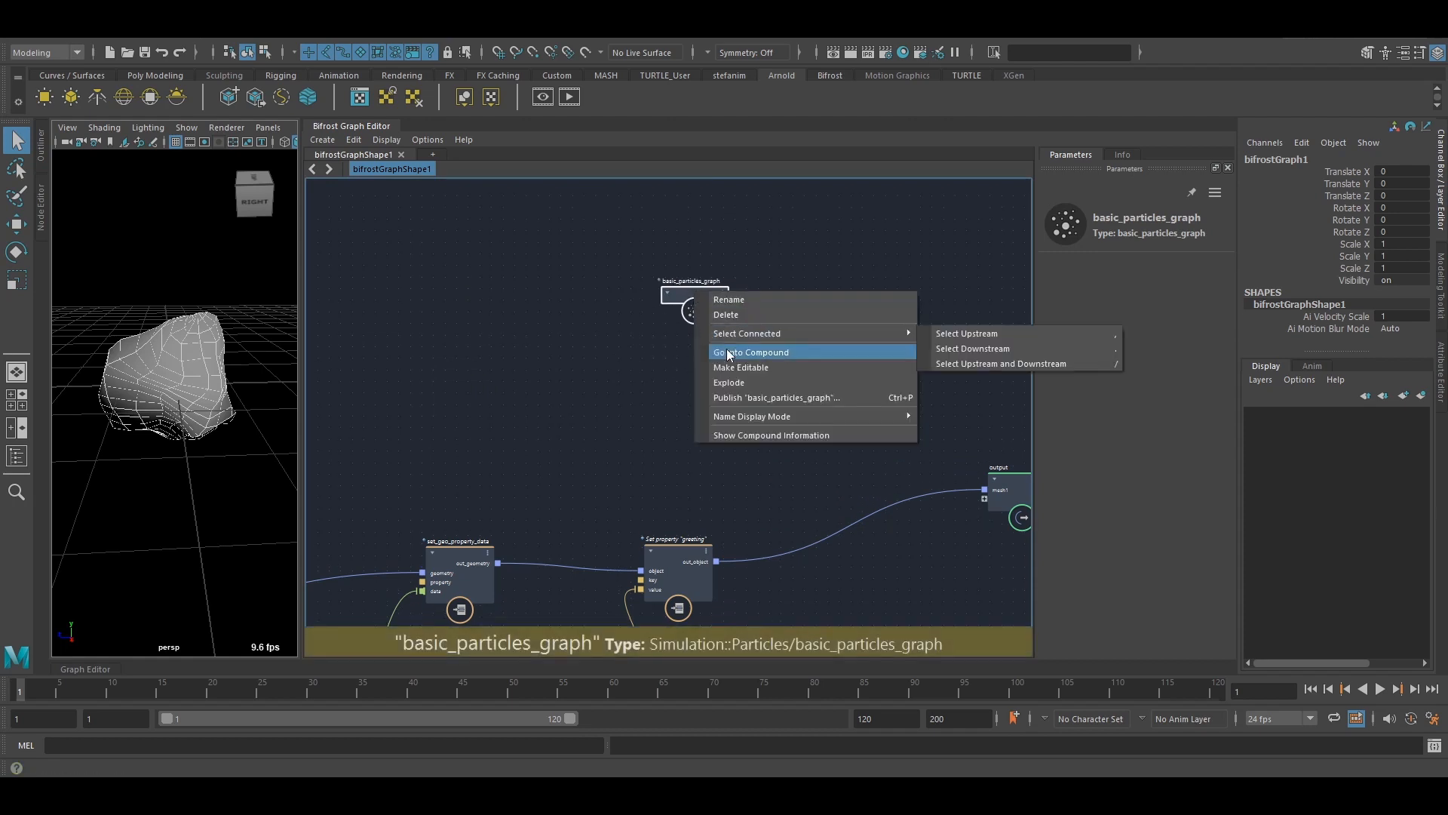
pyautogui.click(750, 352)
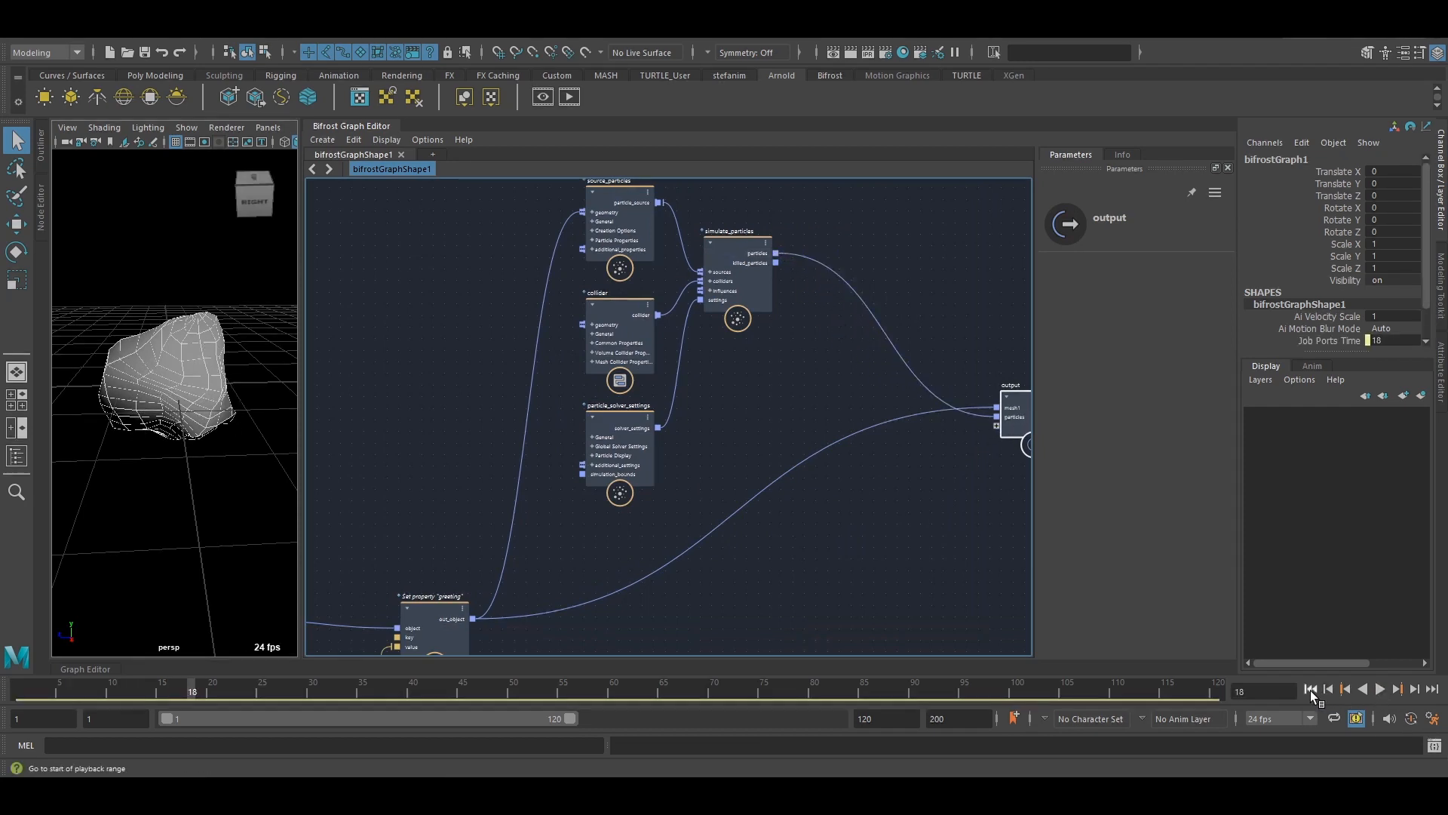
# Play the timeline and add a watchpoint on the simulate_particles-to-output particles wire.
pyautogui.click(1378, 688)
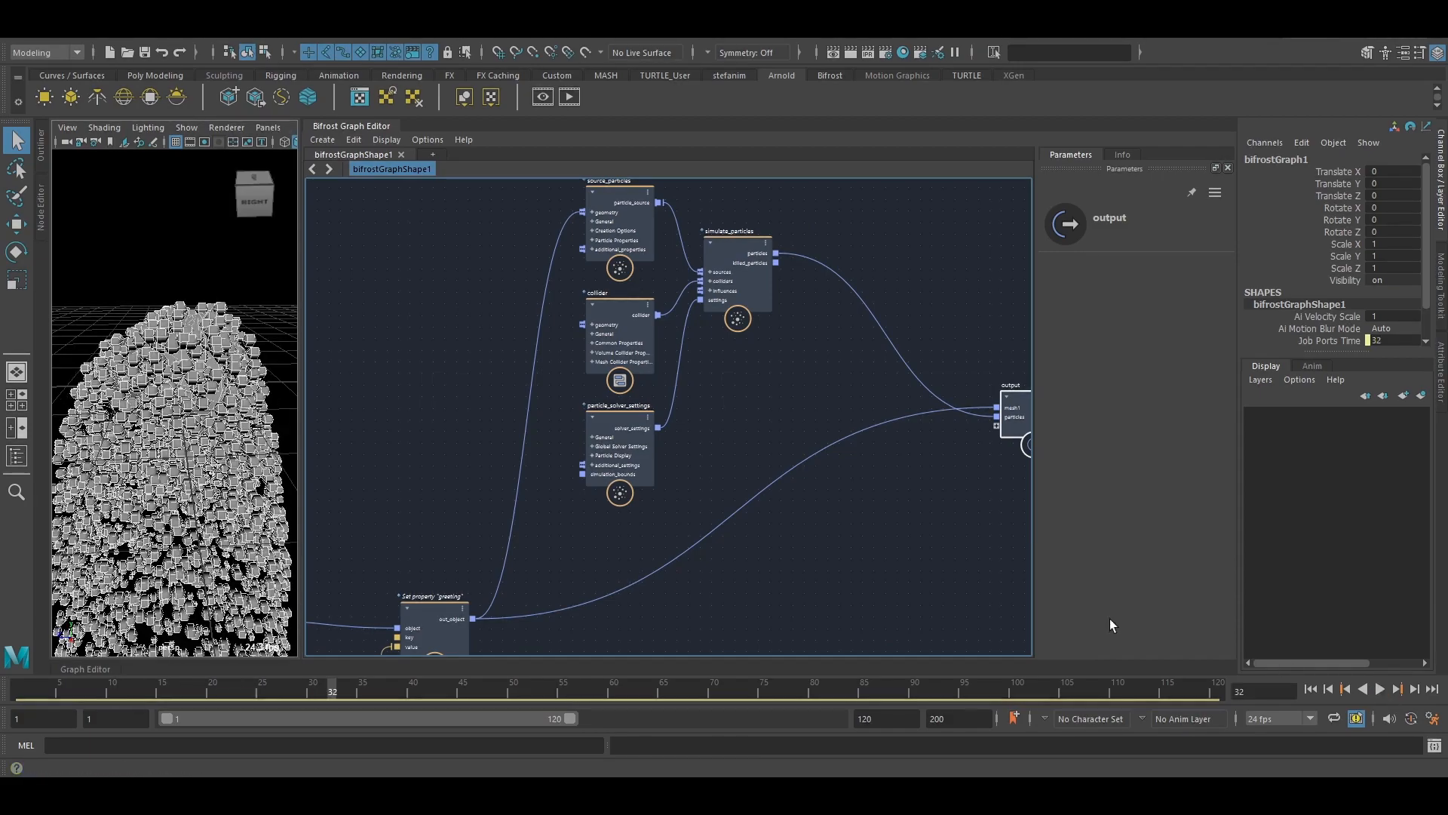
pyautogui.rightClick(785, 314)
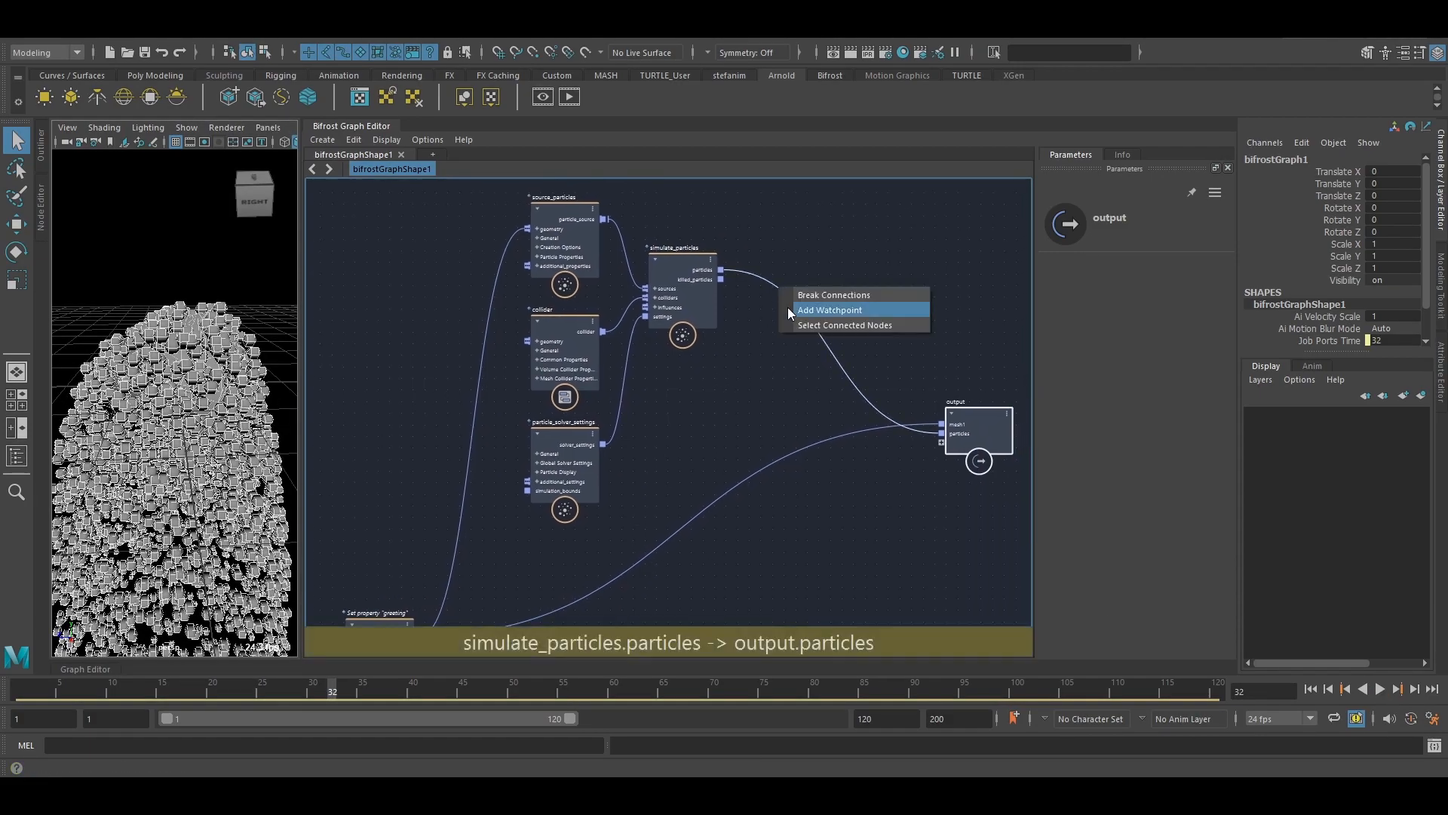
pyautogui.click(828, 309)
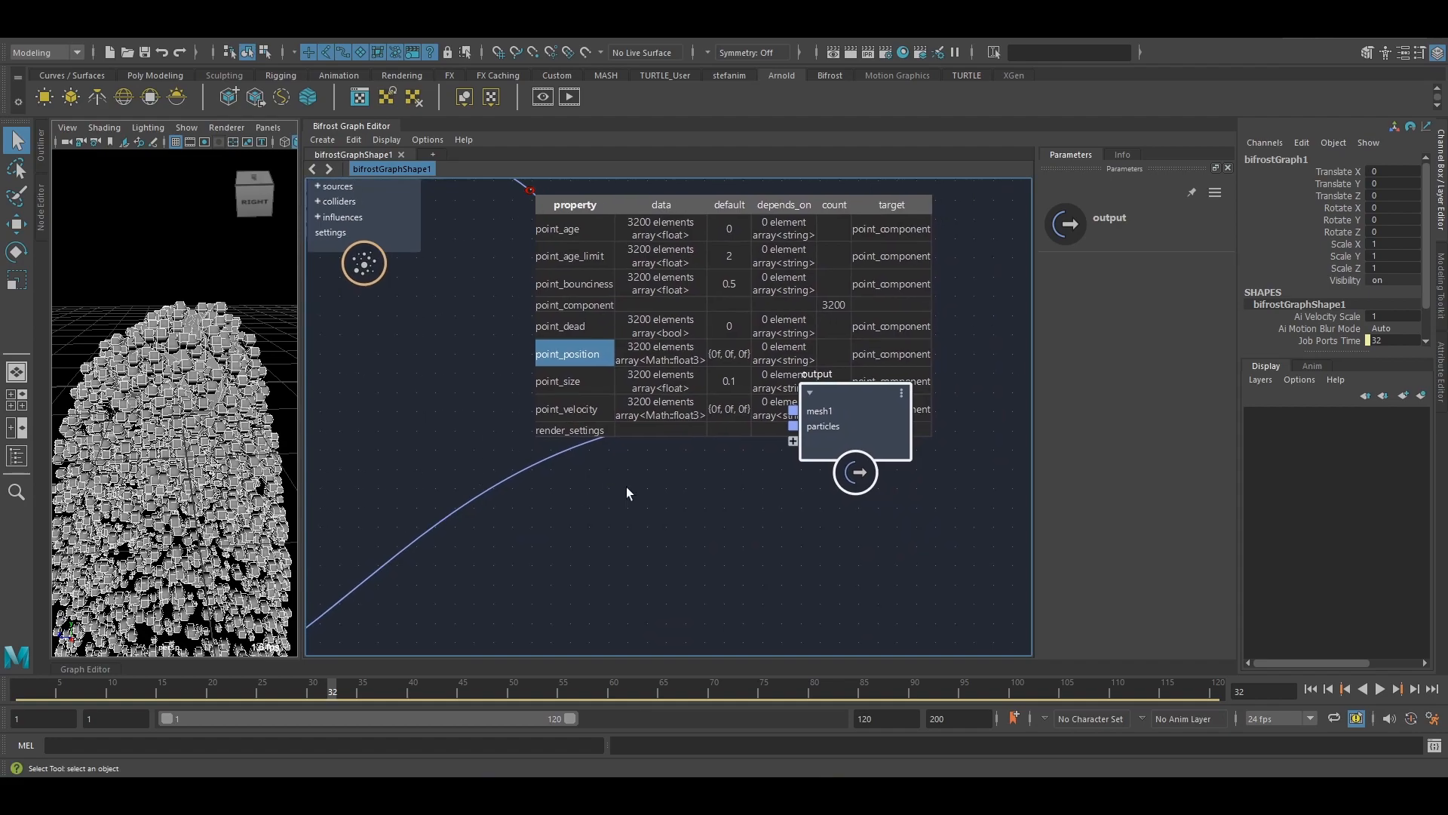
pyautogui.click(1378, 688)
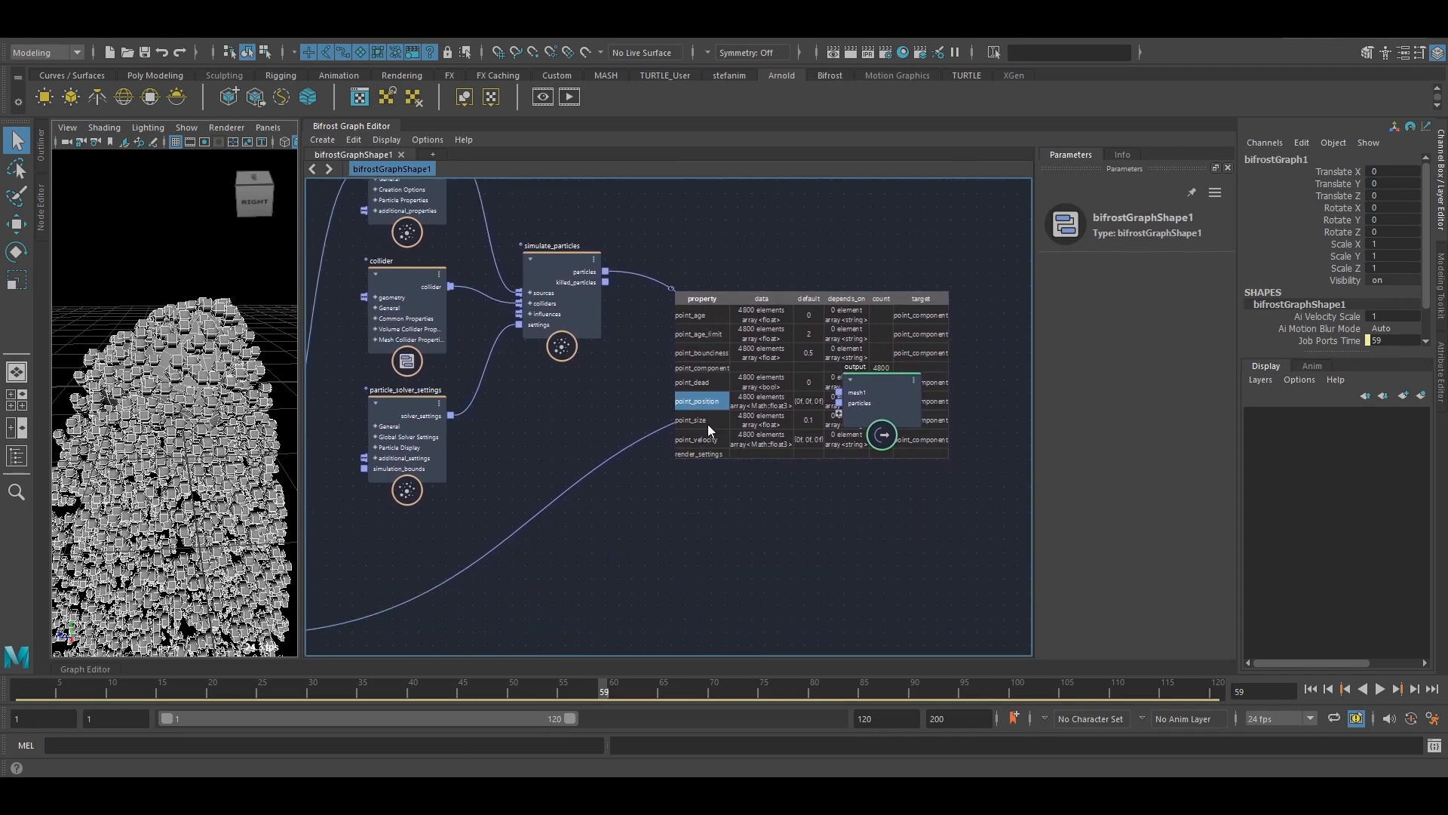
pyautogui.moveTo(552, 404)
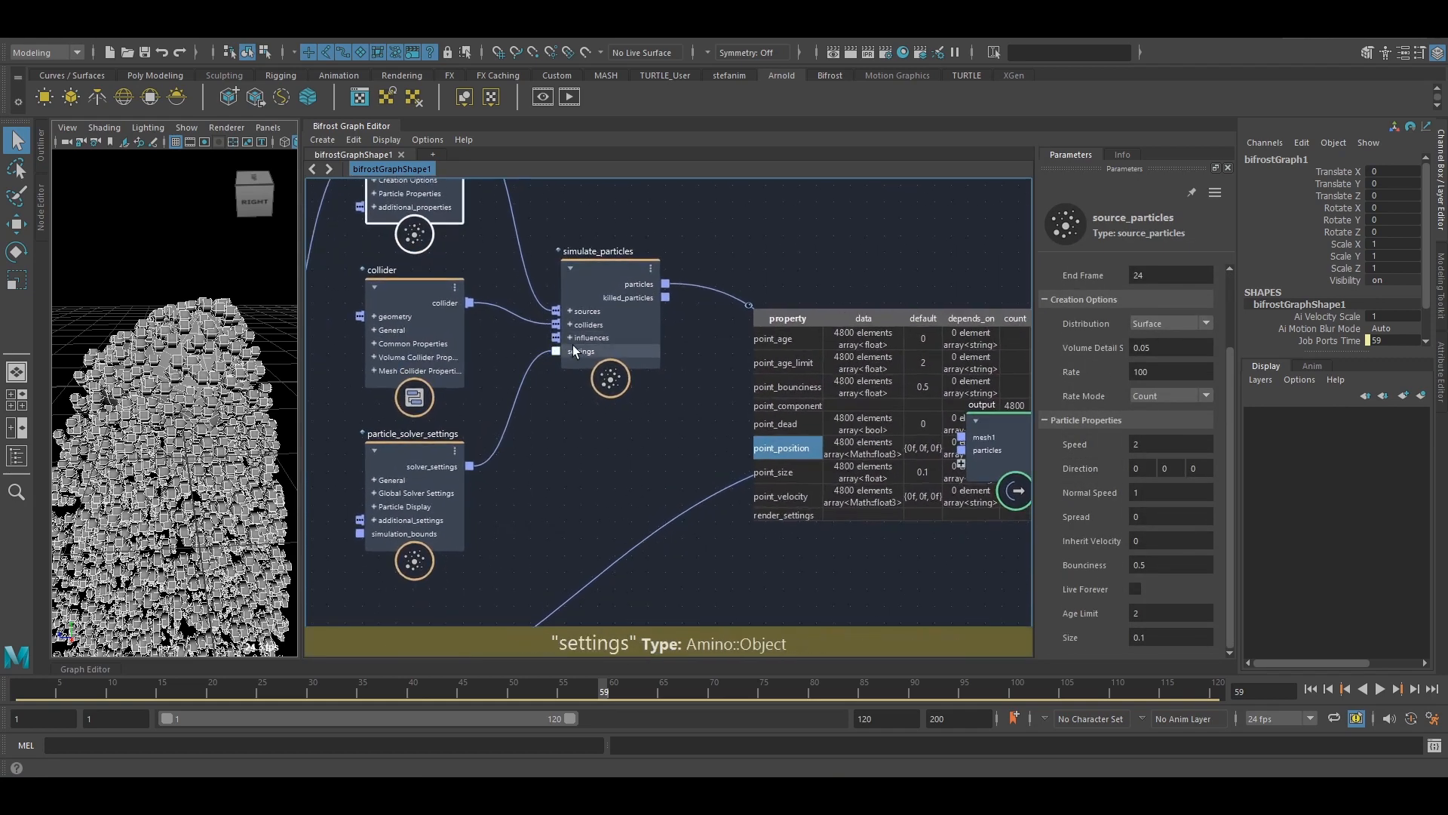
# Enter simulate_particles and solve_particles, select set_point_velocity and look inside set_point_position.
pyautogui.doubleClick(598, 250)
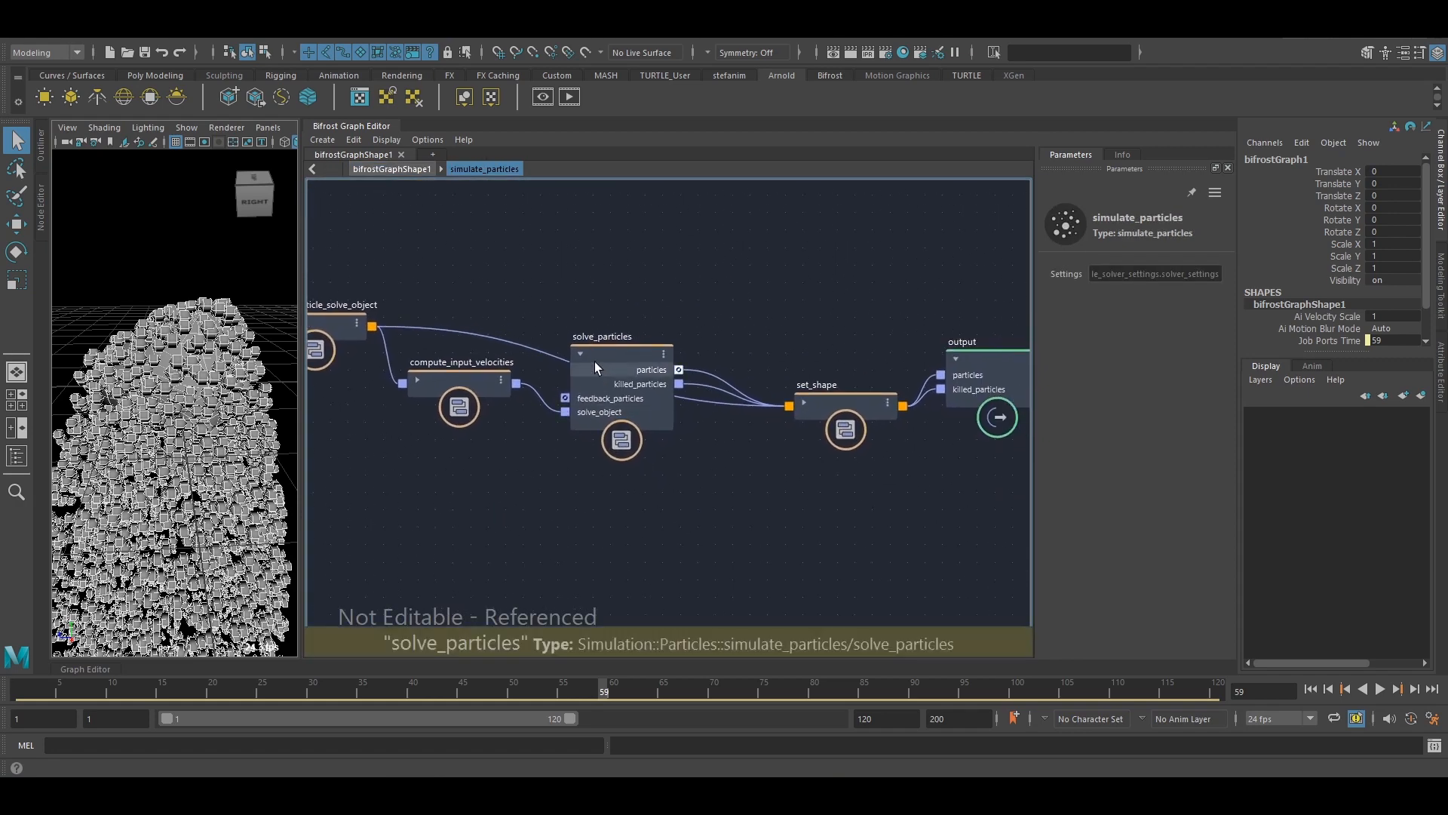
pyautogui.doubleClick(601, 335)
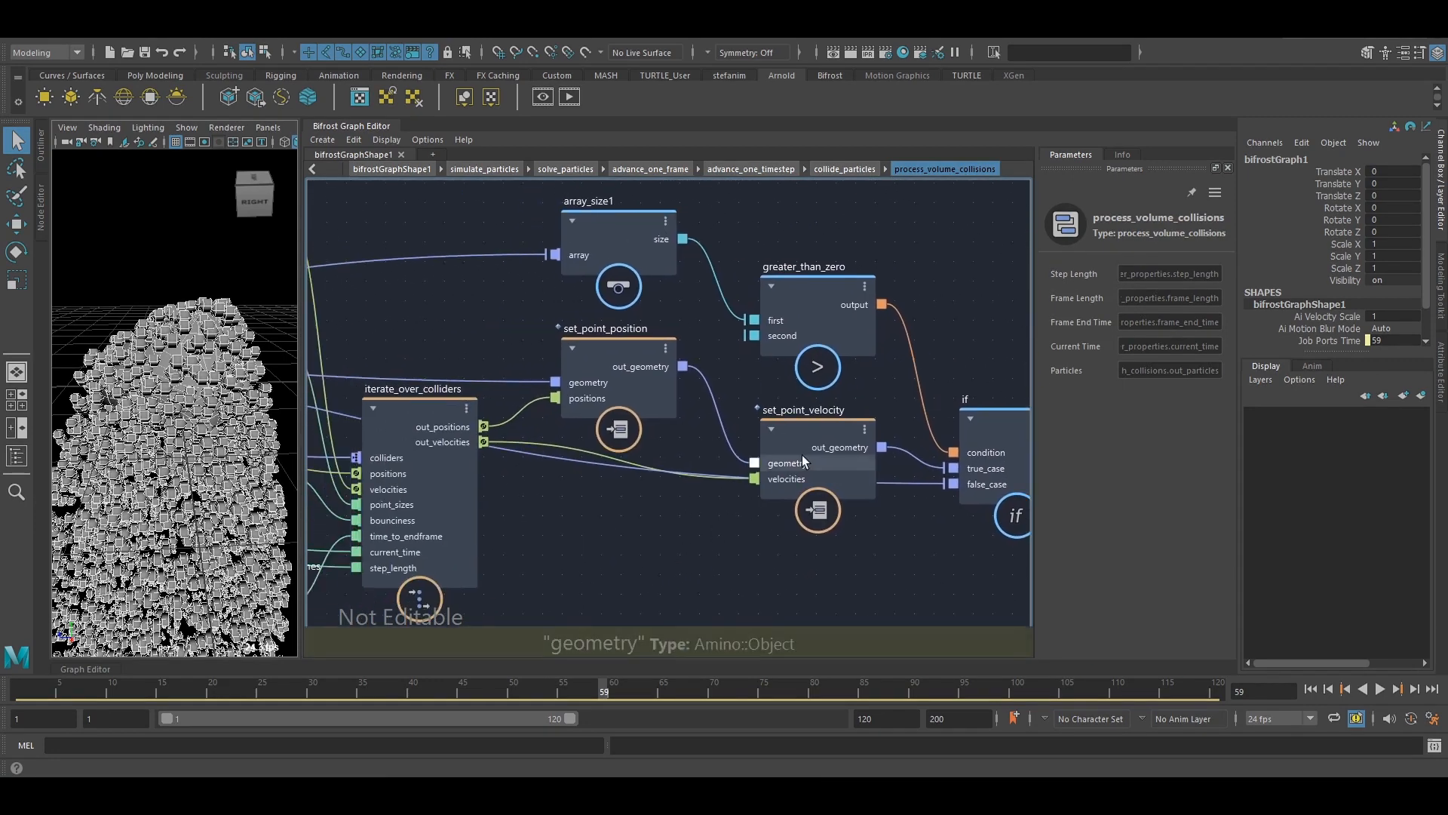
pyautogui.click(816, 446)
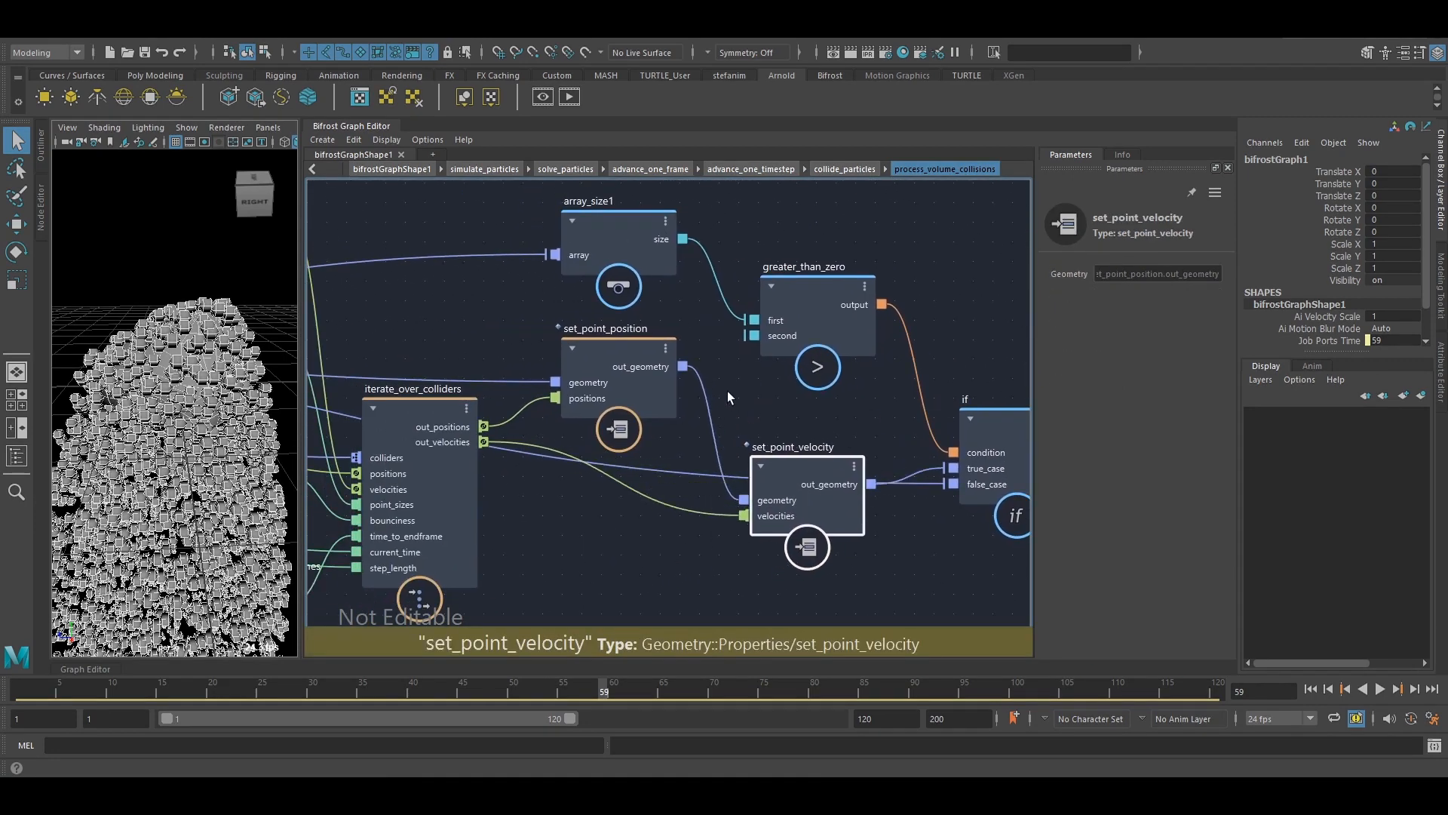
pyautogui.click(616, 346)
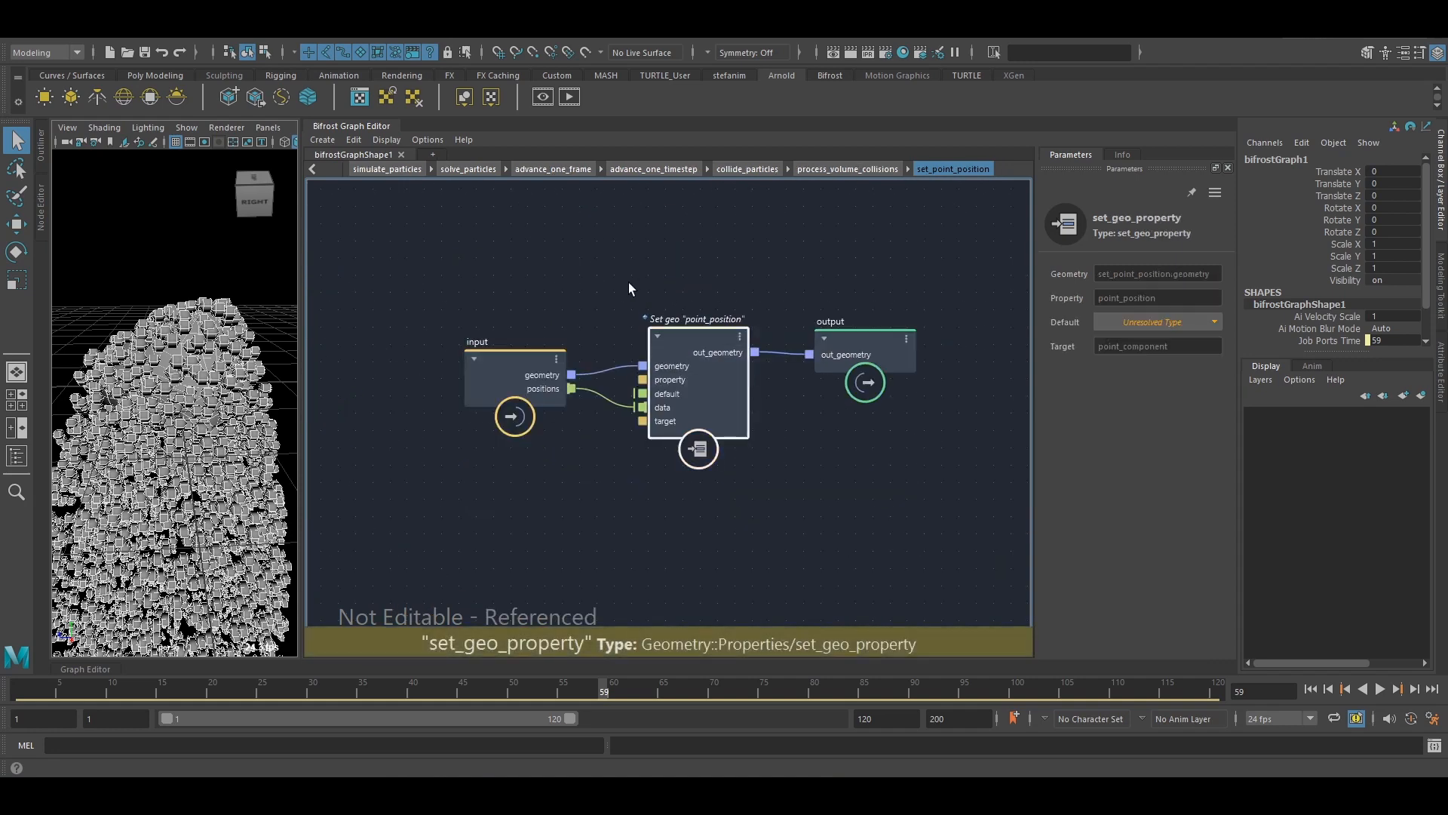
# Inspect set_point_velocity's out_geometry and return to the top-level bifrostGraphShape1 graph.
pyautogui.moveTo(624, 263); pyautogui.dragTo(776, 498)
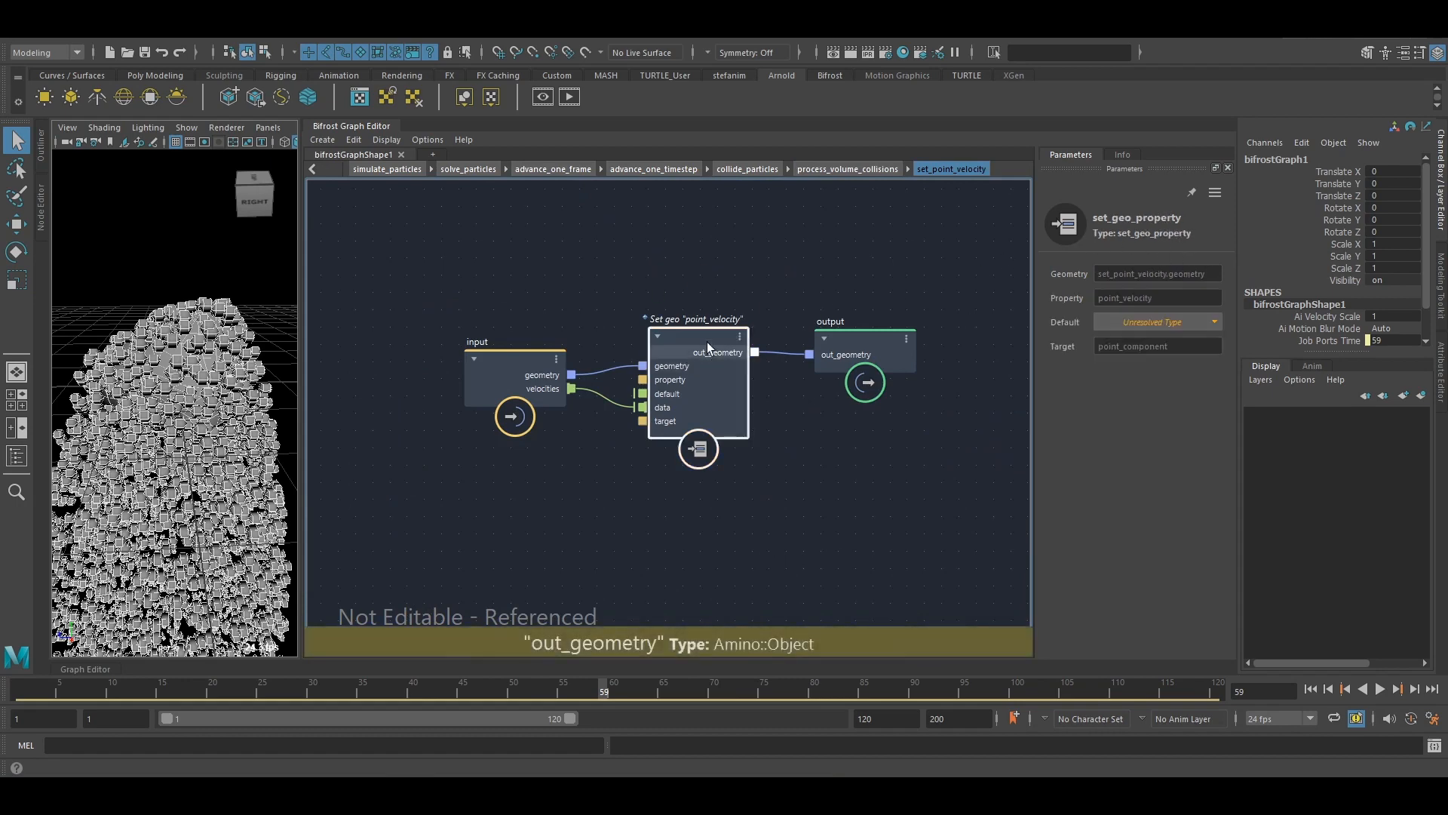
pyautogui.click(386, 169)
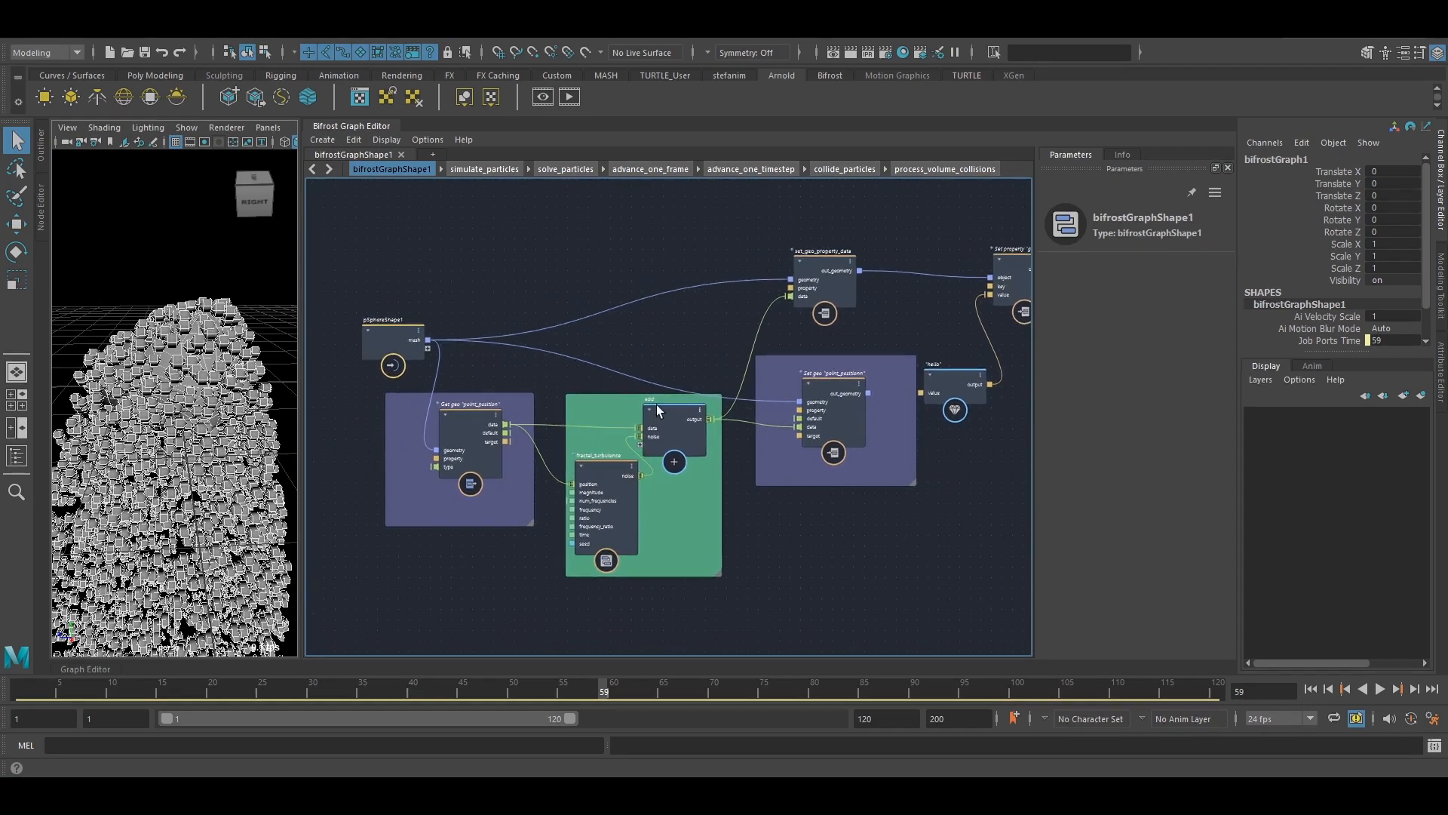
pyautogui.click(1329, 689)
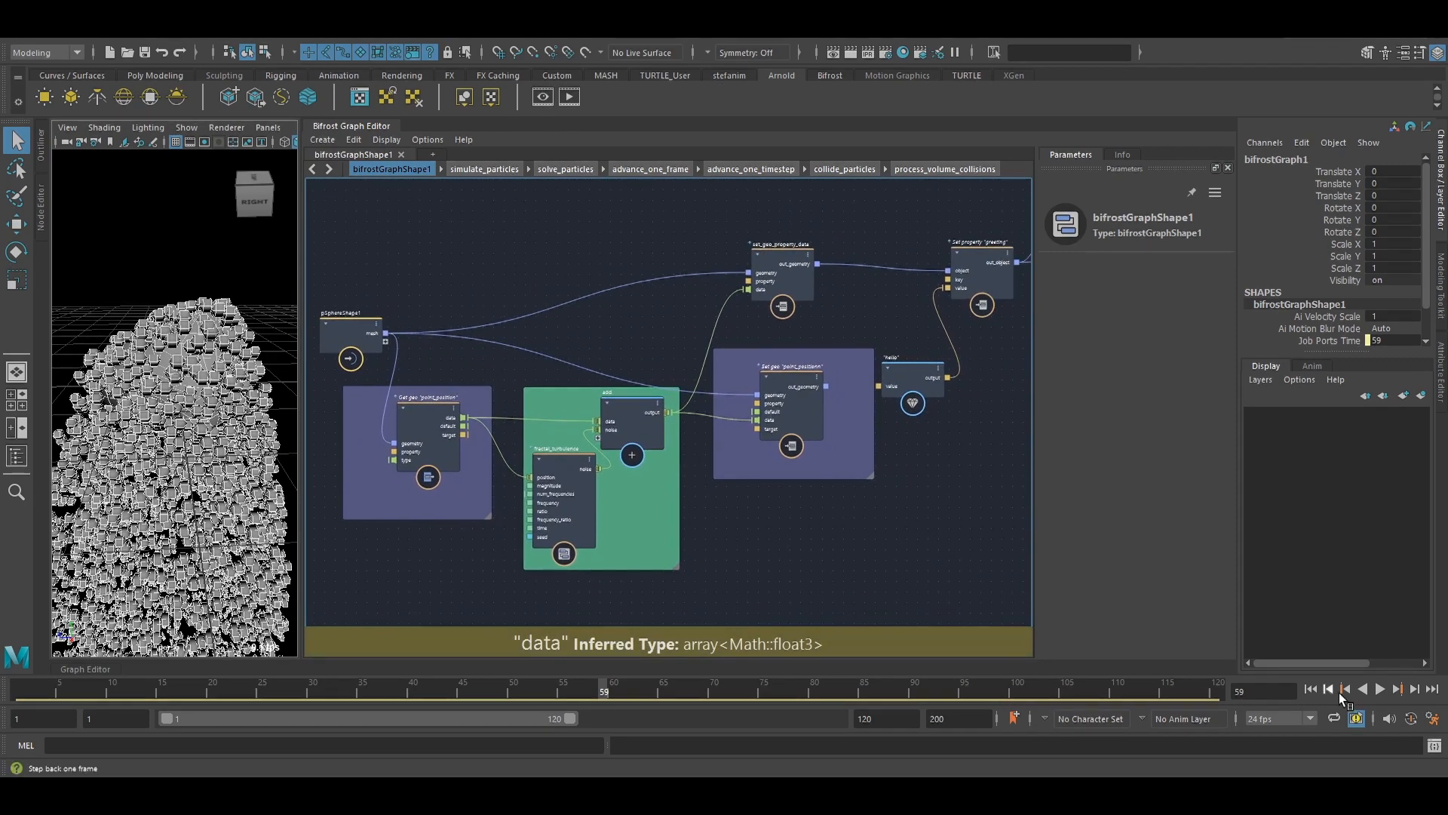